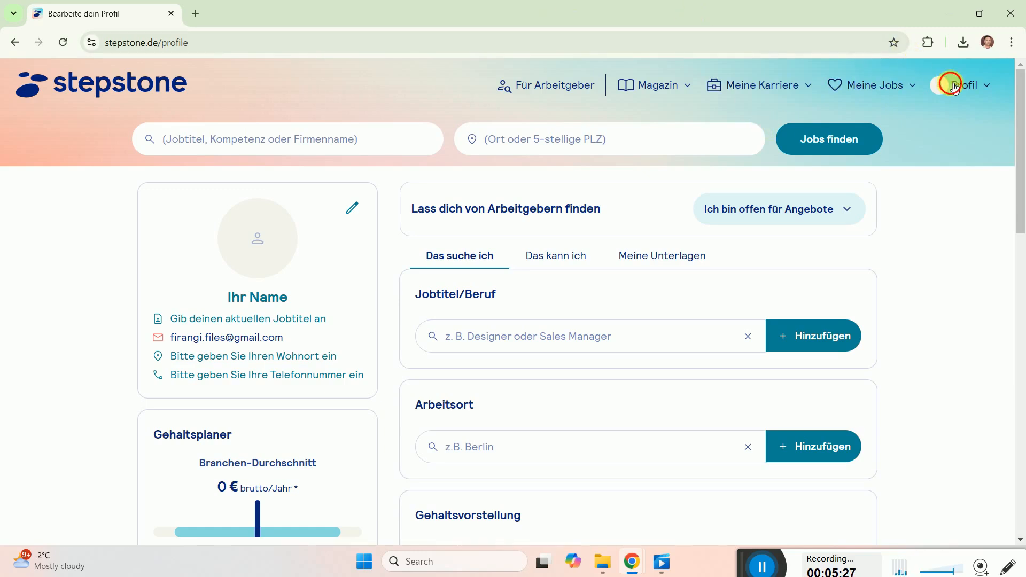
Step: Visit the own profile page from the account menu, scroll it, then reopen the menu
click(966, 85)
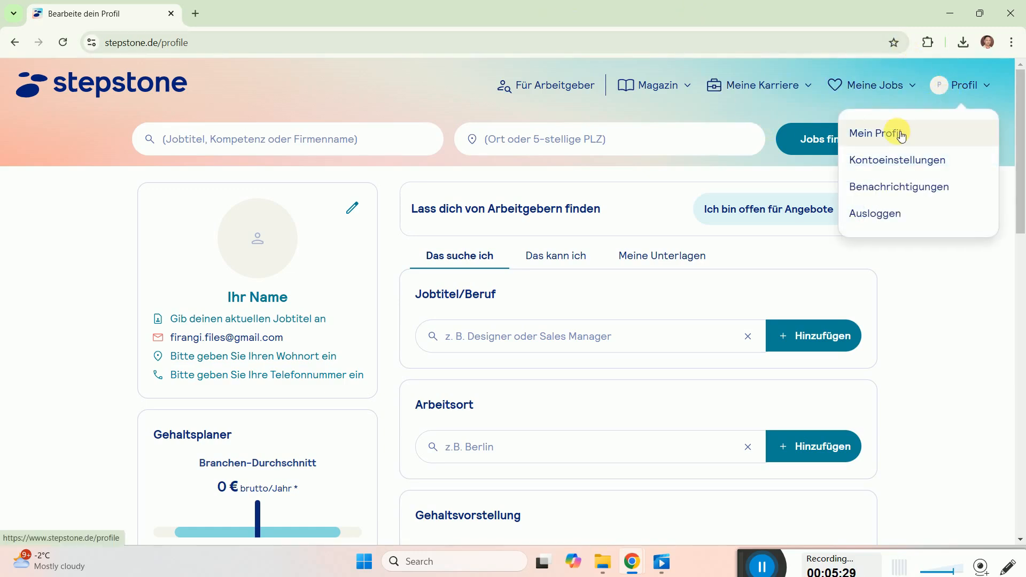
click(386, 95)
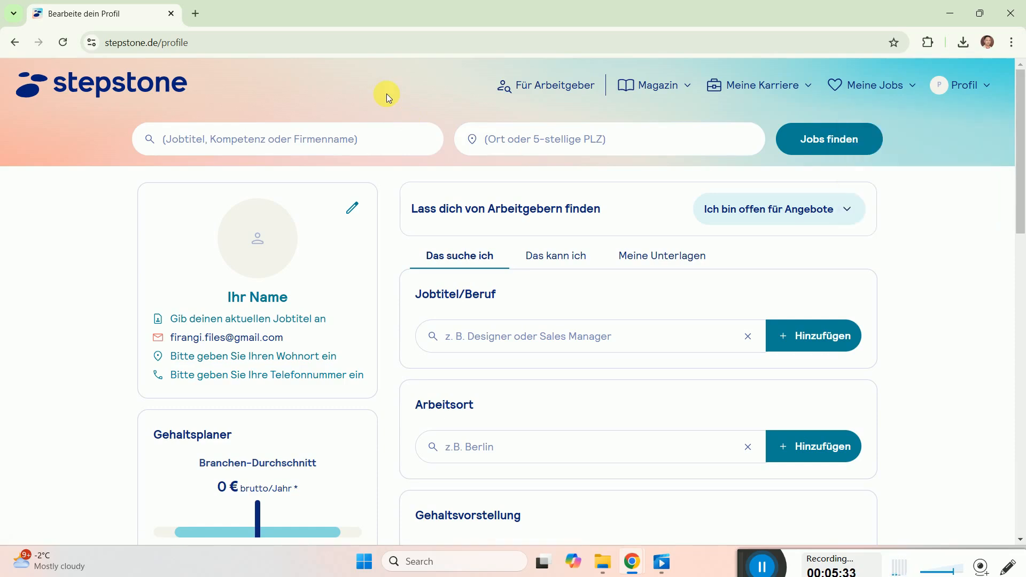
scroll(down, 3)
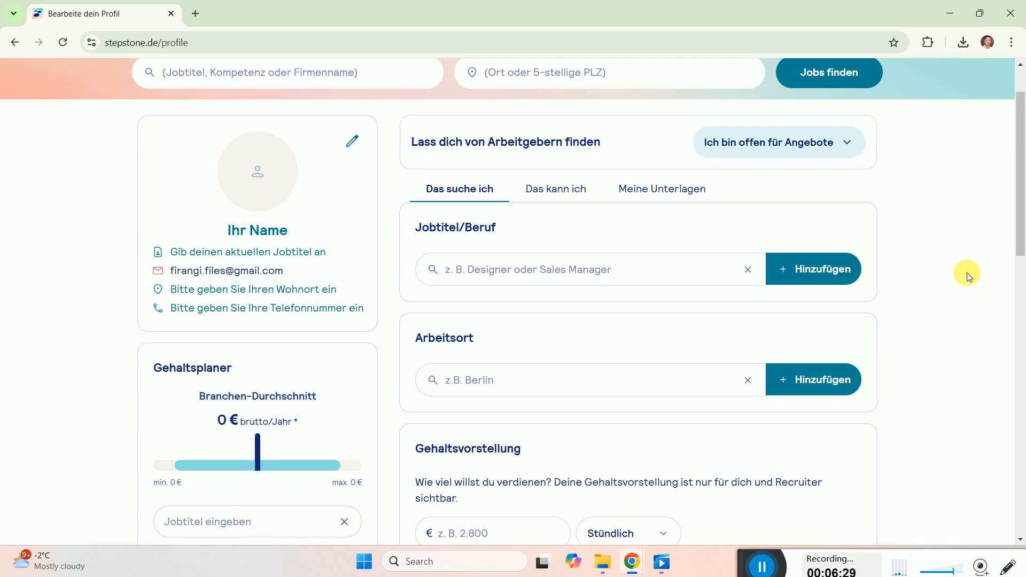
scroll(up, 3)
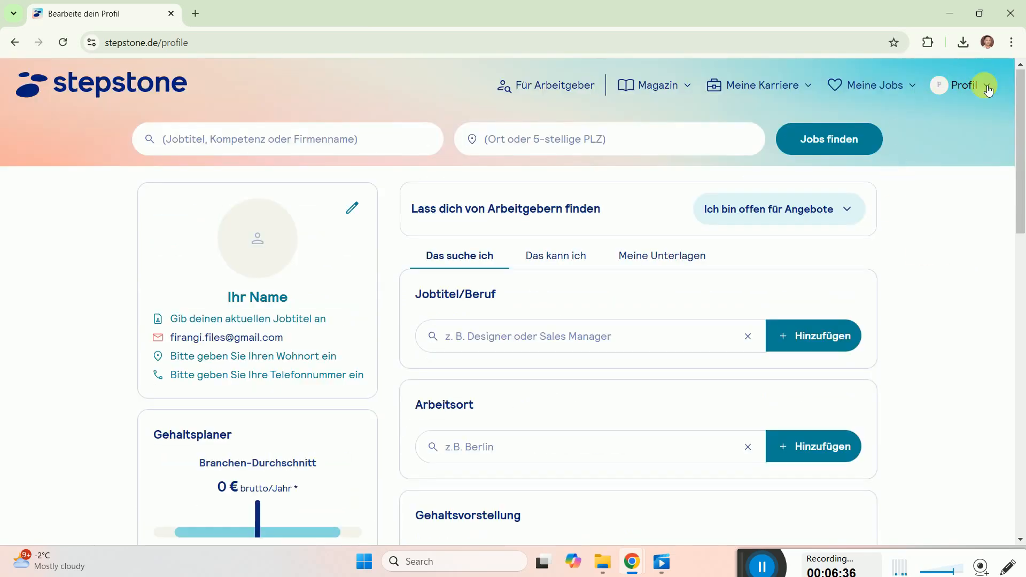
click(964, 85)
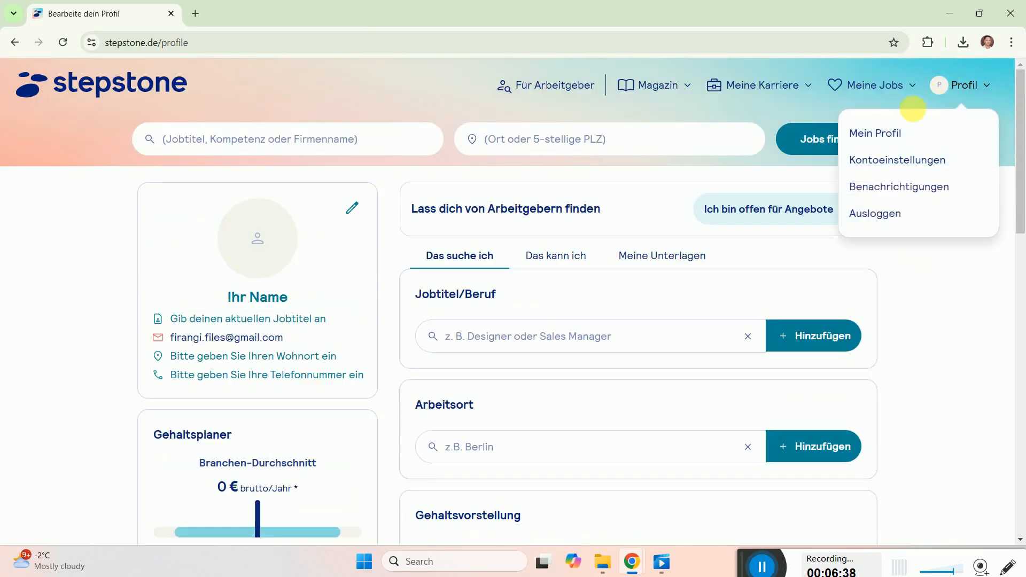
Step: Reload Mein Profil and open the Meine Unterlagen documents tab
click(875, 213)
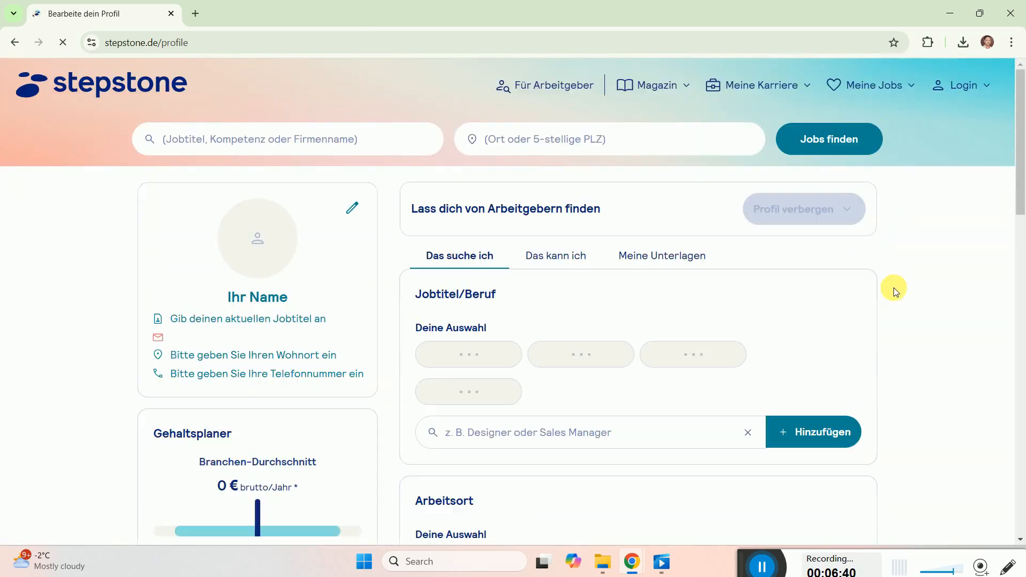
click(661, 255)
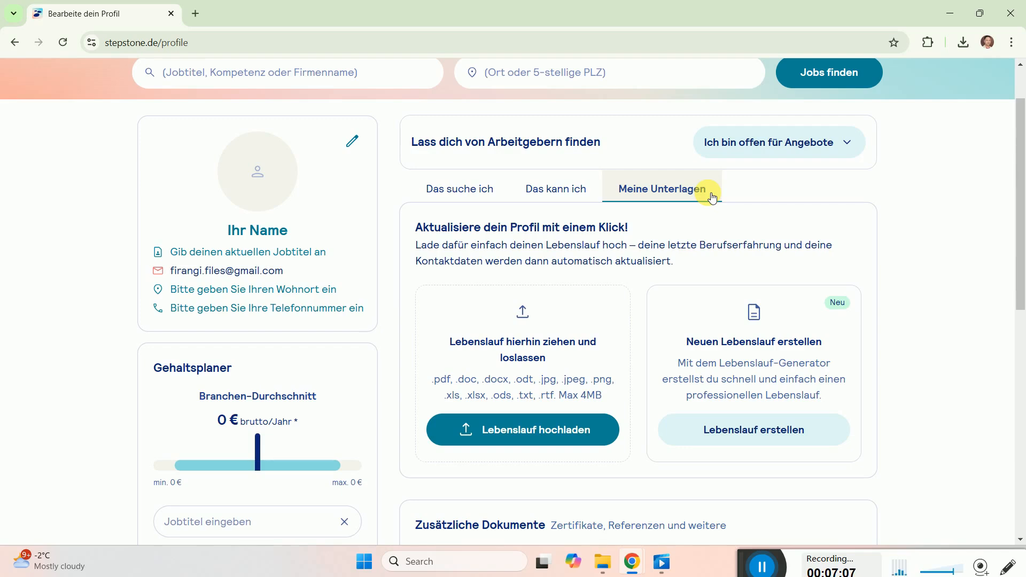
mouse_move(696, 352)
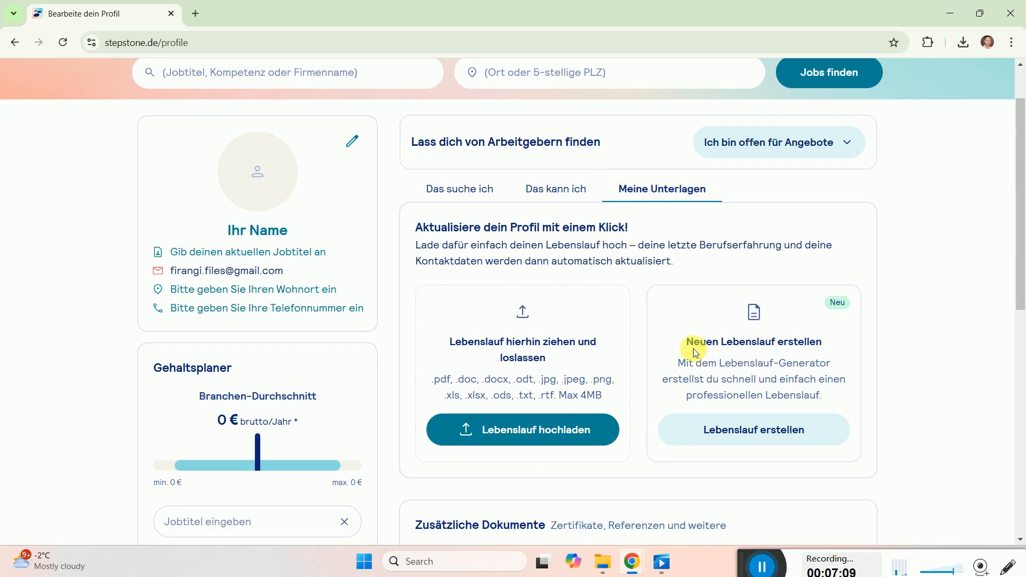
double_click(754, 341)
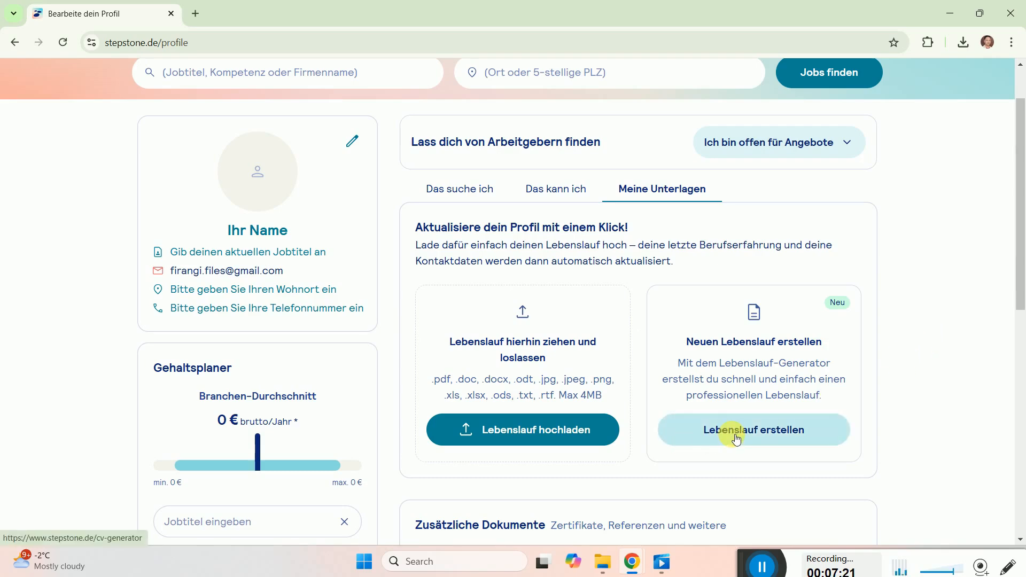
Step: Start Lebenslauf erstellen and select template 5 of 6 with the blue sidebar
click(753, 430)
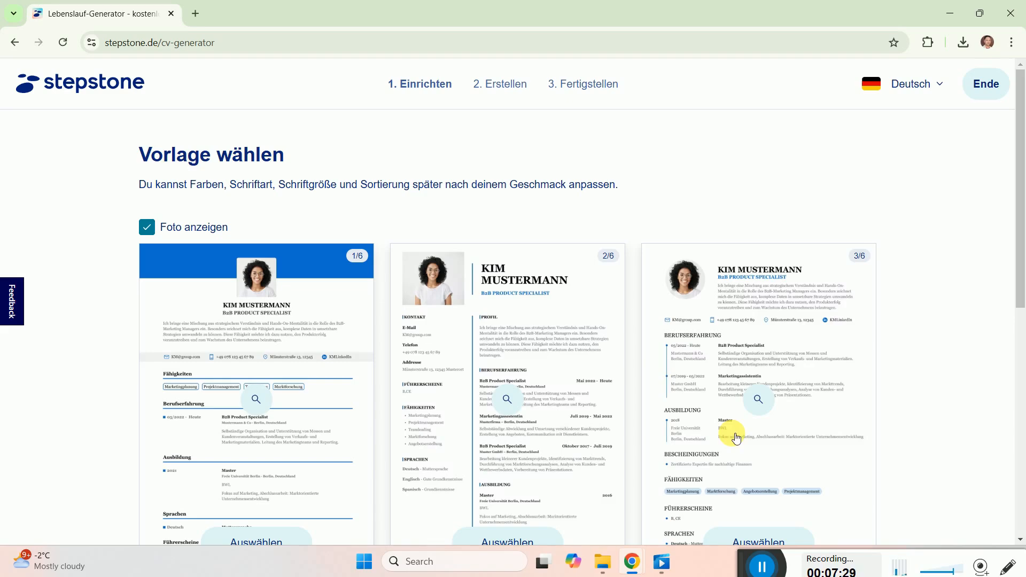
scroll(down, 3)
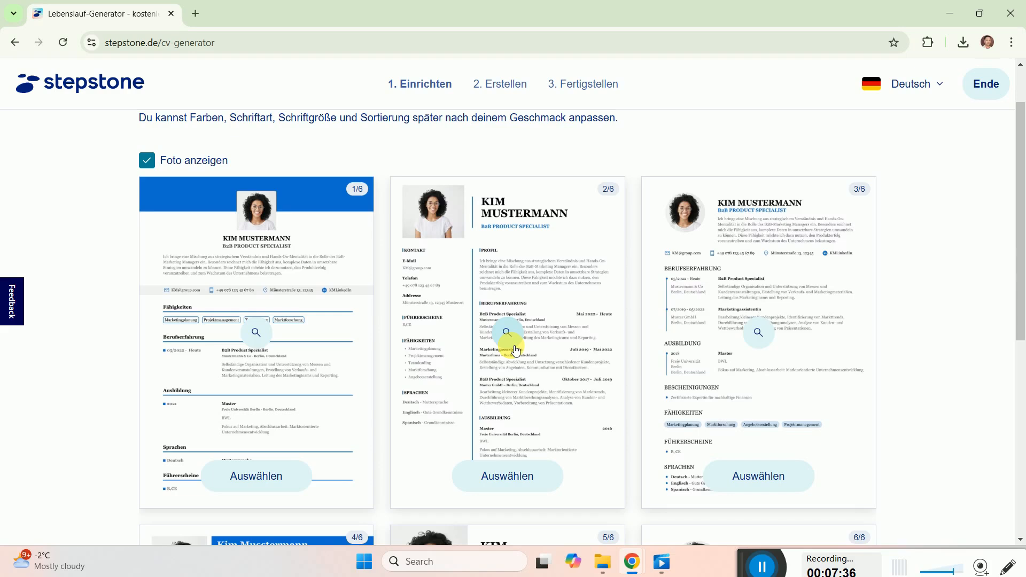
scroll(up, 3)
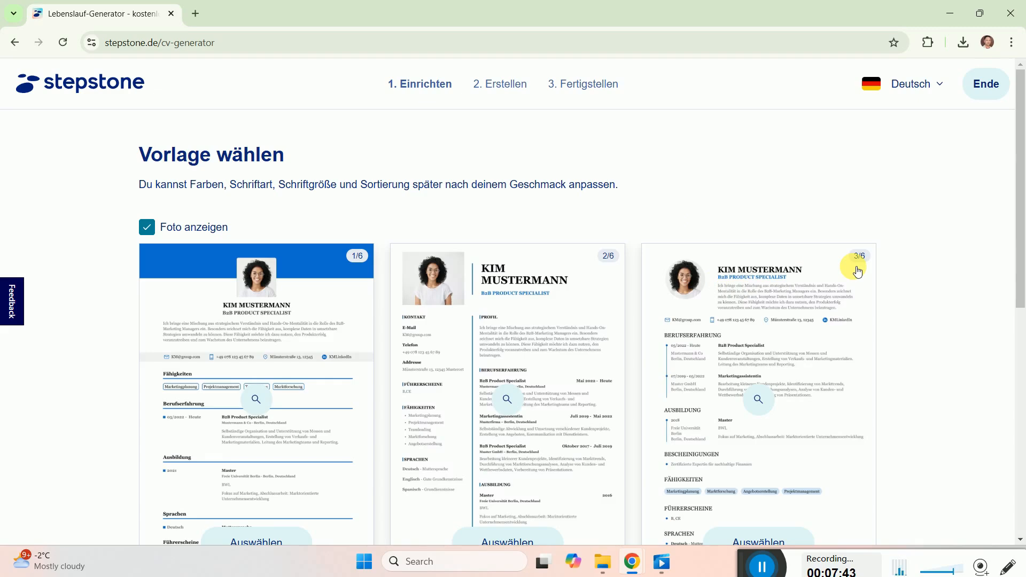
scroll(down, 3)
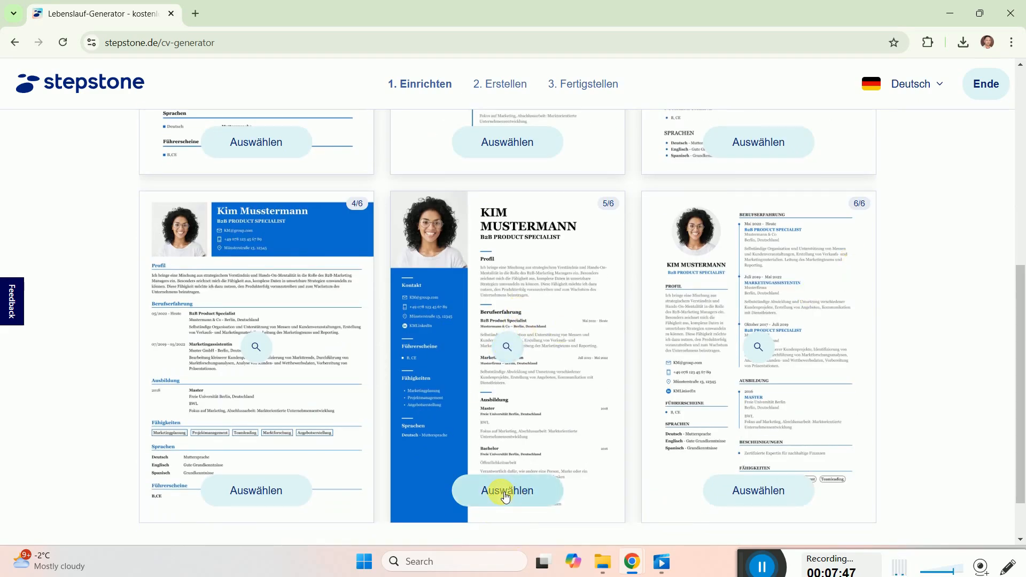
click(507, 490)
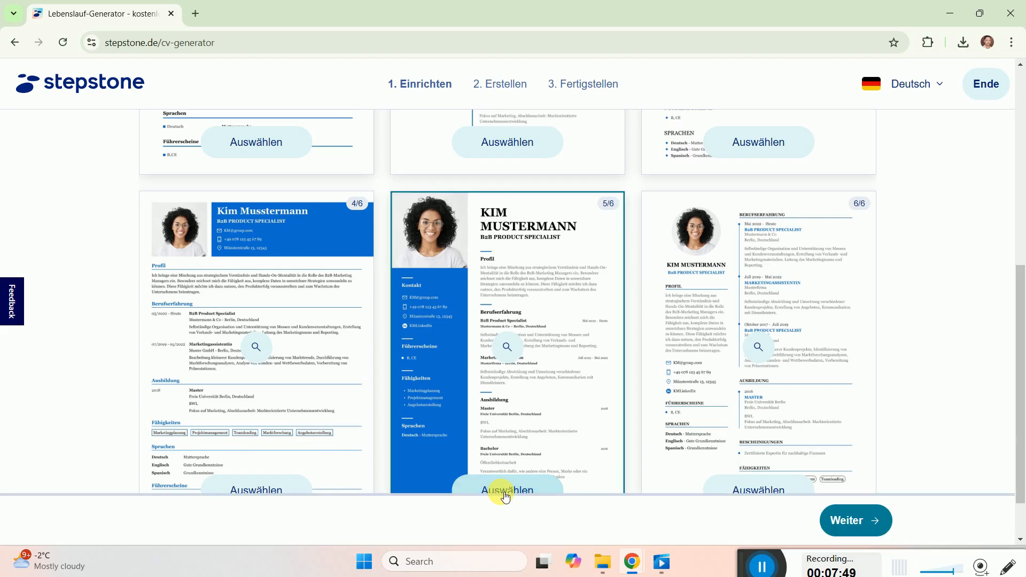
mouse_move(847, 527)
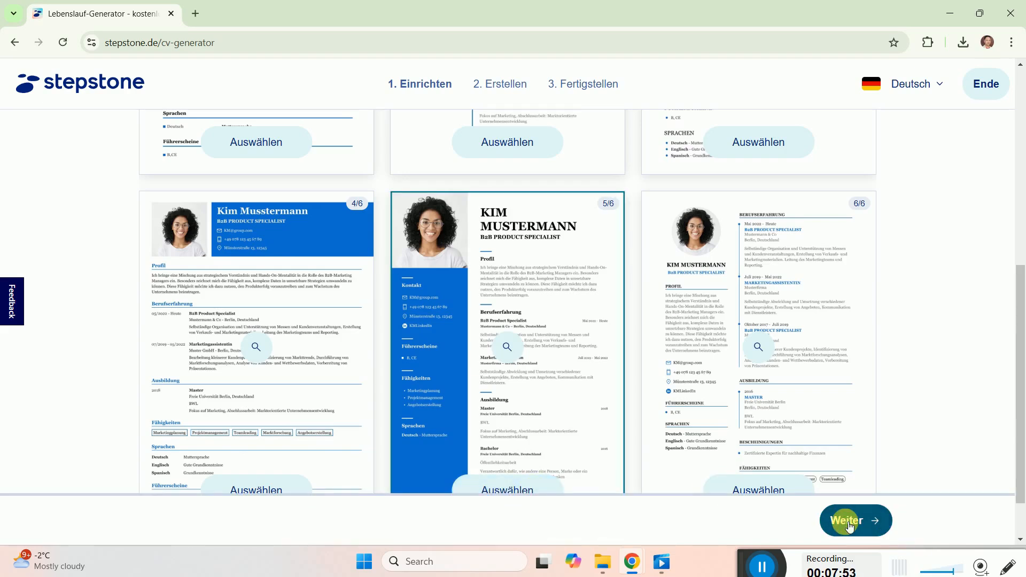
Step: Choose Daten selbst eingeben and Jobtitel tailoring to reach the empty job details form
click(855, 520)
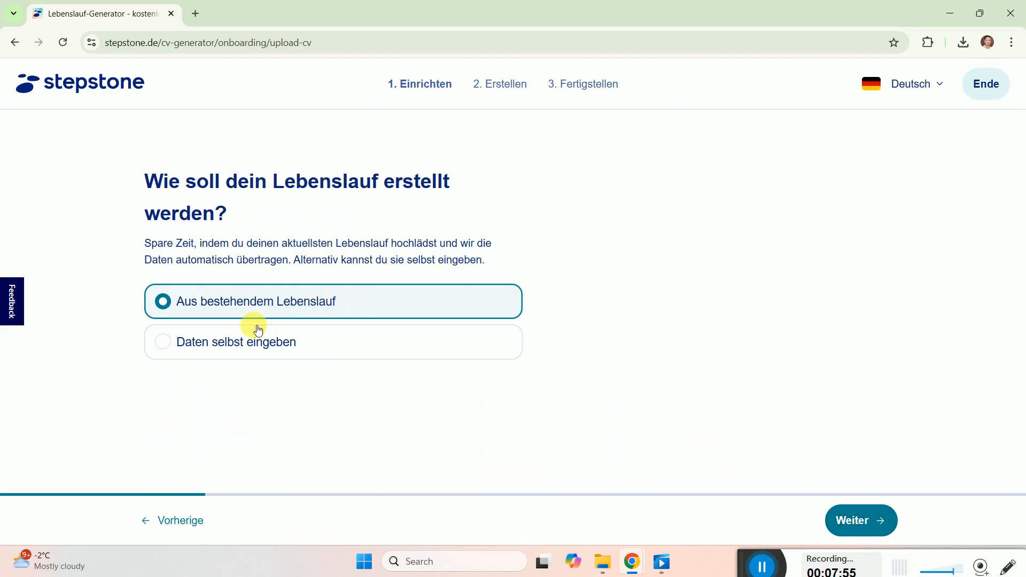
mouse_move(228, 364)
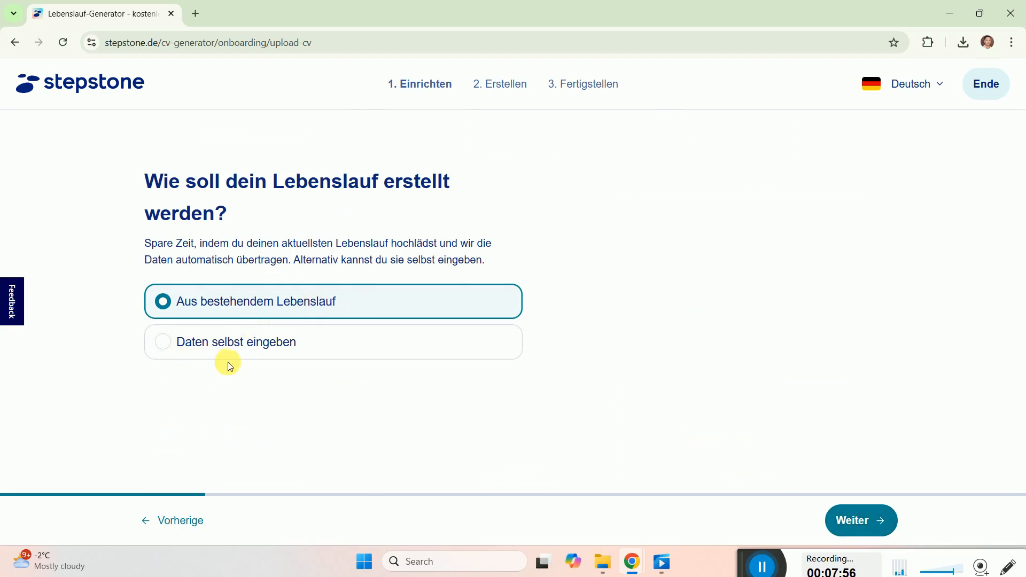
mouse_move(255, 351)
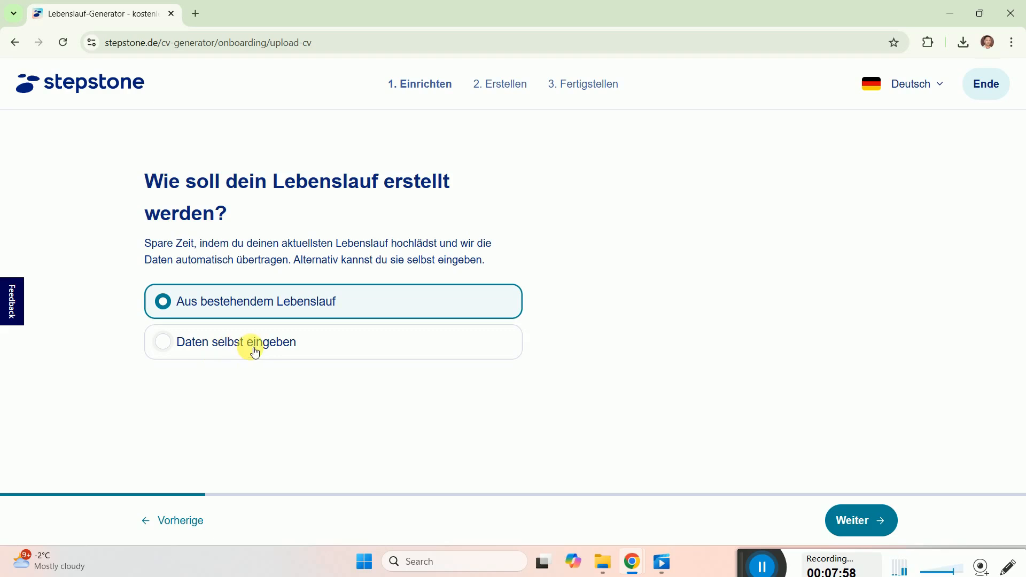
mouse_move(274, 346)
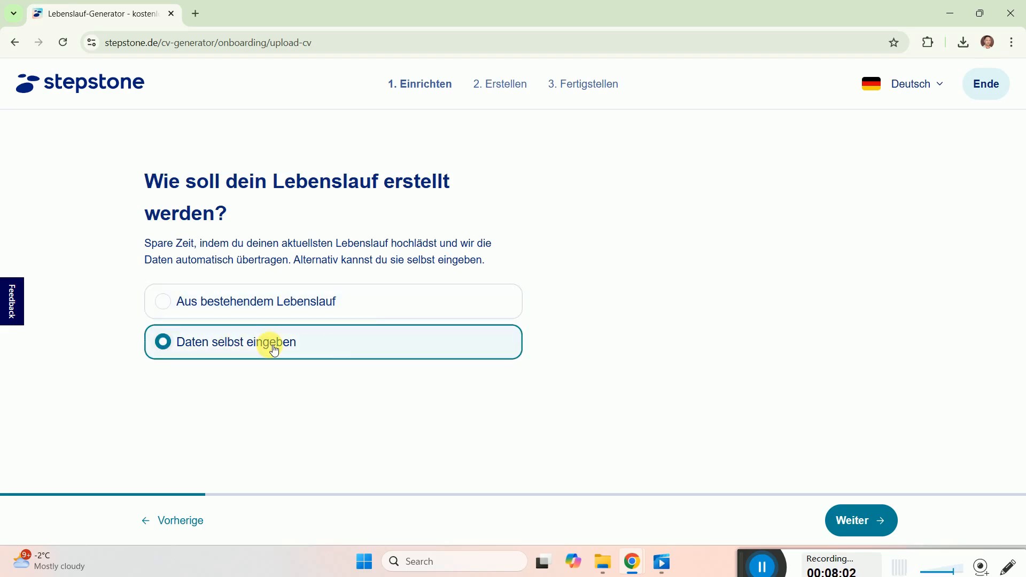
click(861, 520)
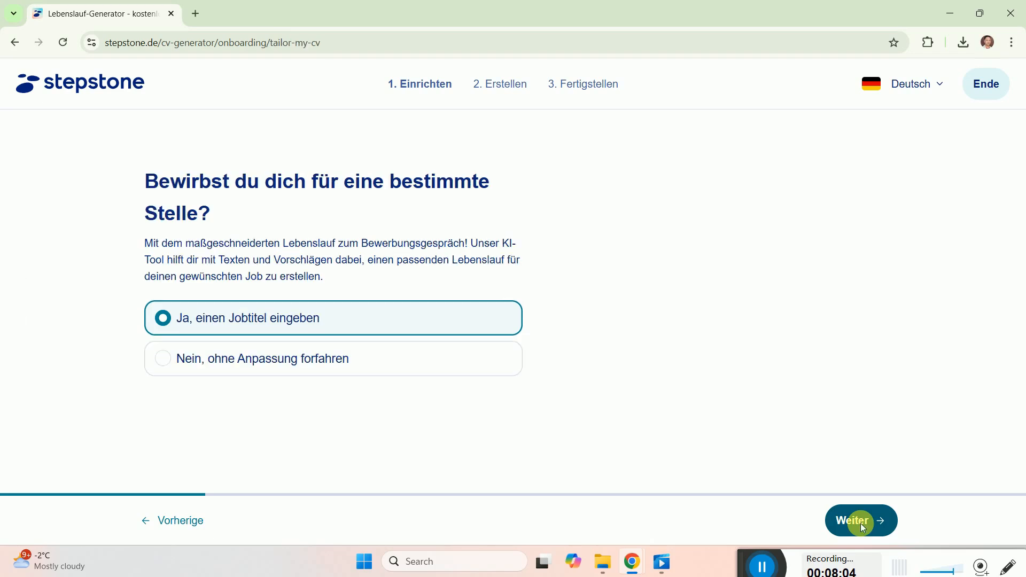
mouse_move(320, 330)
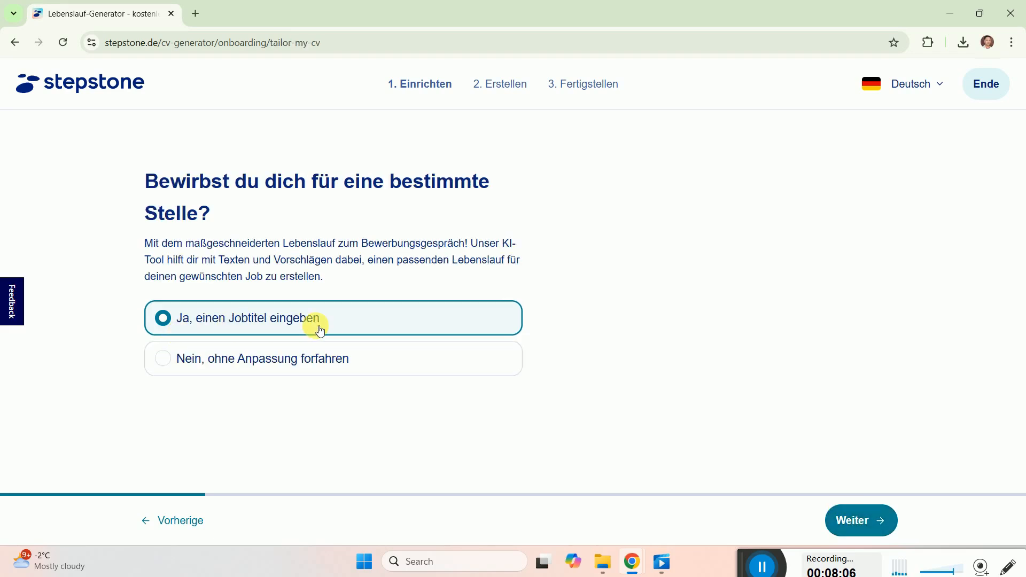
mouse_move(214, 362)
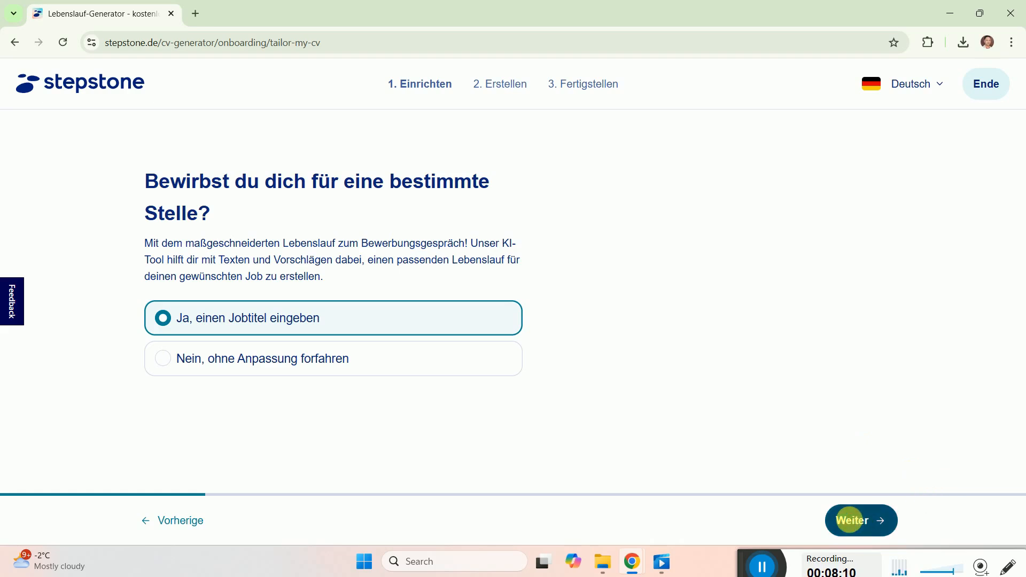
click(861, 520)
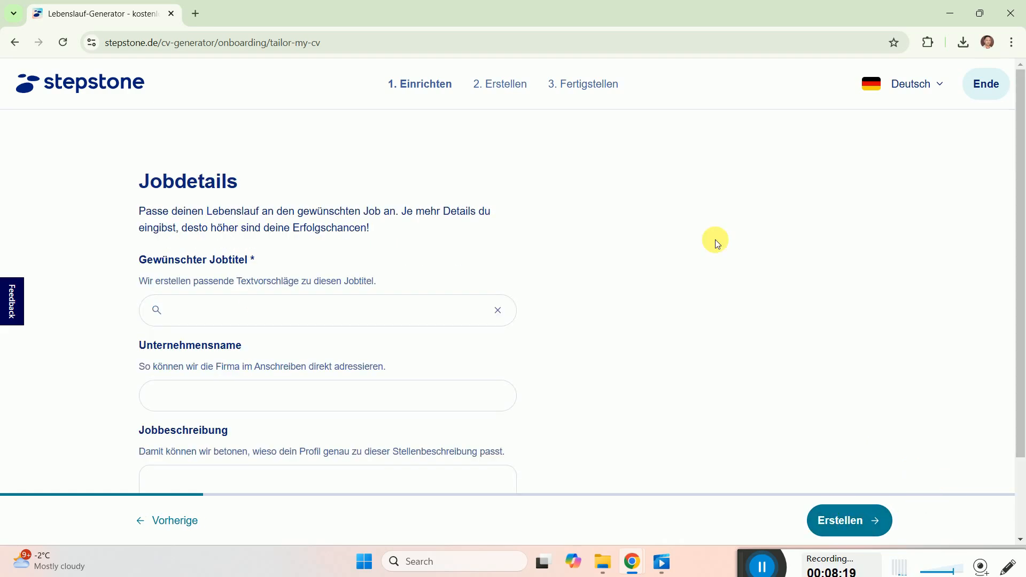
click(915, 84)
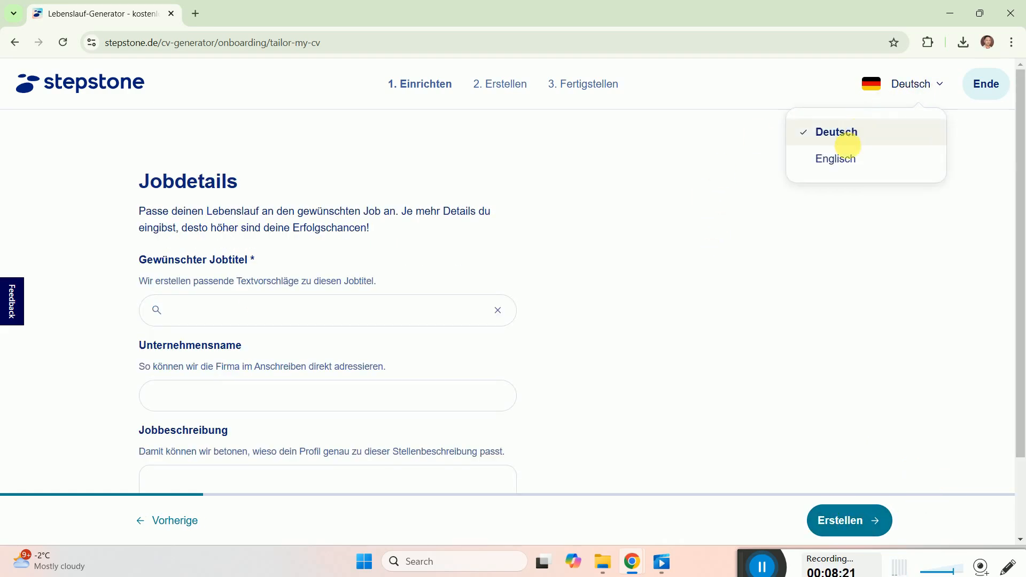
Step: Switch the interface to English, decline job tailoring, and start Build CV
click(835, 158)
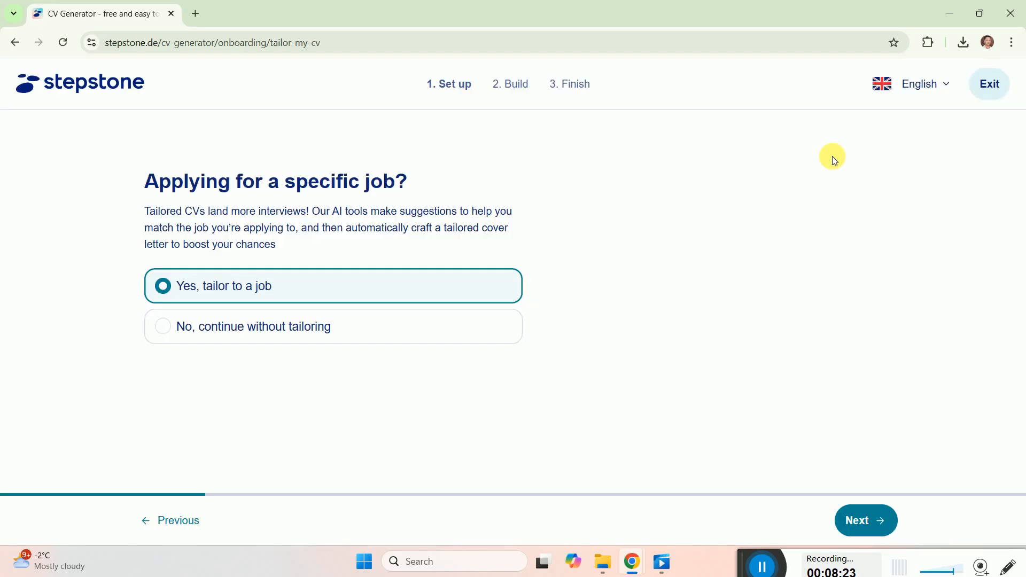
mouse_move(364, 190)
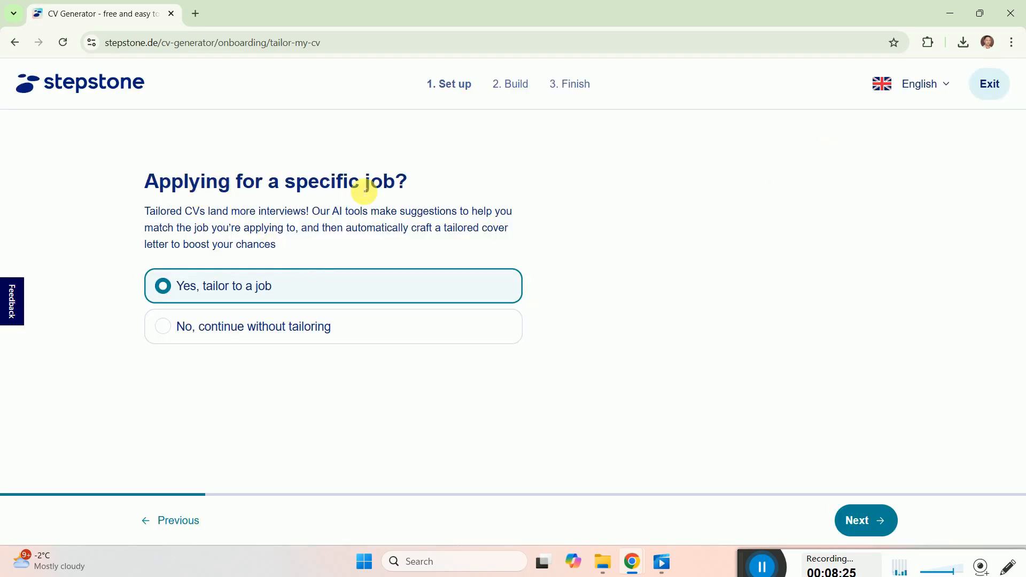
mouse_move(200, 330)
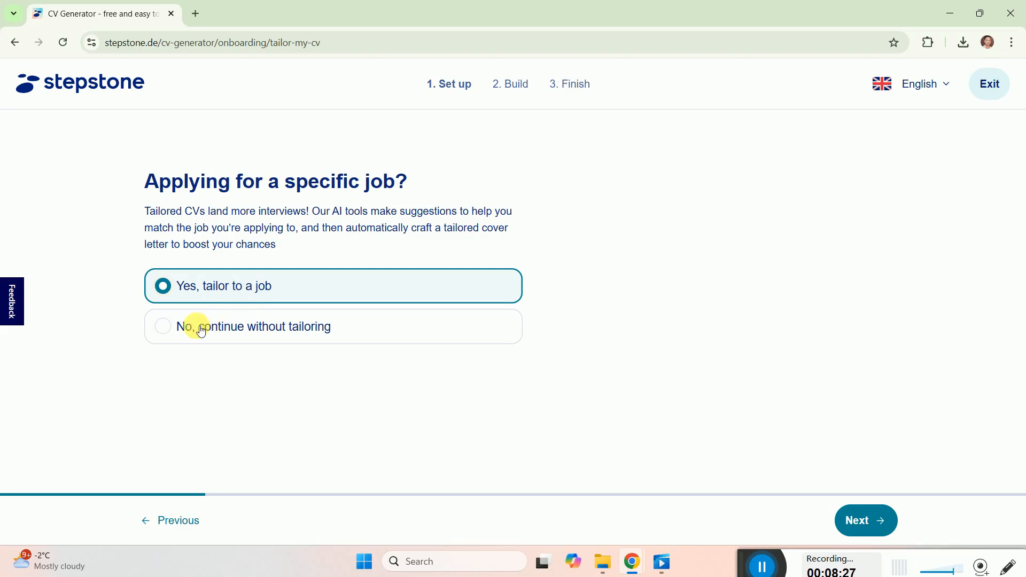
mouse_move(278, 329)
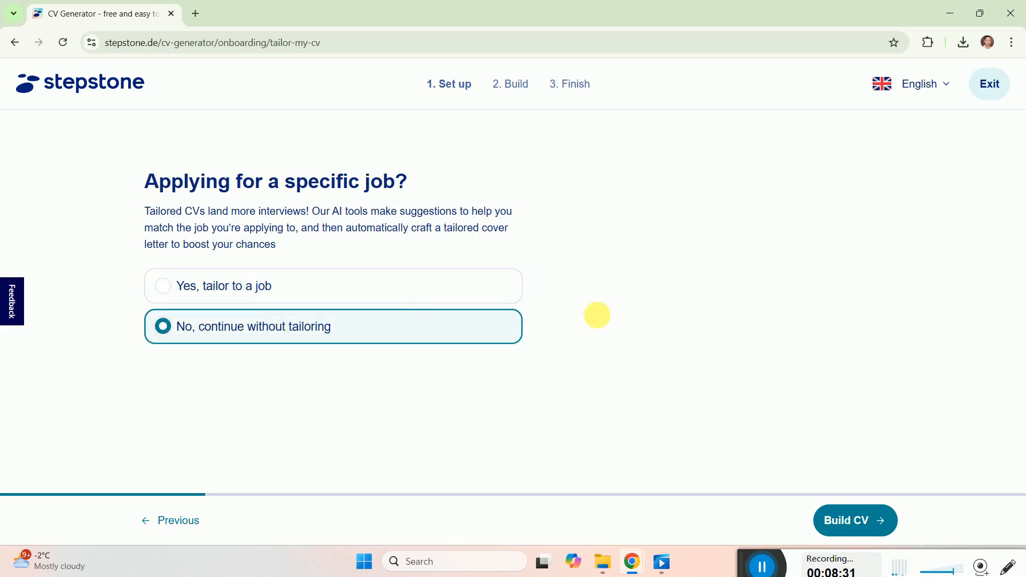
click(854, 520)
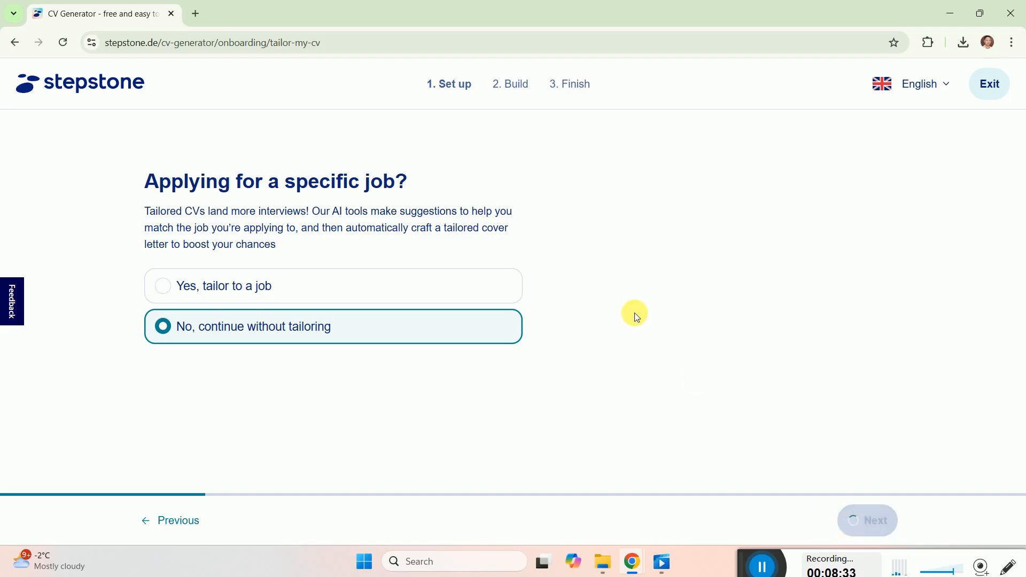
click(867, 520)
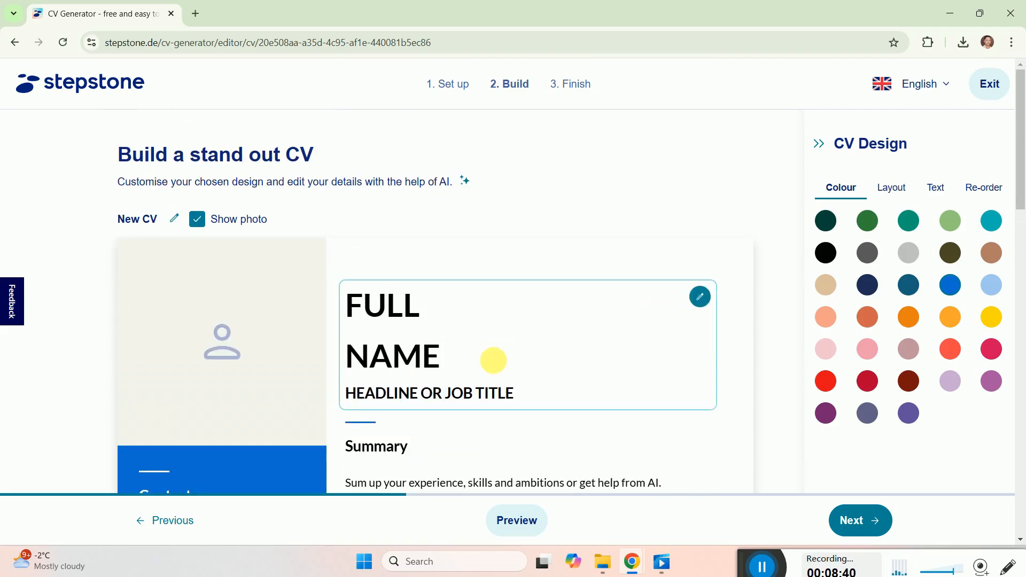
Step: Enter the name Firangi Files and the headline Youtuber, then save the header
click(700, 297)
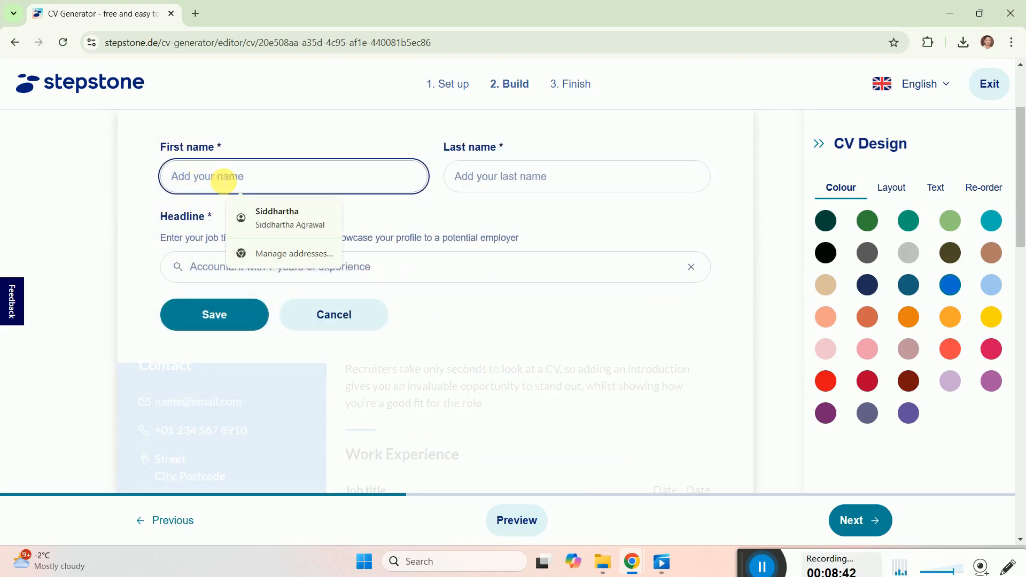
text(Firang)
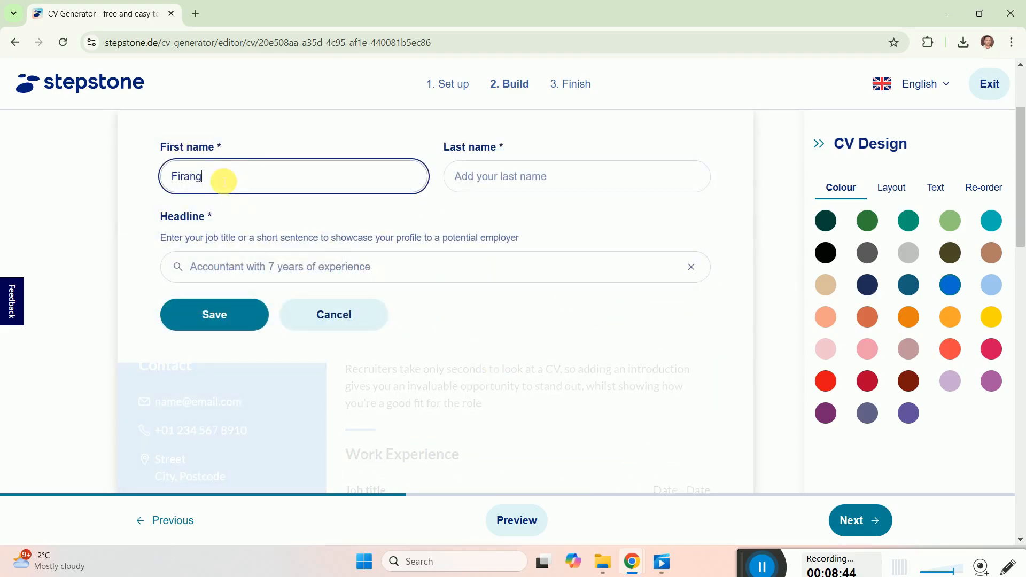
text(Files)
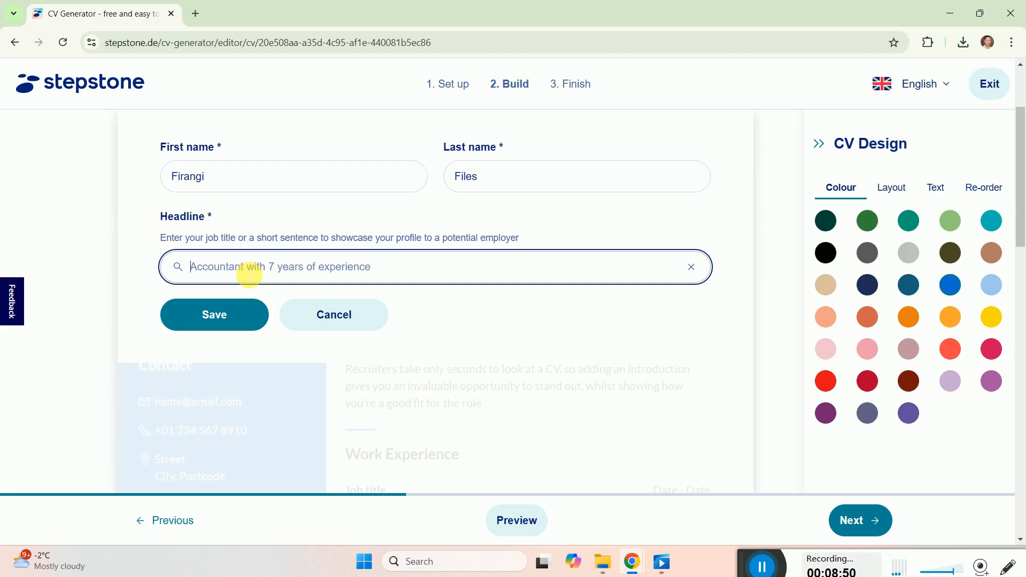
text(Yout)
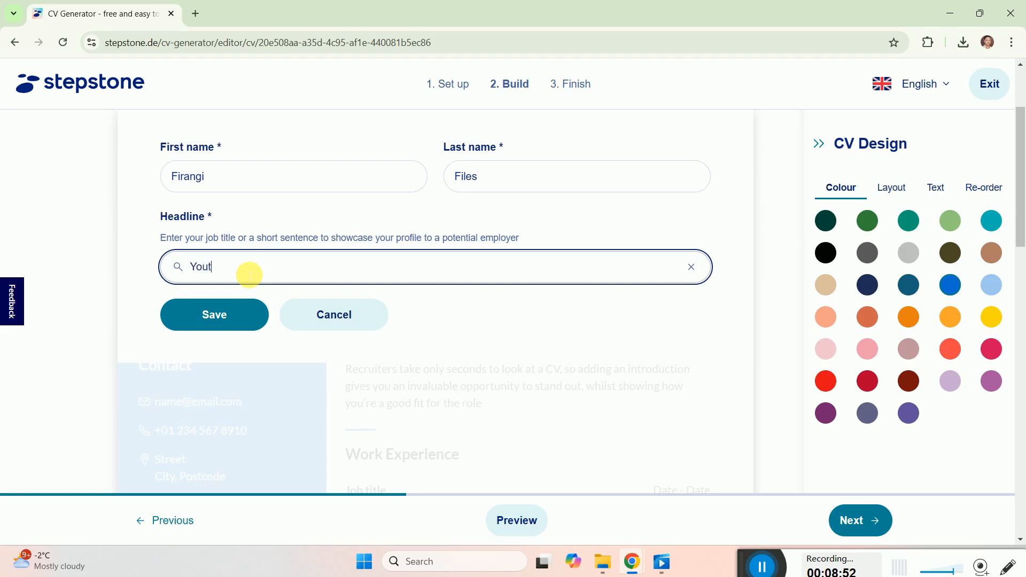
key(Backspace)
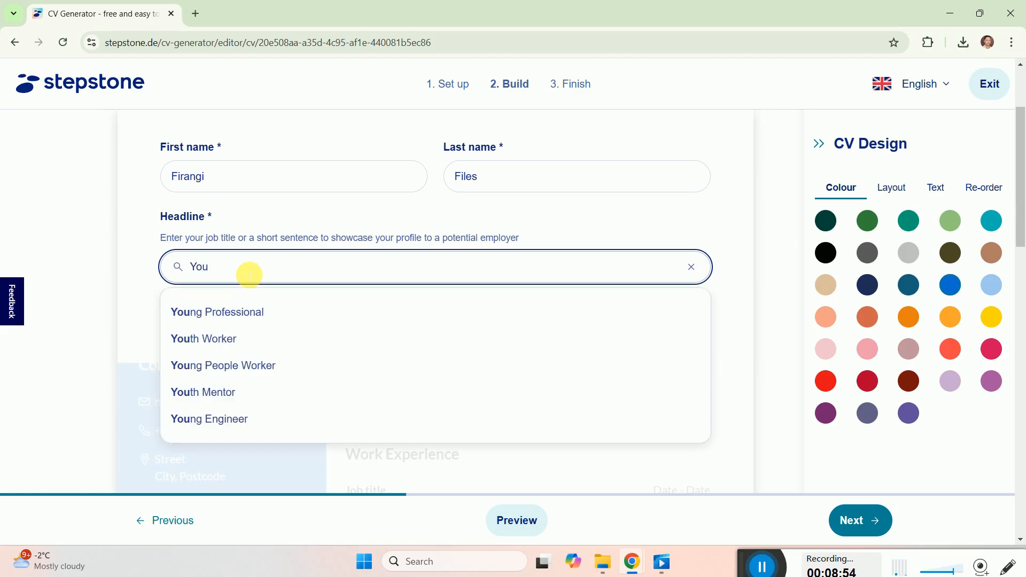
text(Tuber !)
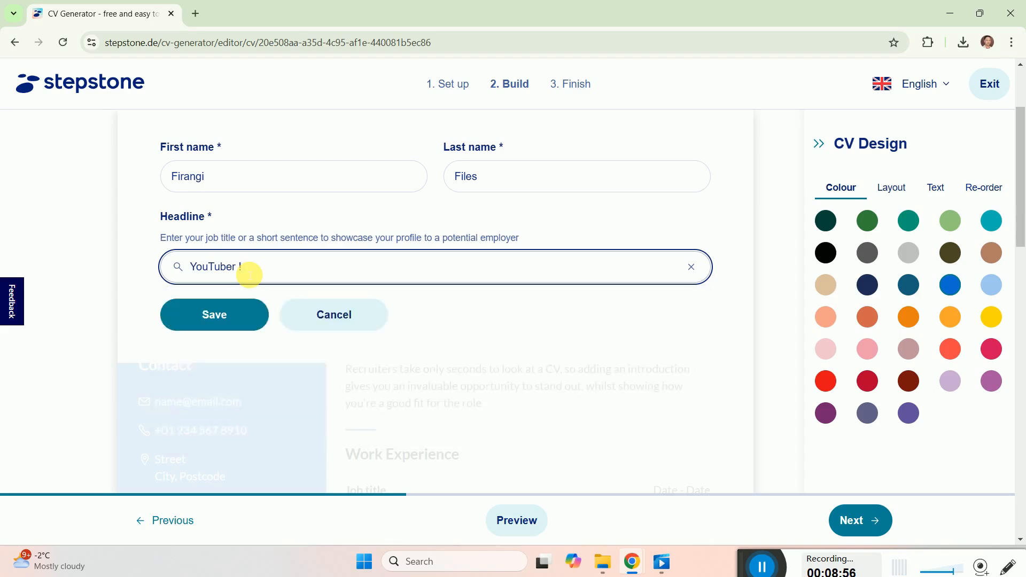
key(BackSpace)
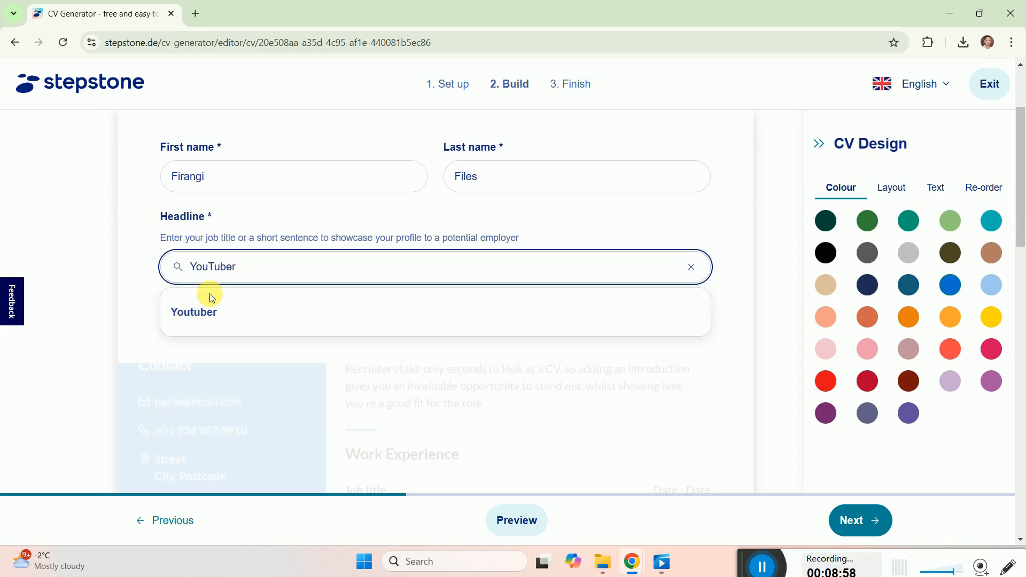
click(194, 312)
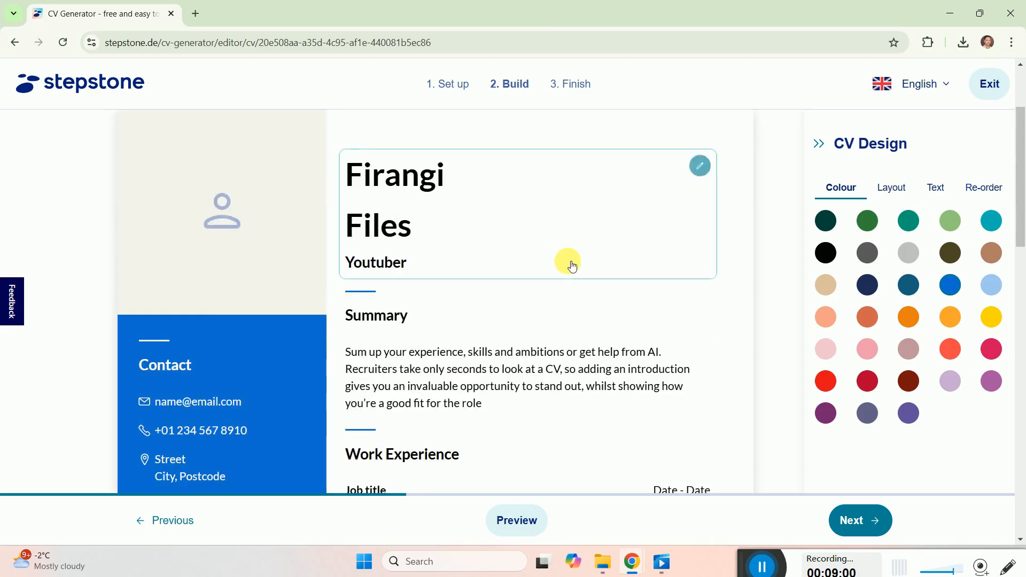
mouse_move(587, 266)
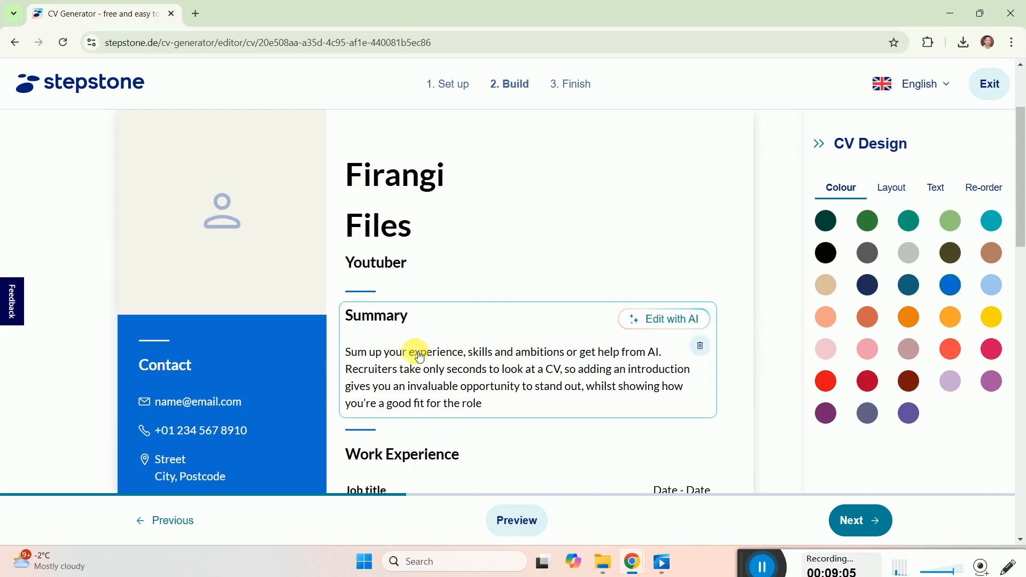
mouse_move(416, 334)
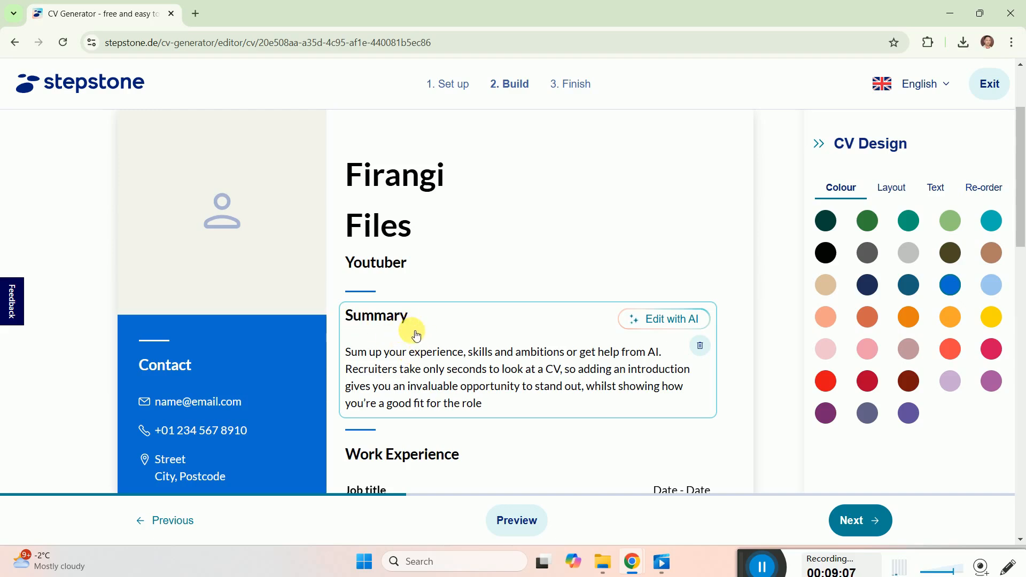
mouse_move(388, 335)
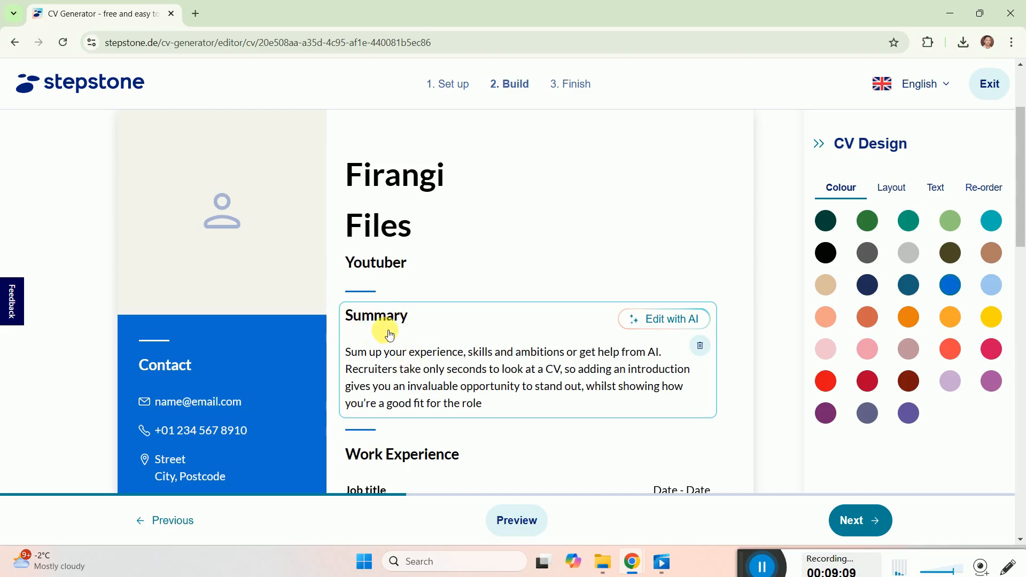
scroll(down, 3)
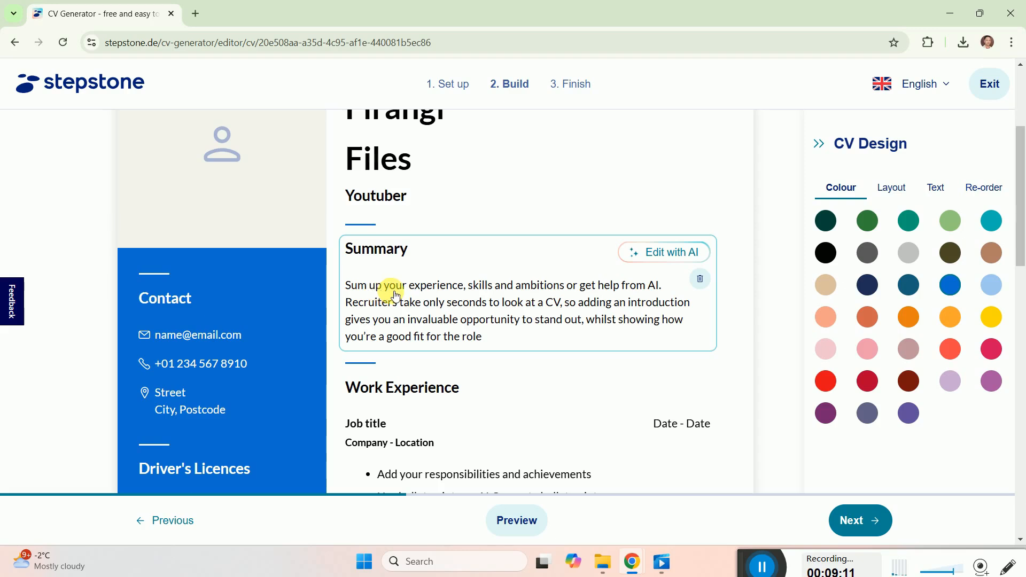
mouse_move(580, 295)
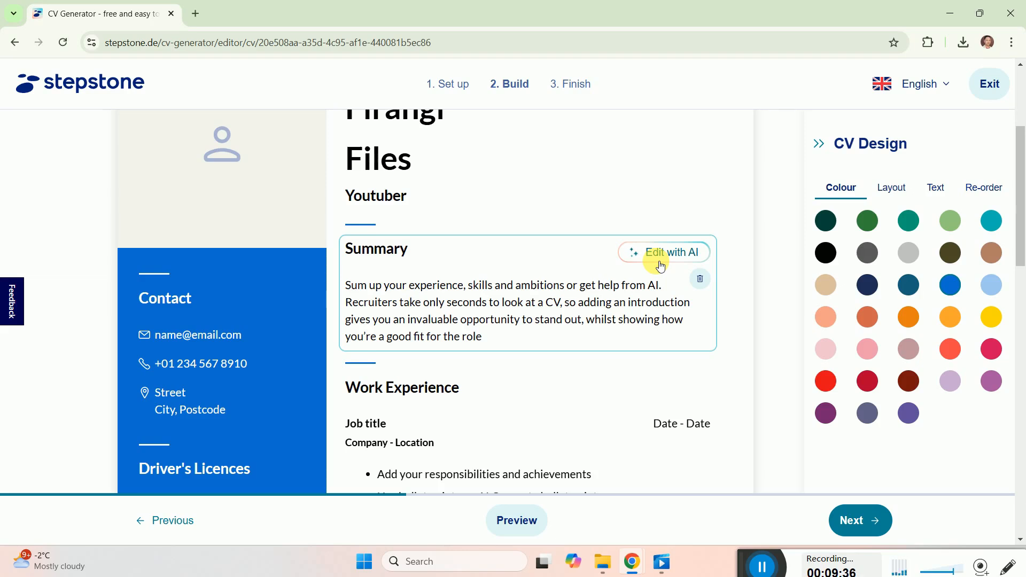
scroll(down, 3)
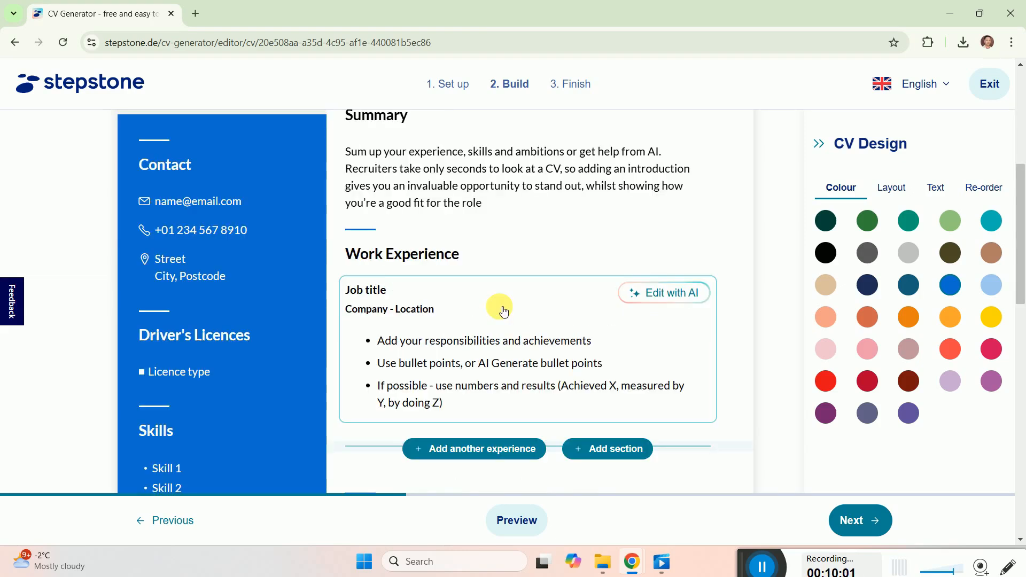
mouse_move(490, 329)
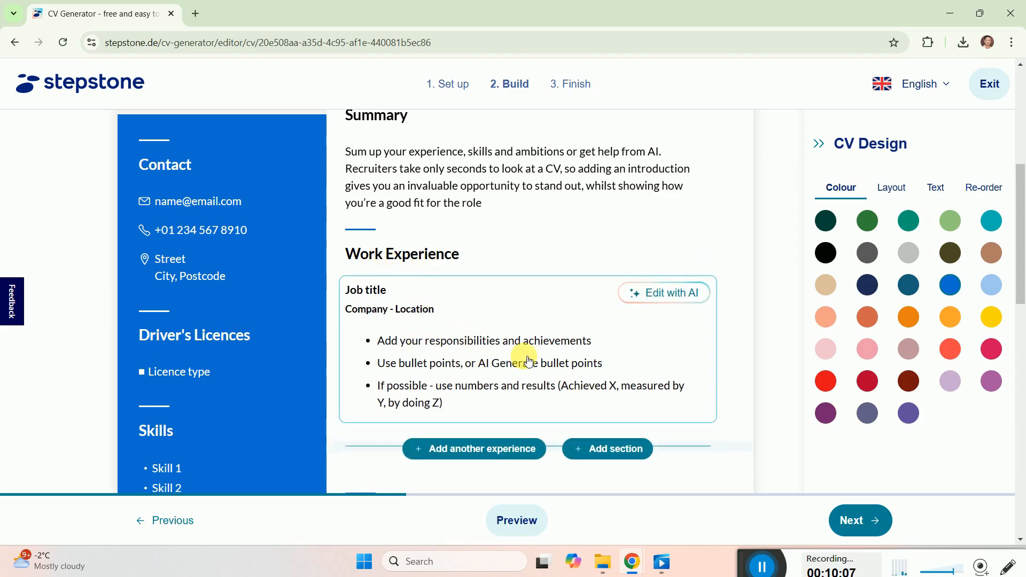
Step: Open chat.openai.com in a new tab and request a resume sample for a YouTuber
click(195, 12)
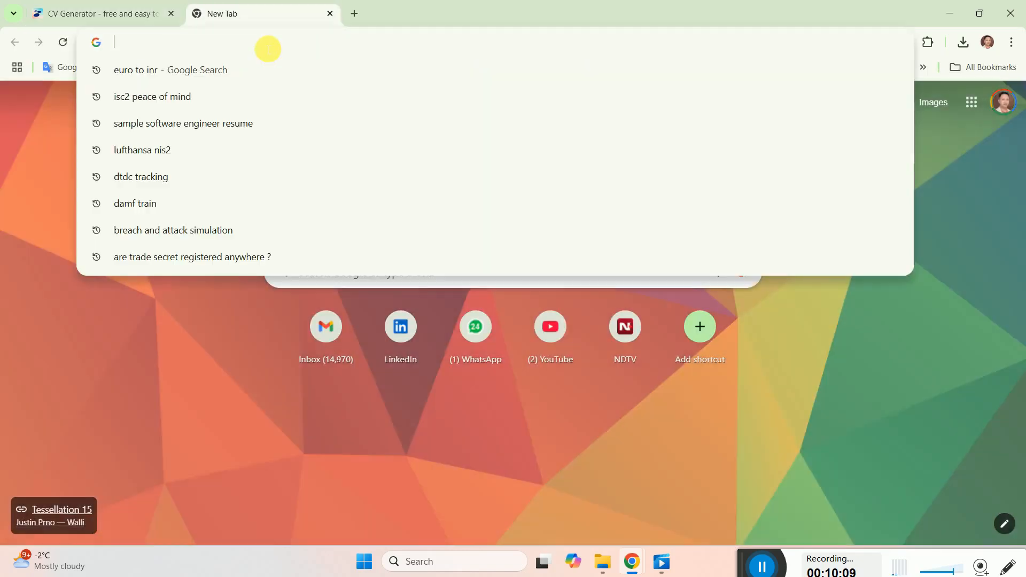
text(chat.openai.com)
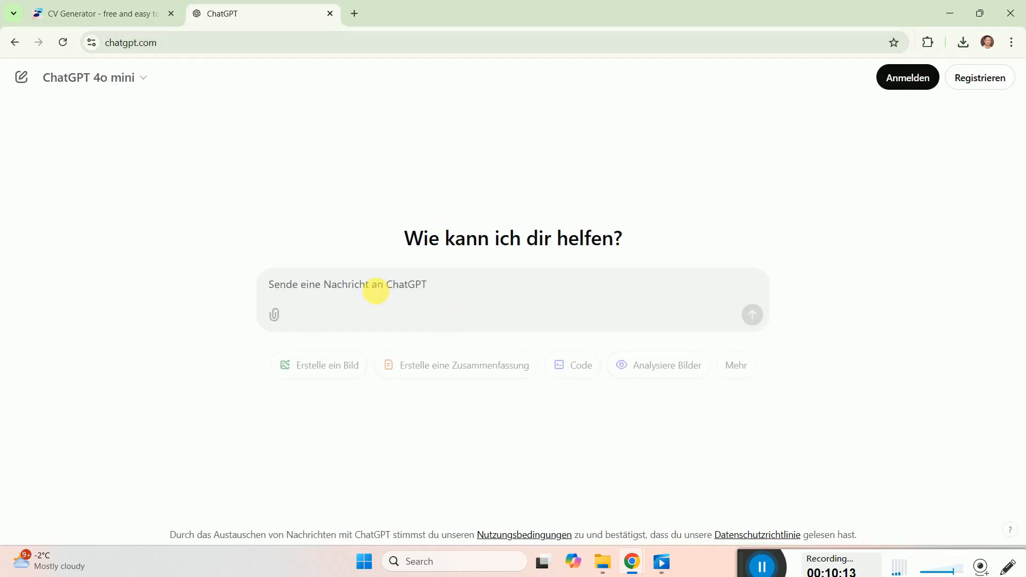
click(458, 284)
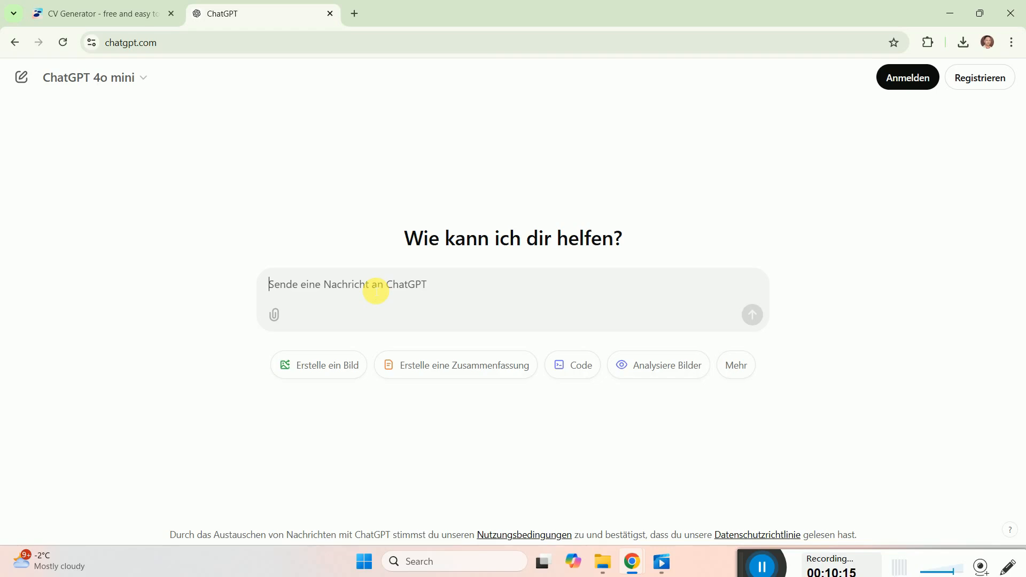
text(REsume sample for a)
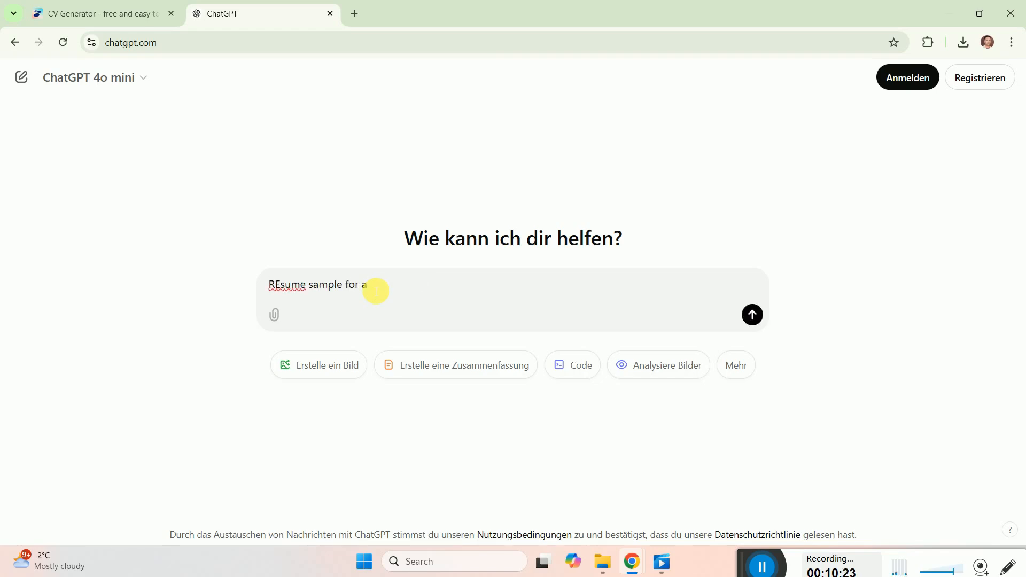
click(752, 315)
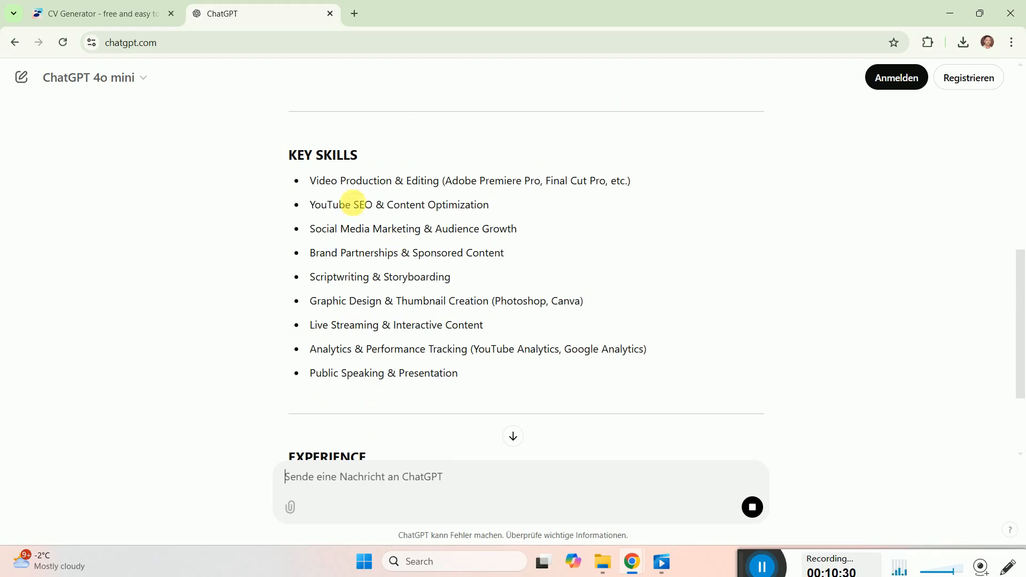
scroll(down, 3)
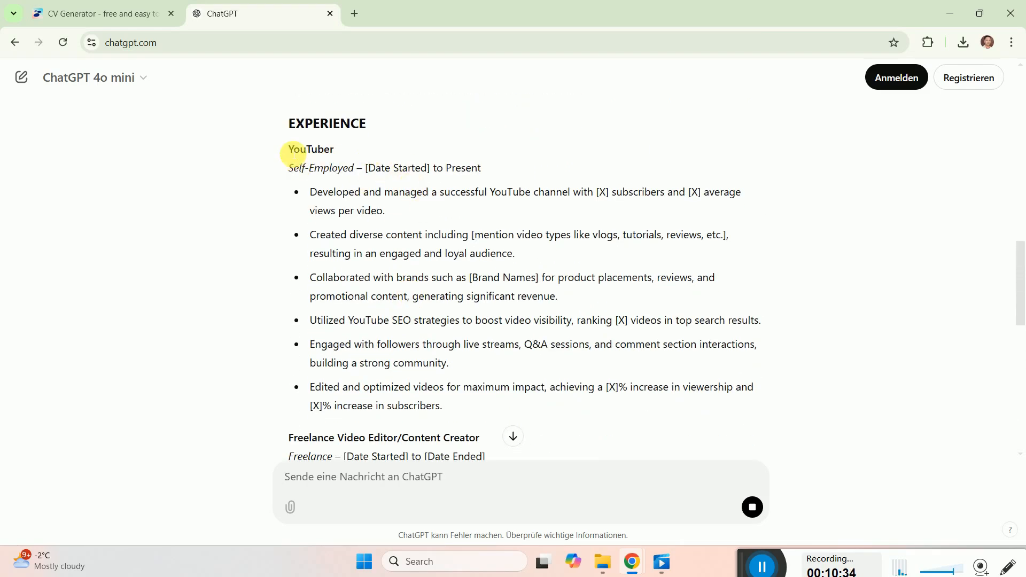
mouse_move(399, 198)
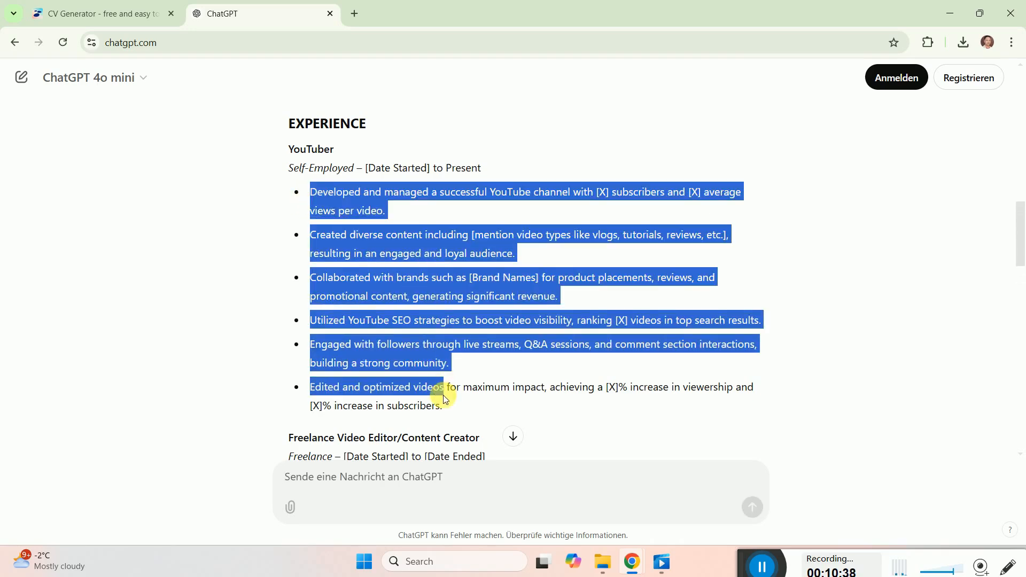
Step: Add the YouTuber role at Firnagi Files, Berlin, from 2021, with ChatGPT bullets
click(98, 13)
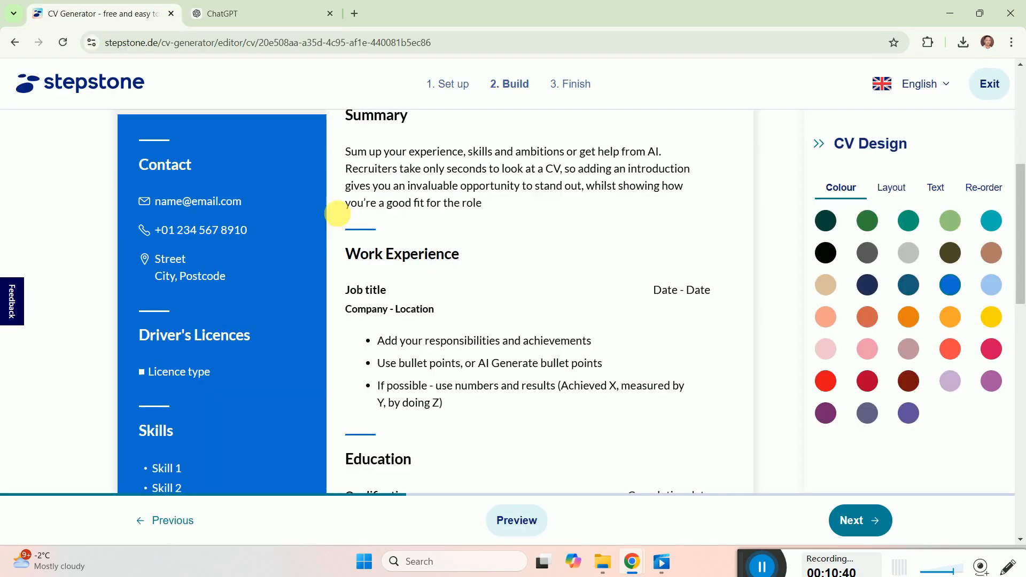
scroll(down, 3)
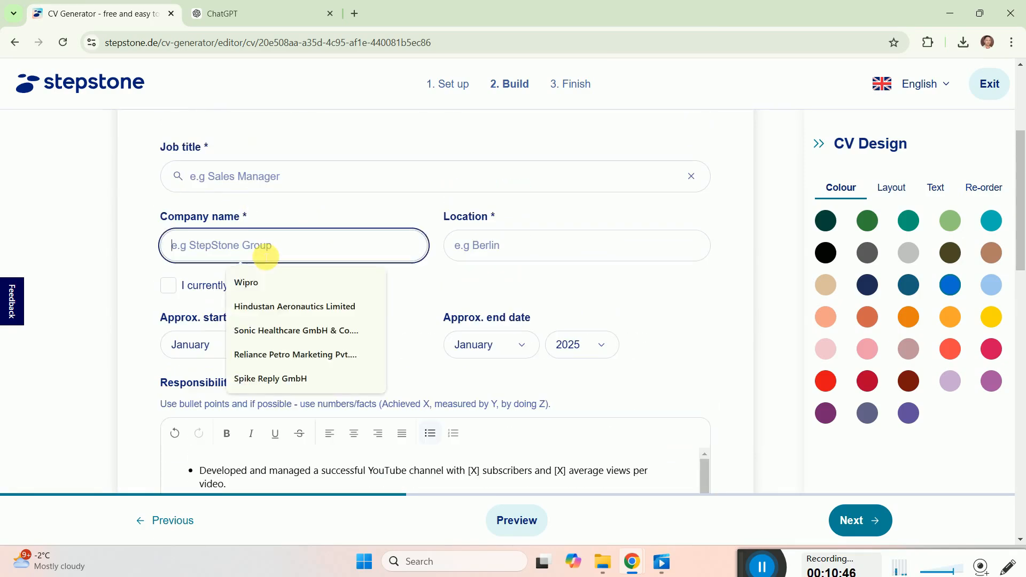
text(YouTuber)
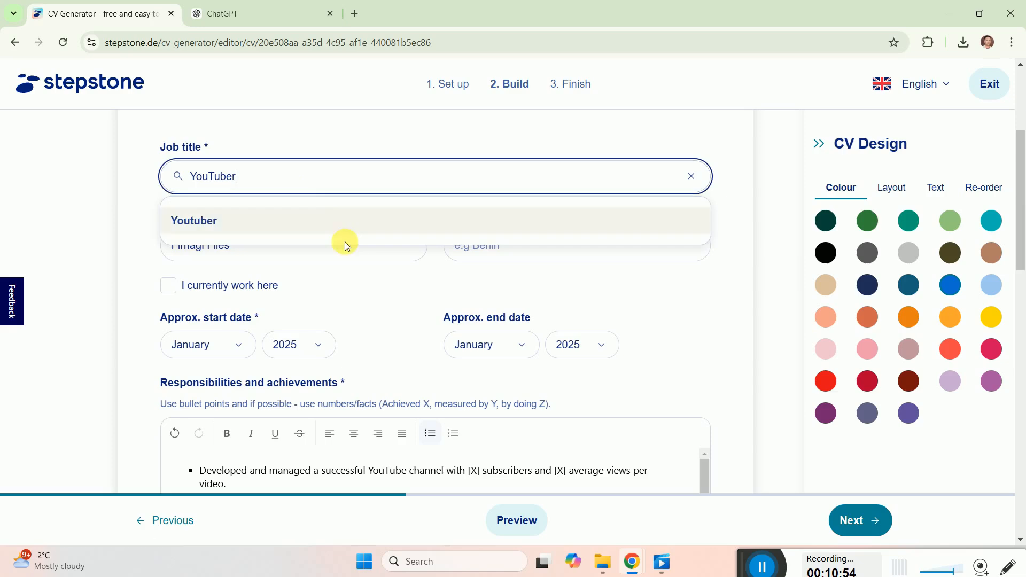
click(299, 344)
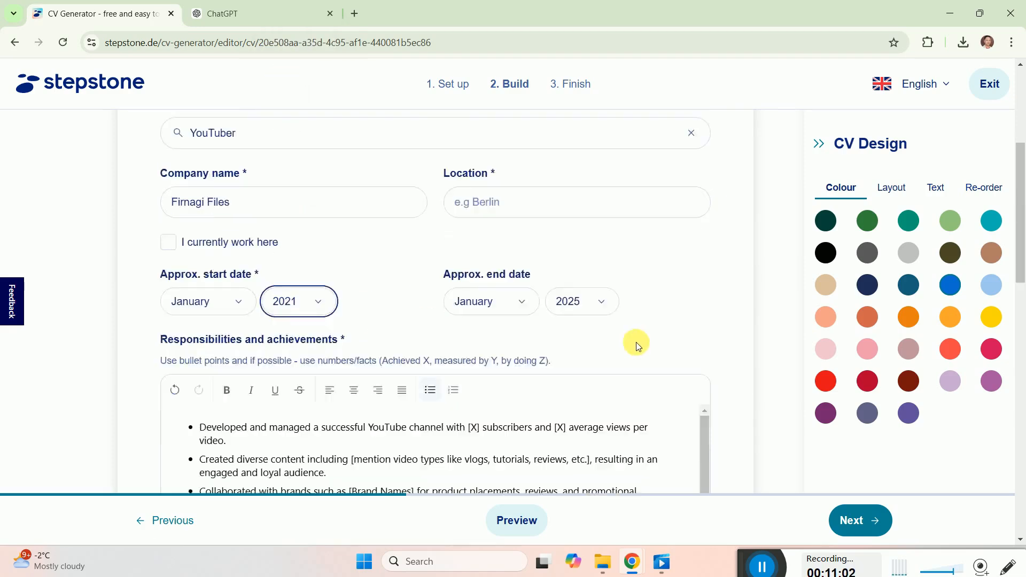
scroll(down, 3)
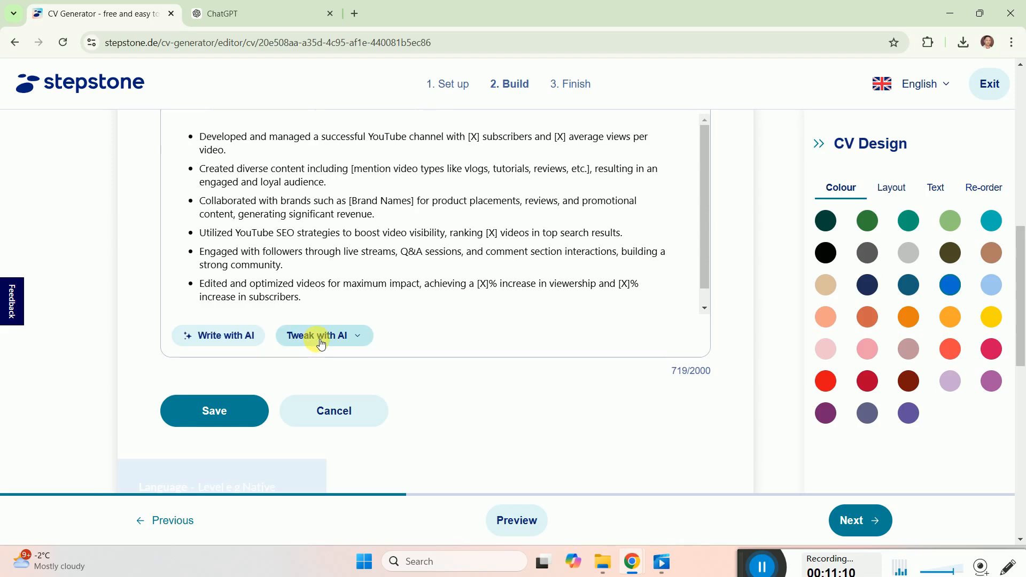
mouse_move(241, 397)
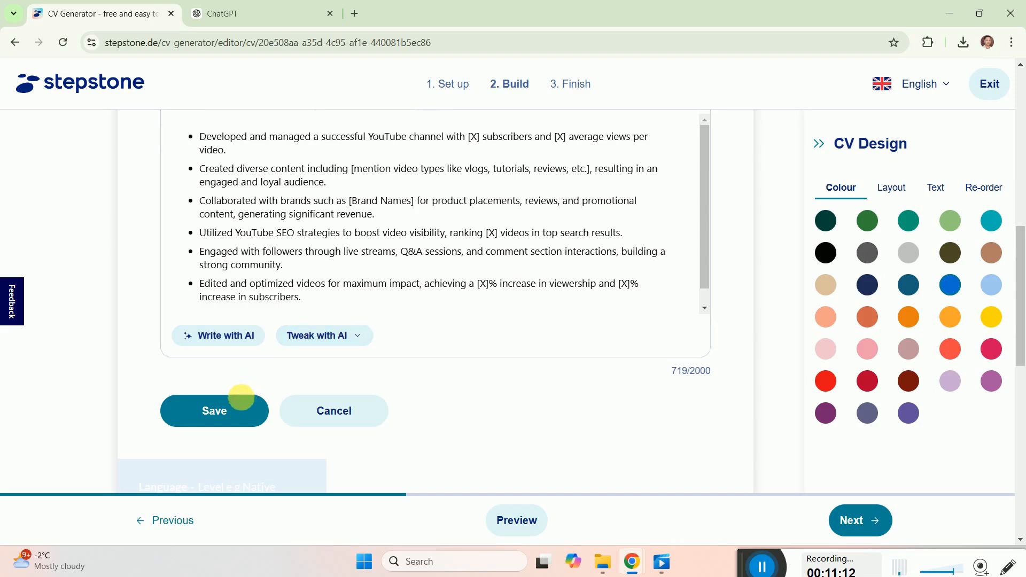
click(214, 411)
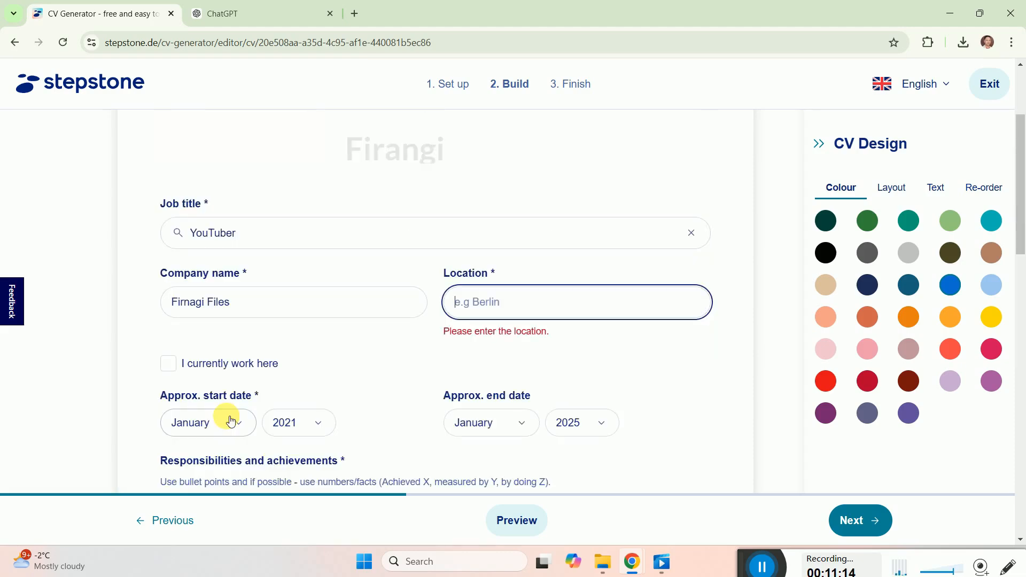
click(576, 302)
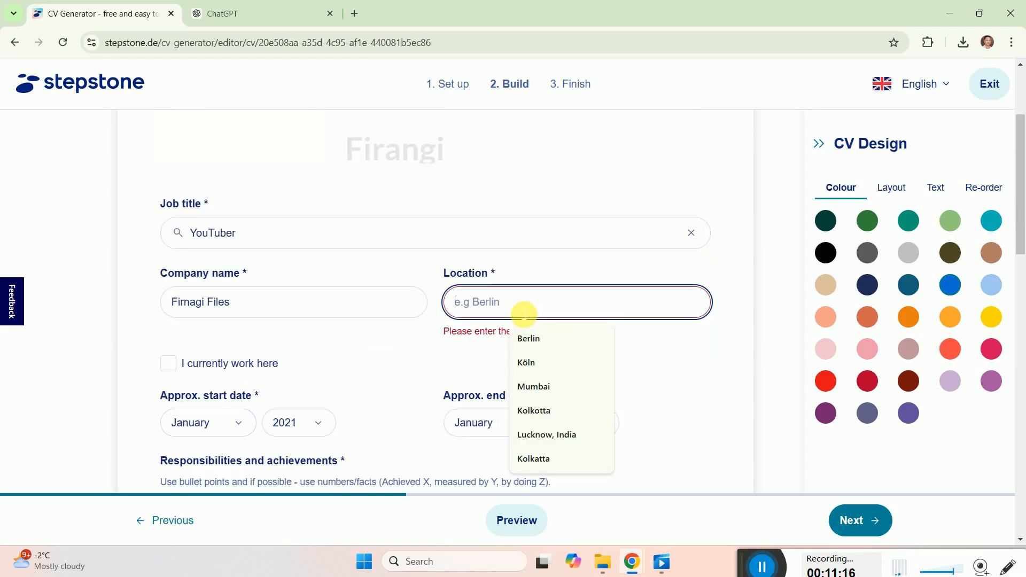
click(528, 338)
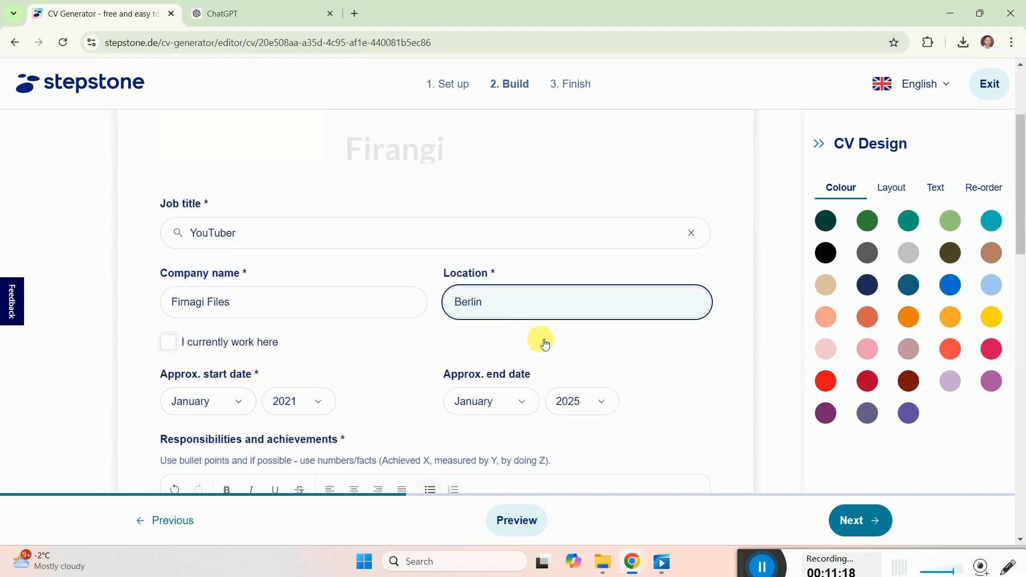
scroll(down, 3)
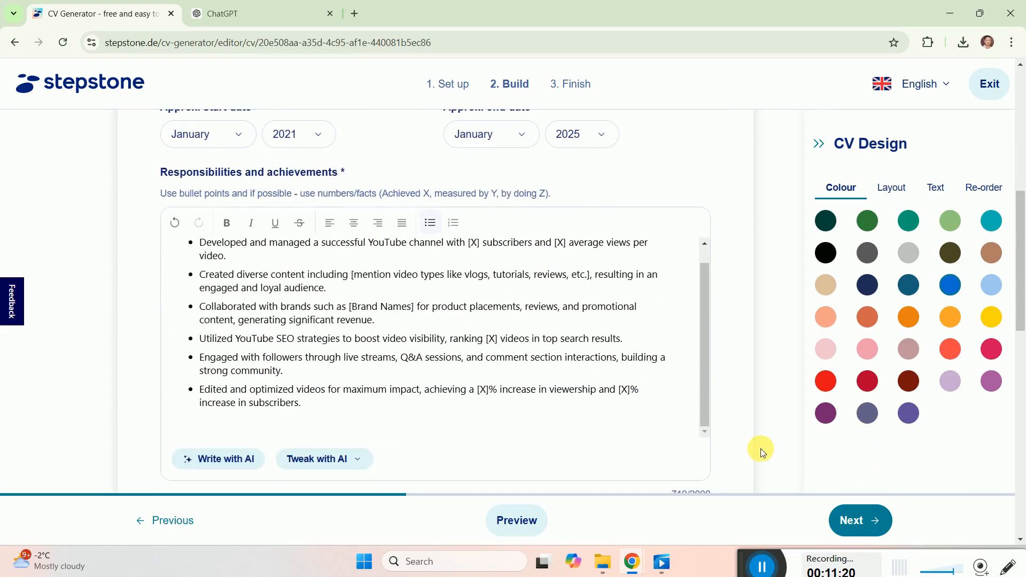
scroll(down, 3)
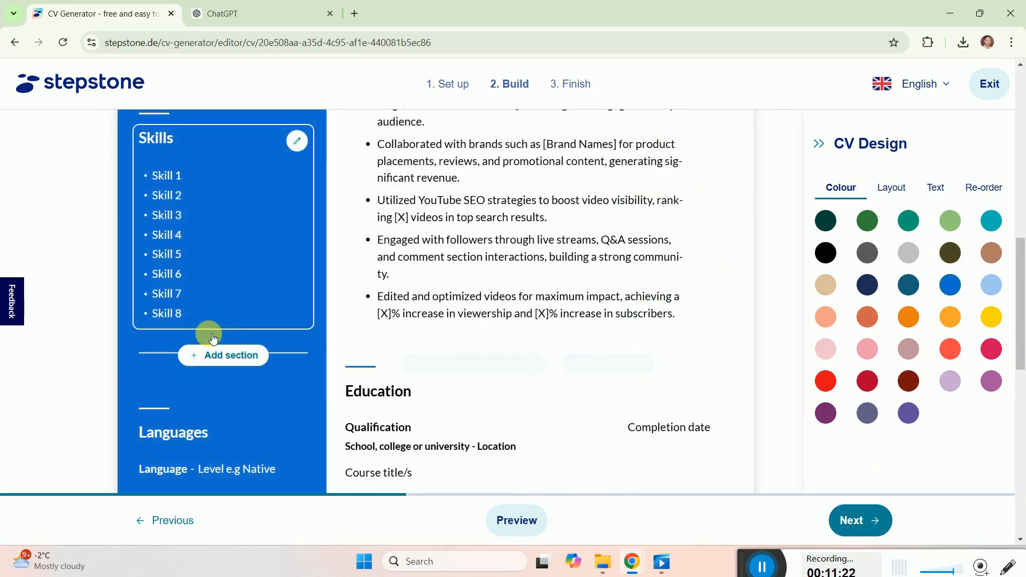
scroll(up, 3)
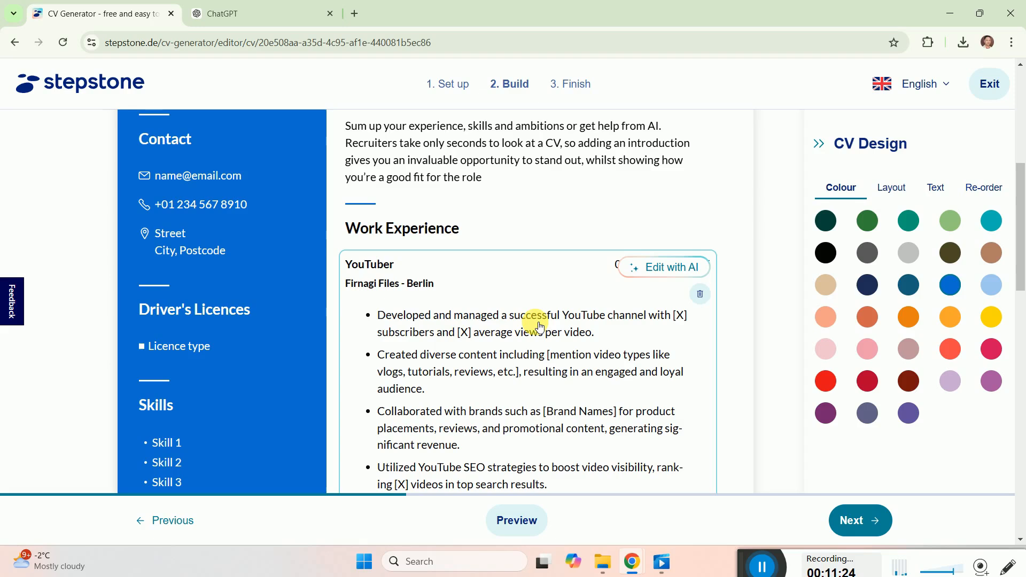
mouse_move(404, 306)
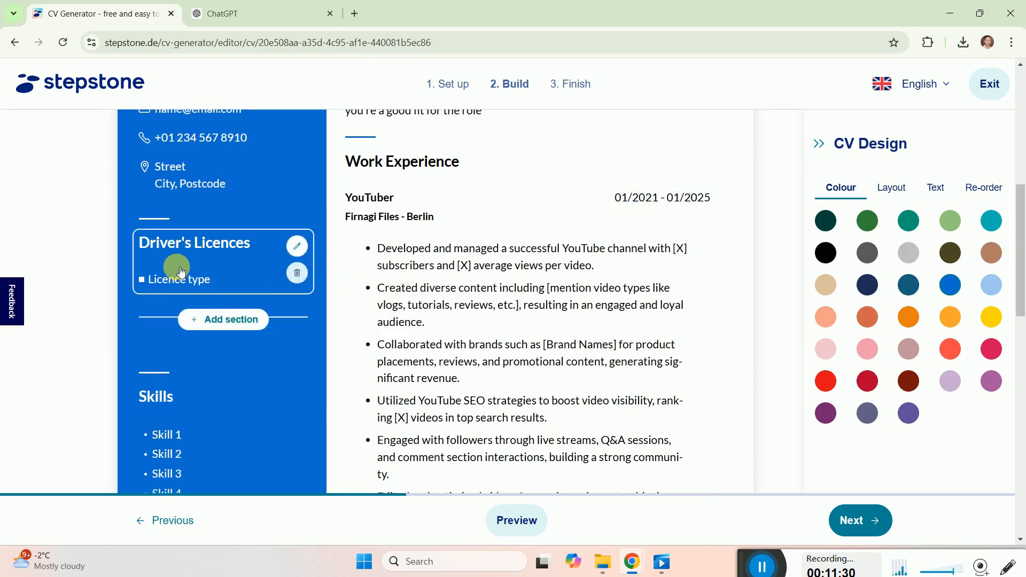
scroll(up, 3)
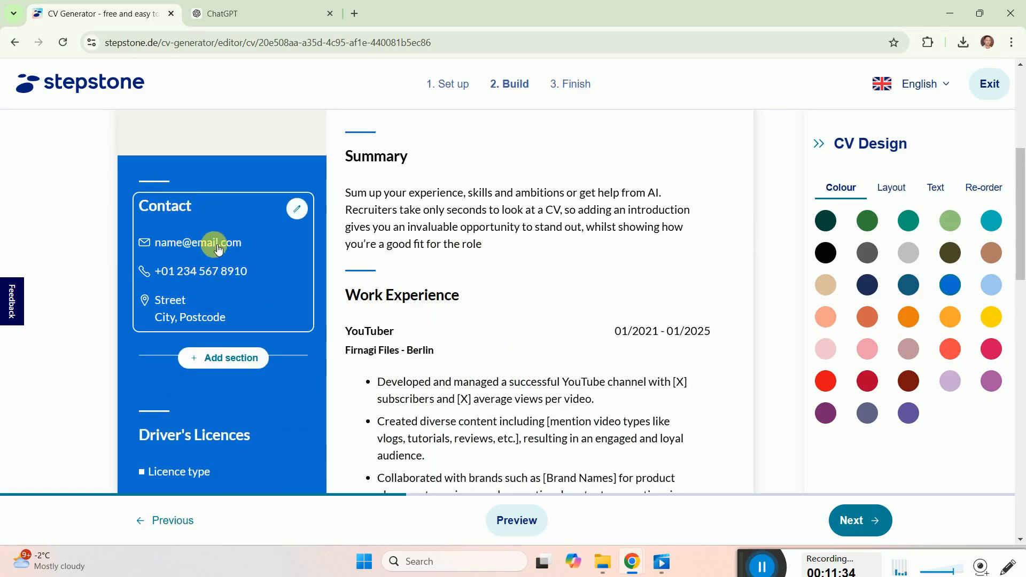
scroll(up, 3)
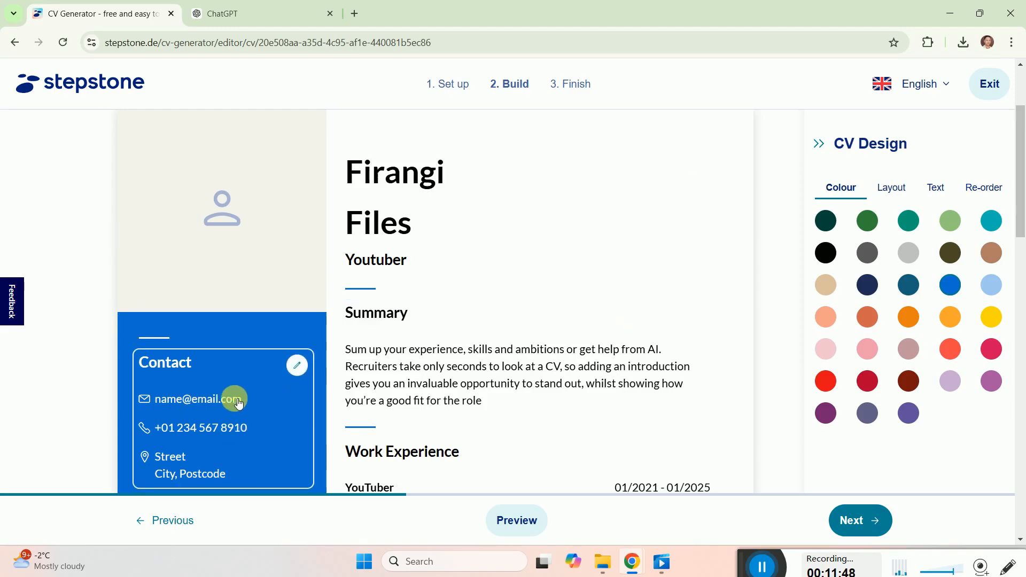
scroll(down, 3)
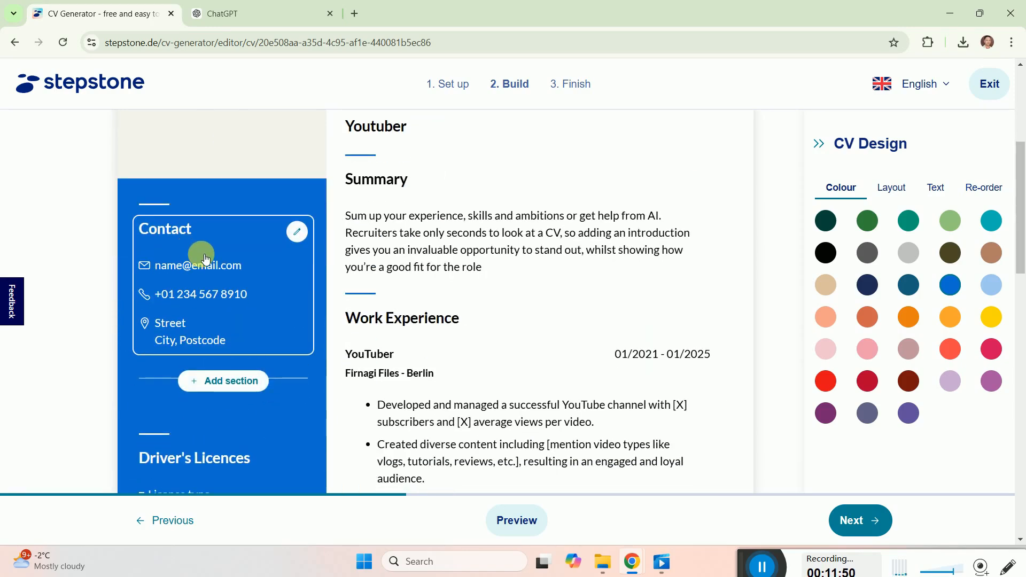
scroll(down, 3)
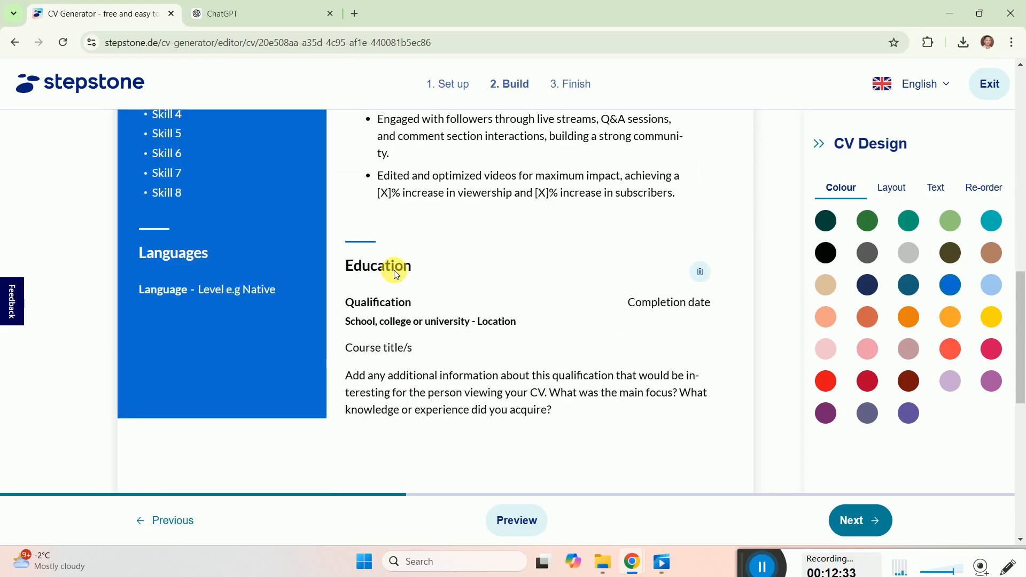
scroll(up, 3)
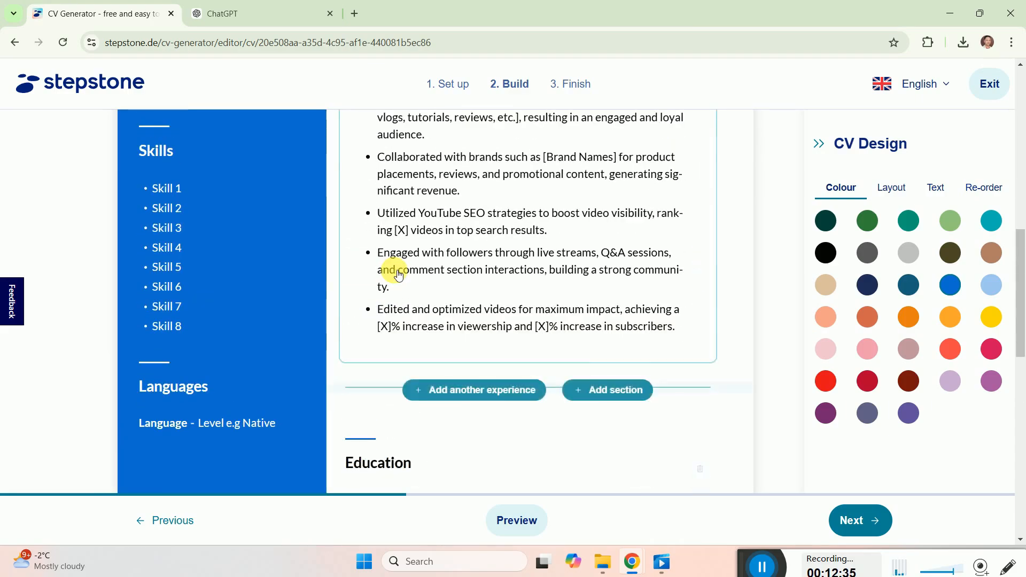
scroll(down, 3)
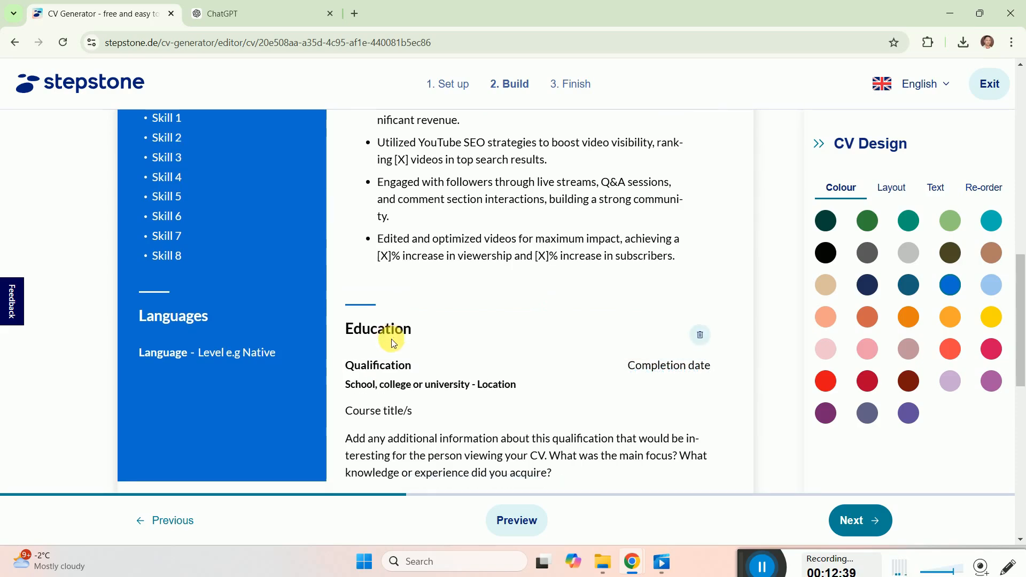
scroll(down, 3)
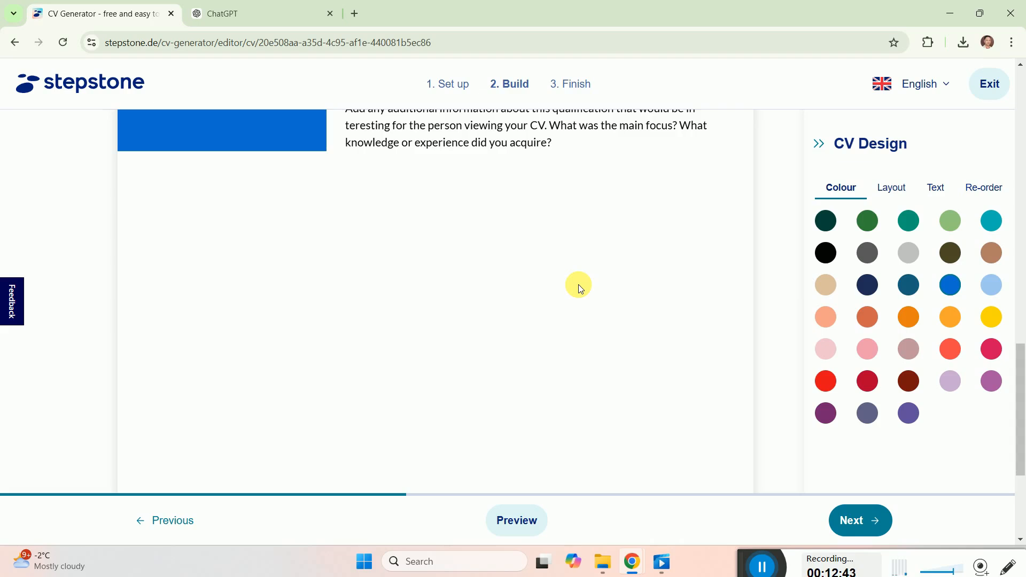
Step: Pick the coloured side-column layout and switch the accent colour to crimson red
click(891, 187)
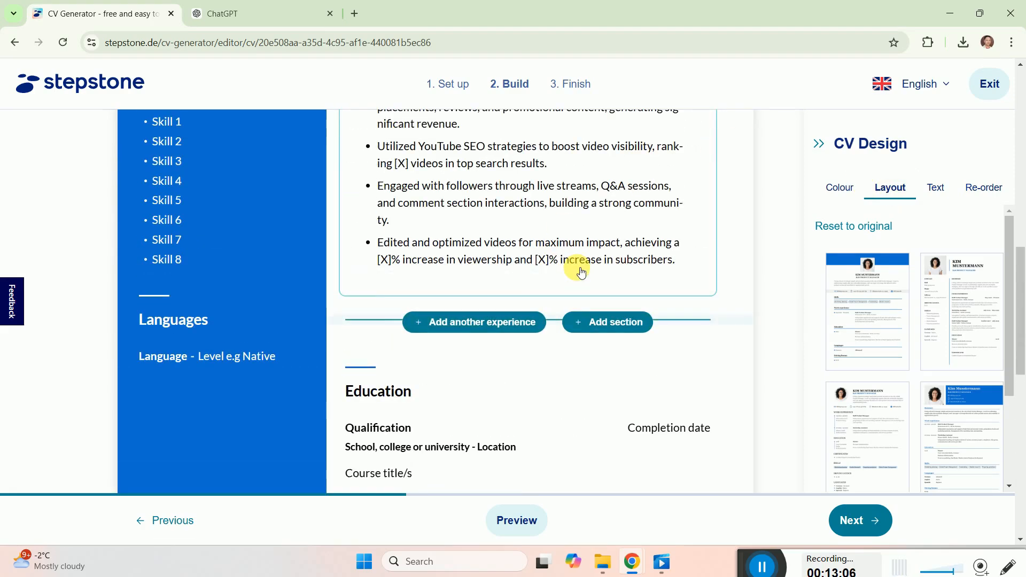
scroll(up, 3)
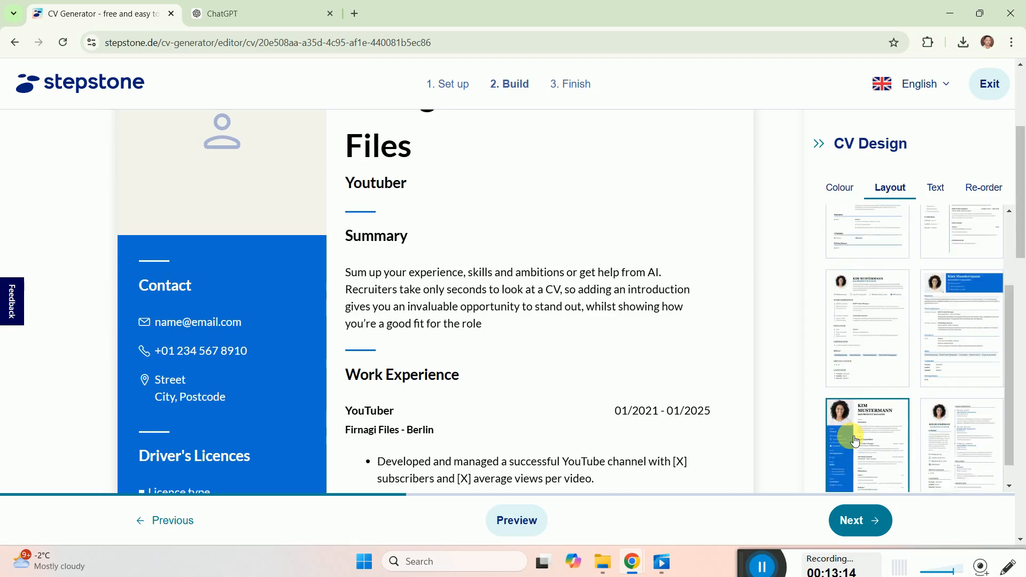
click(839, 188)
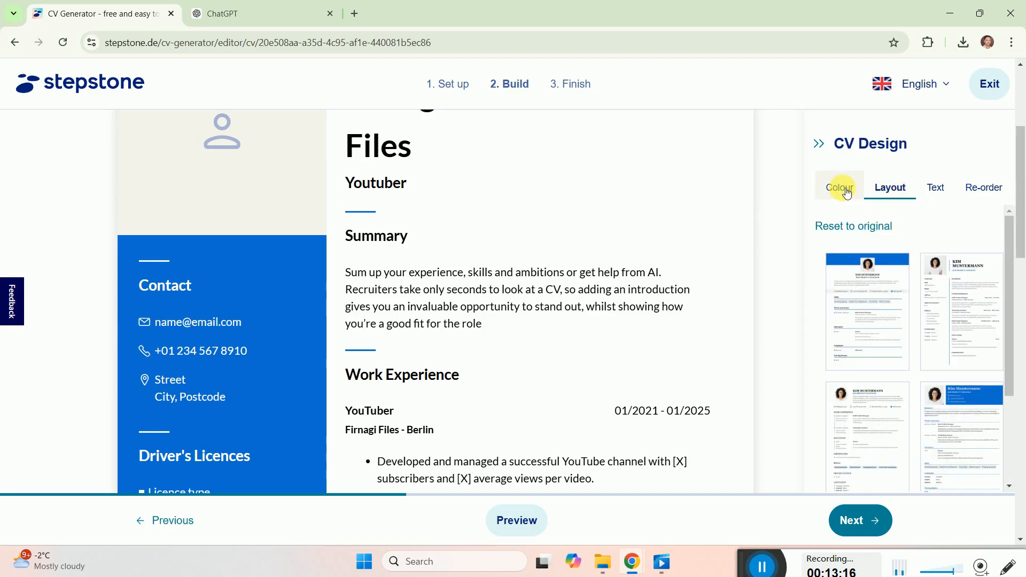
click(839, 187)
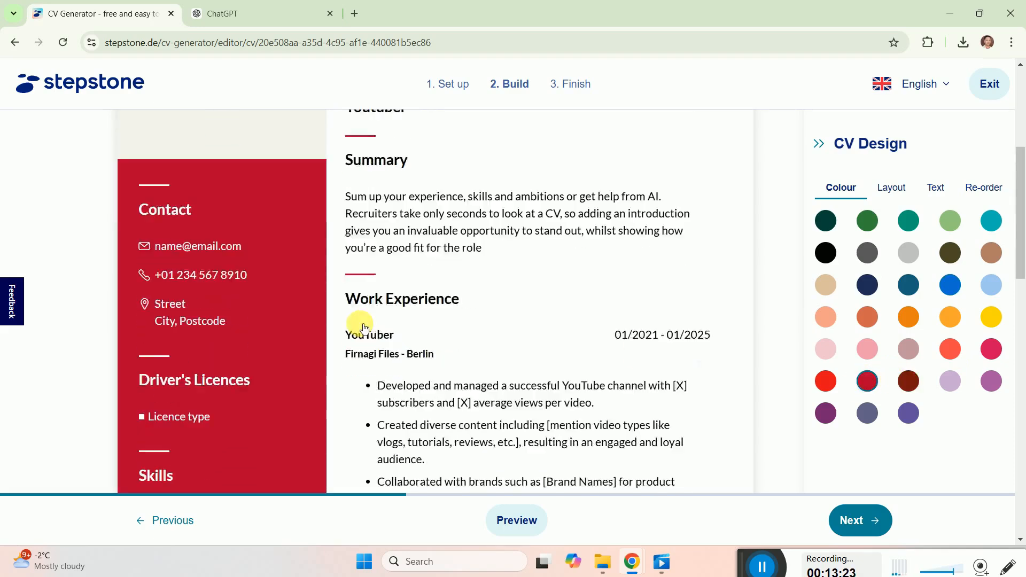
scroll(up, 3)
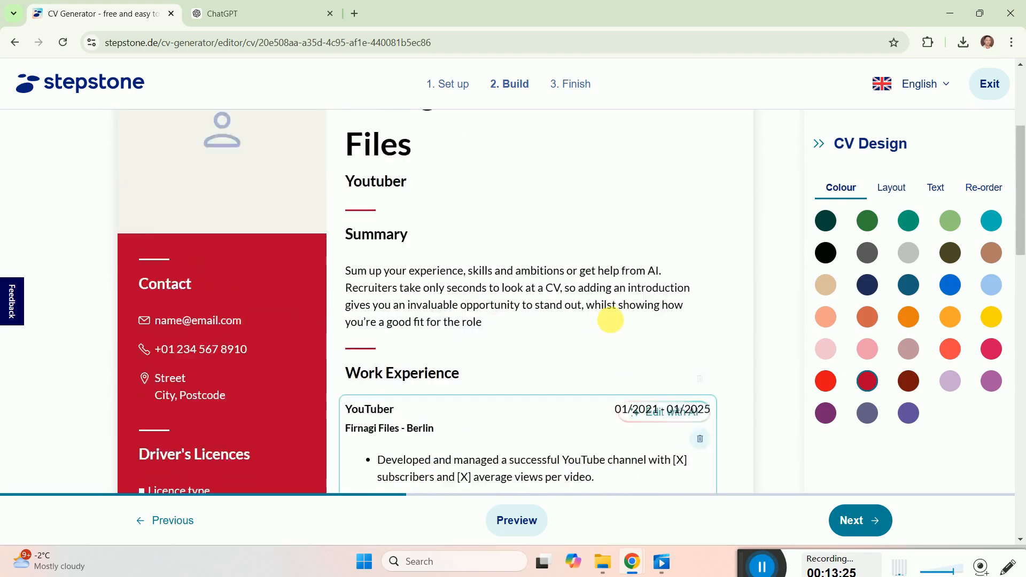
Step: Show the Text tab's font, name size, heading size and spacing options
click(934, 187)
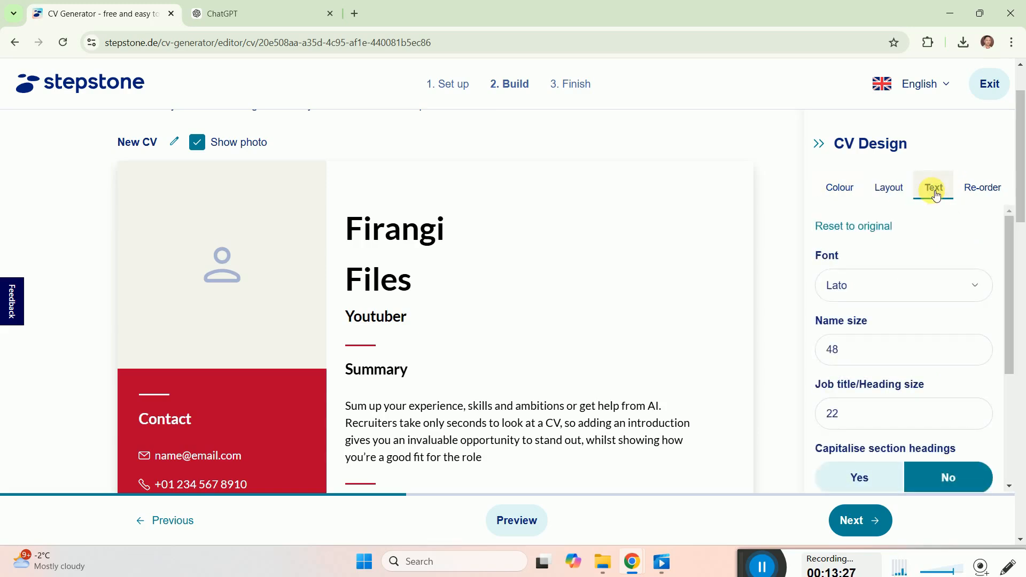
mouse_move(882, 330)
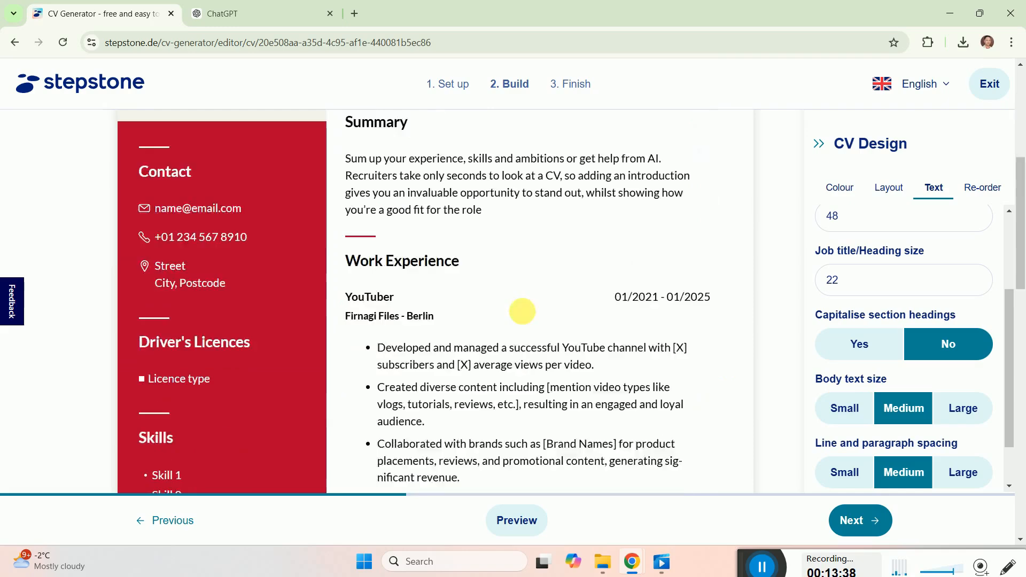
scroll(down, 3)
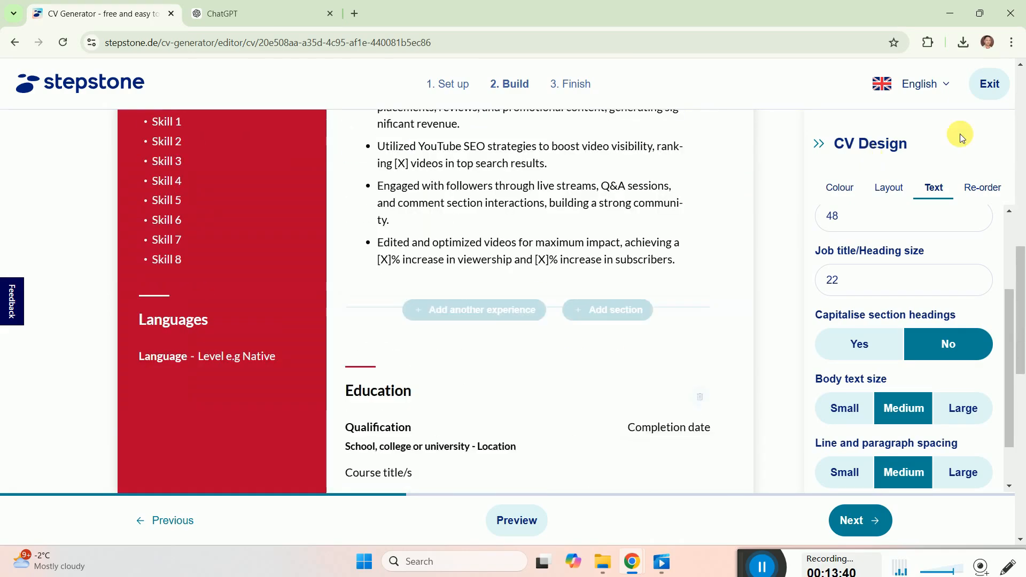
Step: Review the CV section order in the Re-order tab and advance to the cover letter
click(982, 188)
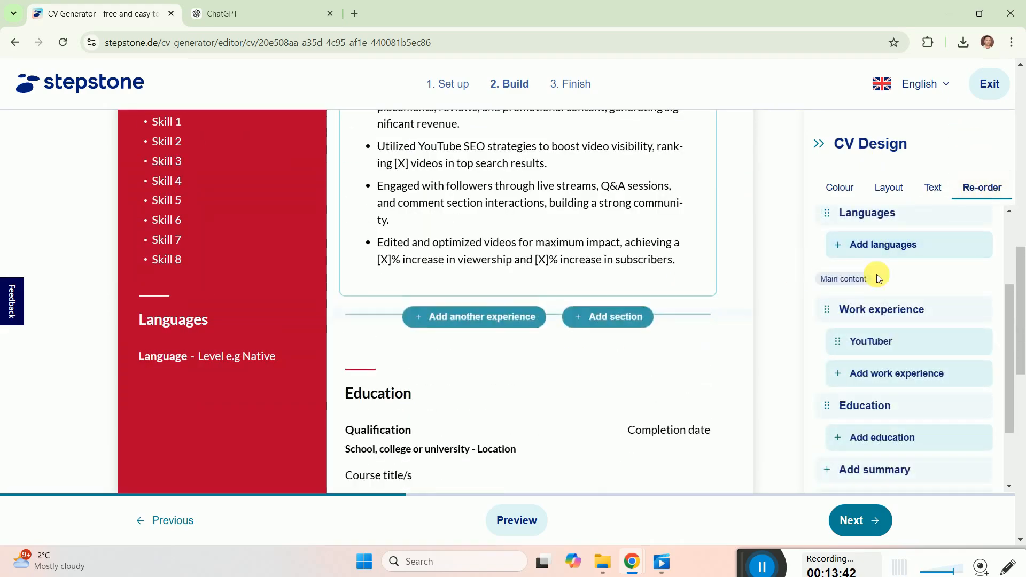
scroll(down, 3)
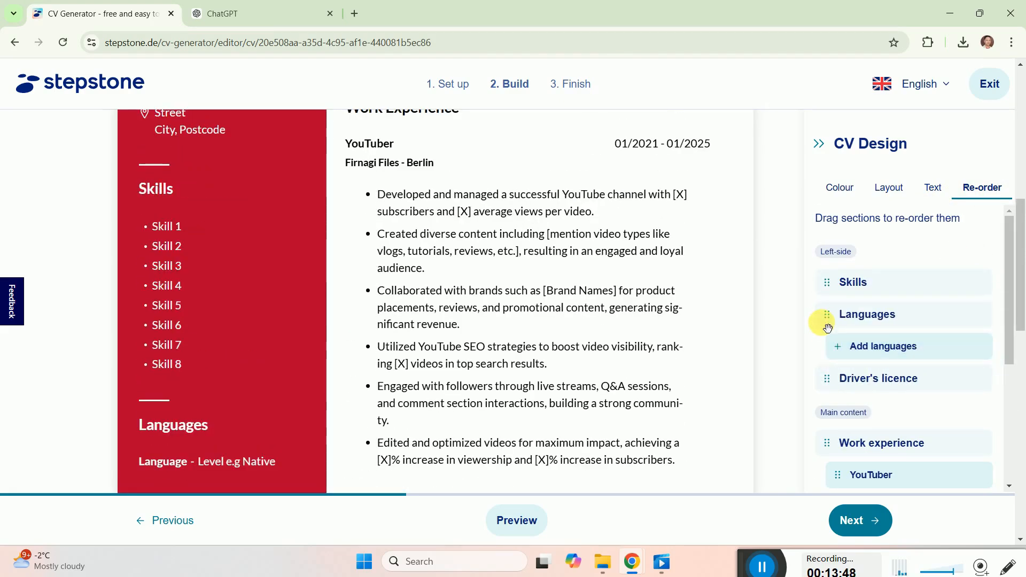
scroll(down, 3)
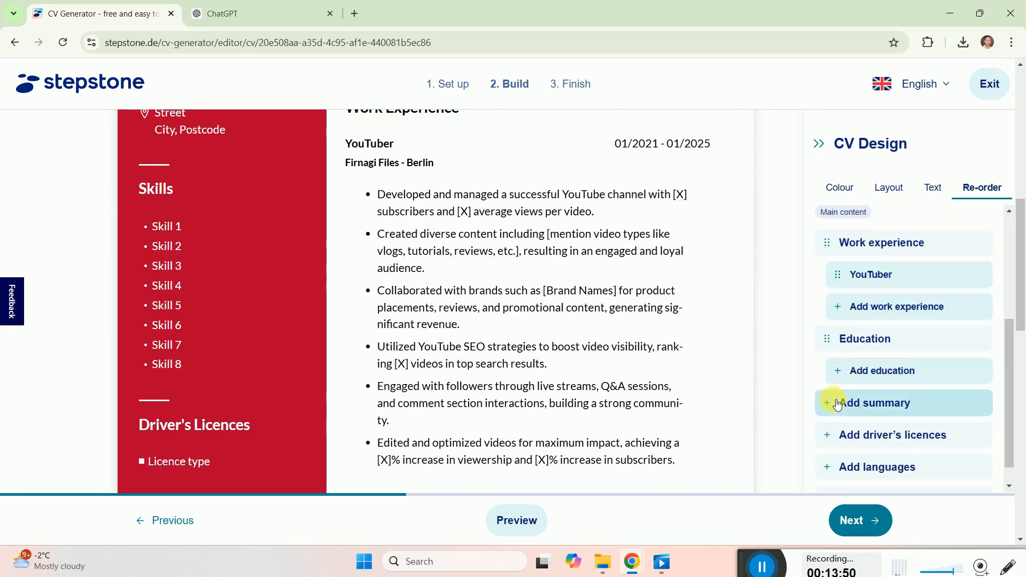
scroll(up, 3)
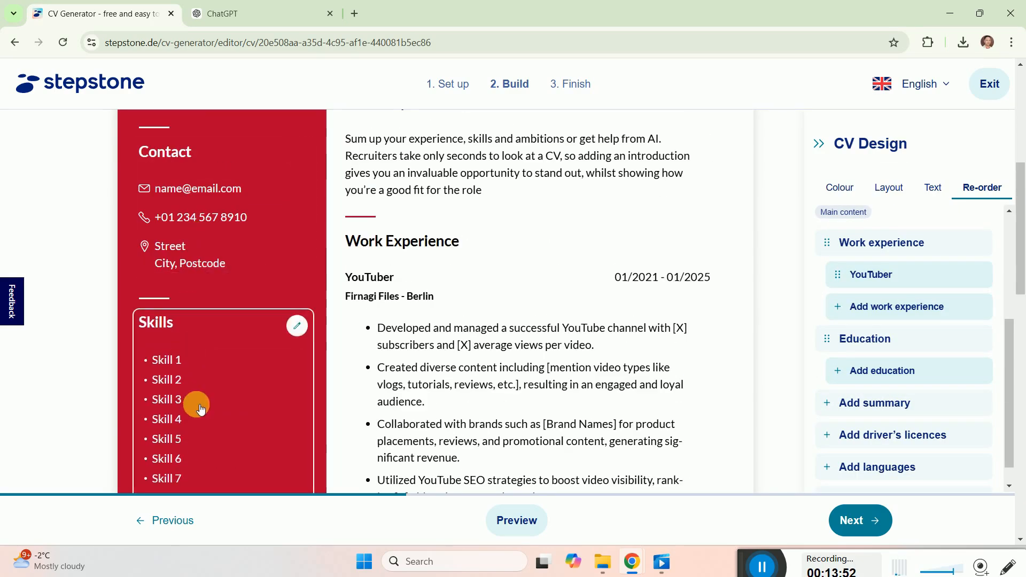
scroll(down, 3)
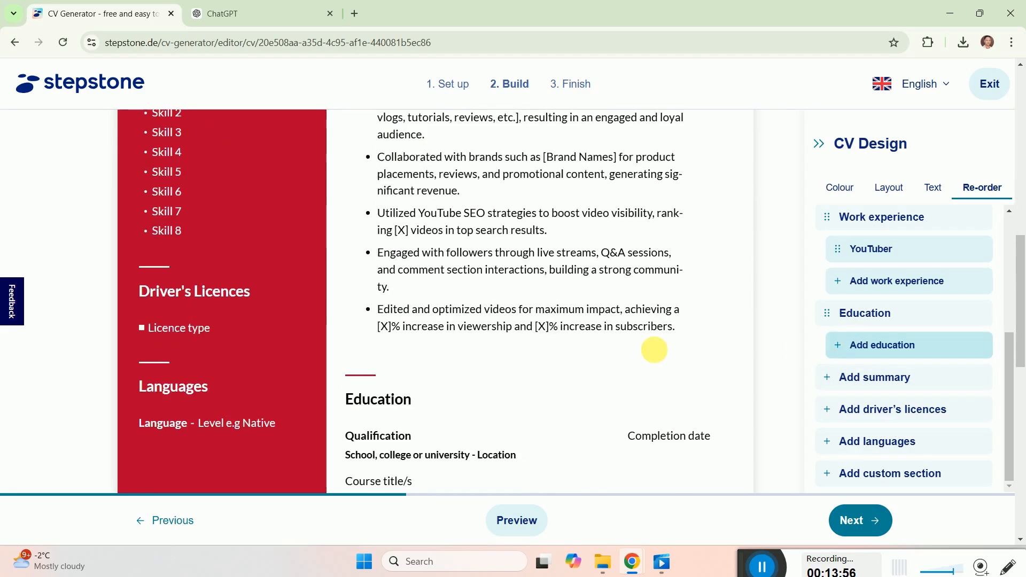
click(860, 520)
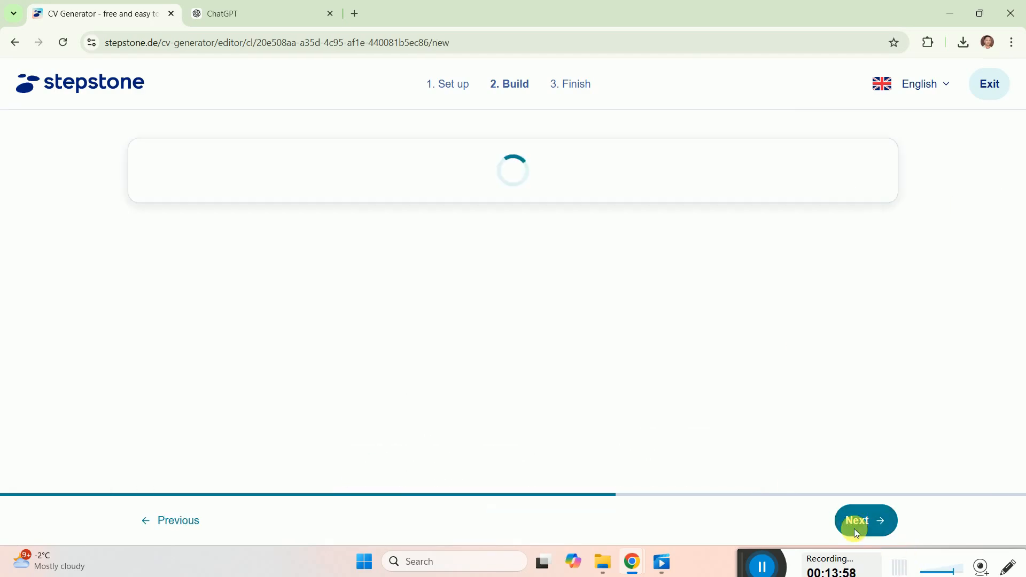
Step: In ChatGPT, send the prompt 'cover letter for a you…' requesting a YouTuber cover letter
click(261, 13)
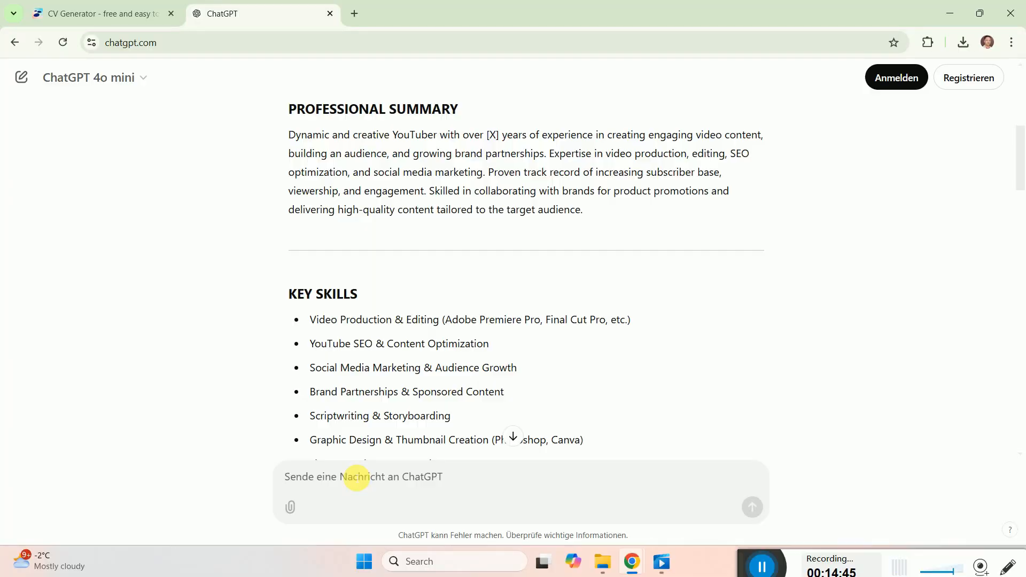
text(cover letter)
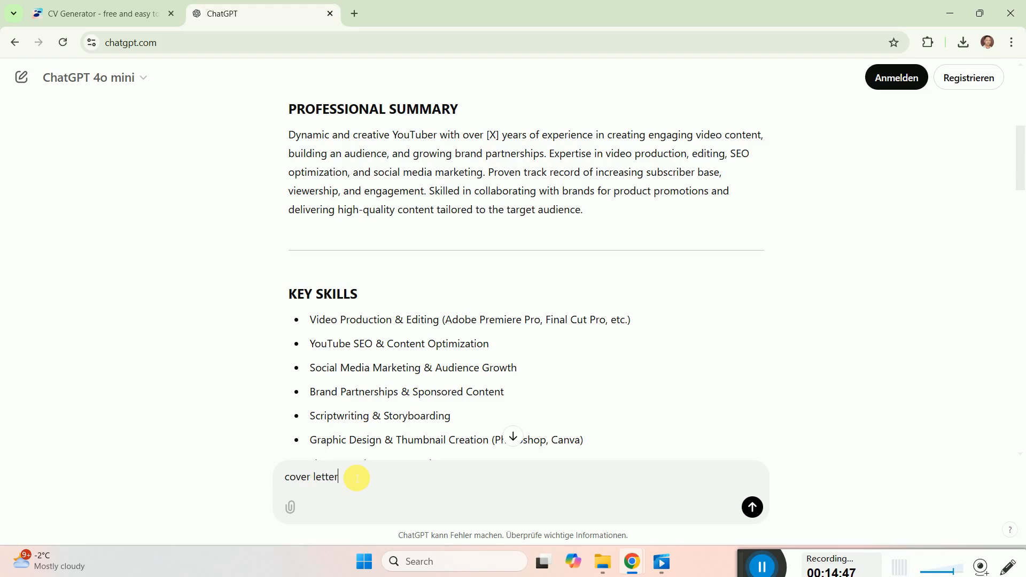
text(for a you)
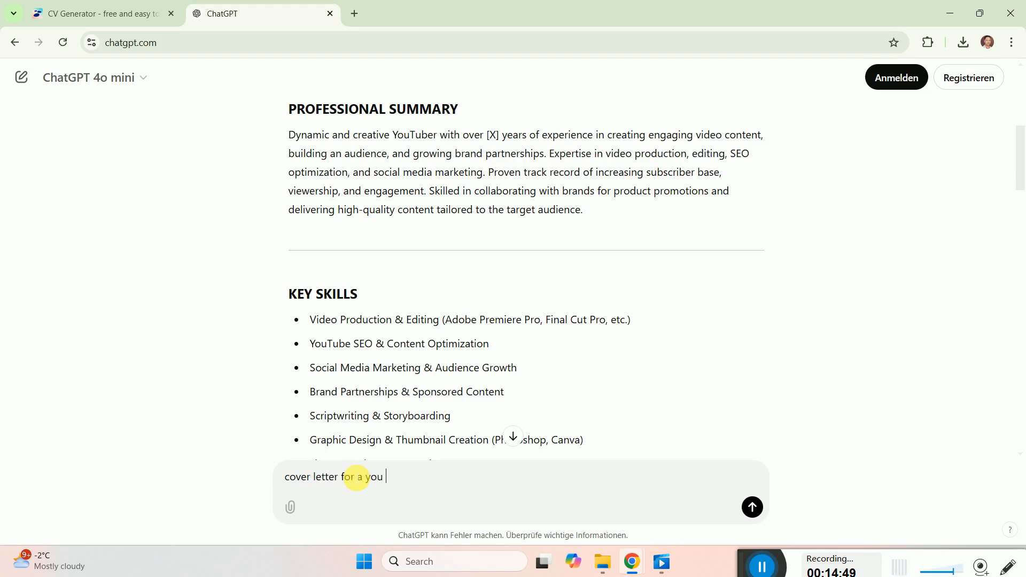
click(98, 13)
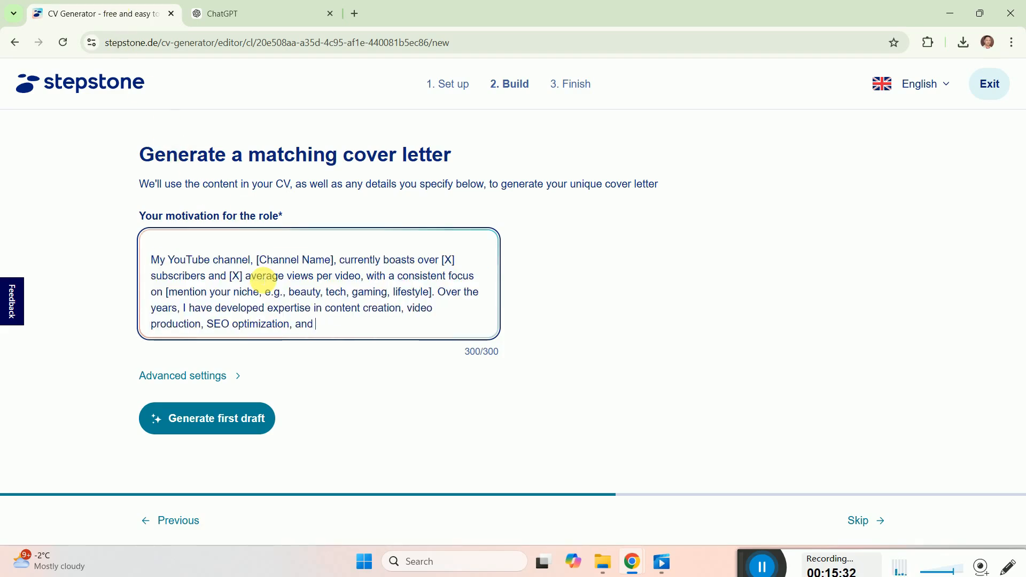
Step: Trim the motivation text's unfinished ending and generate the first cover letter draft
key(Backspace)
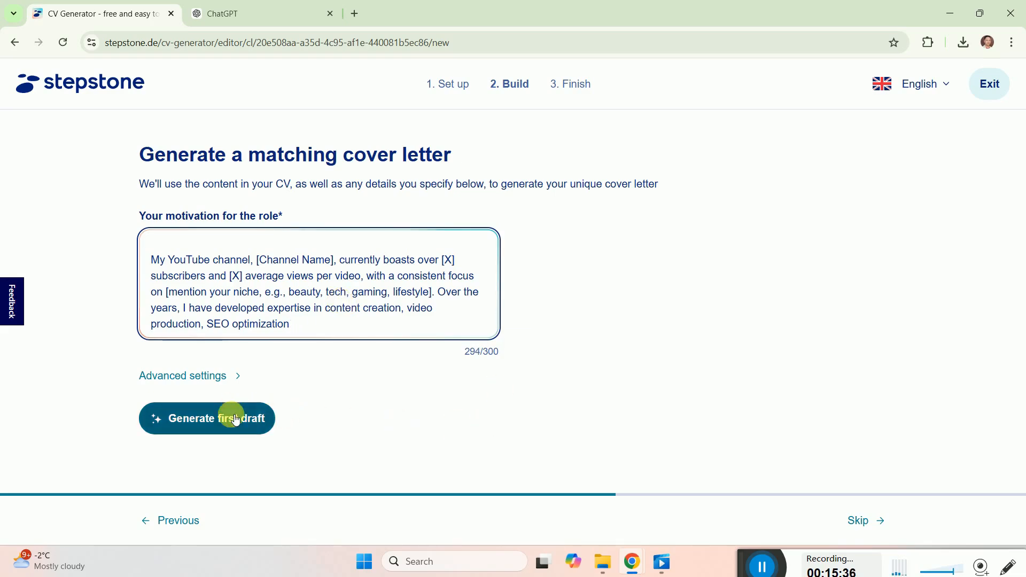
click(207, 418)
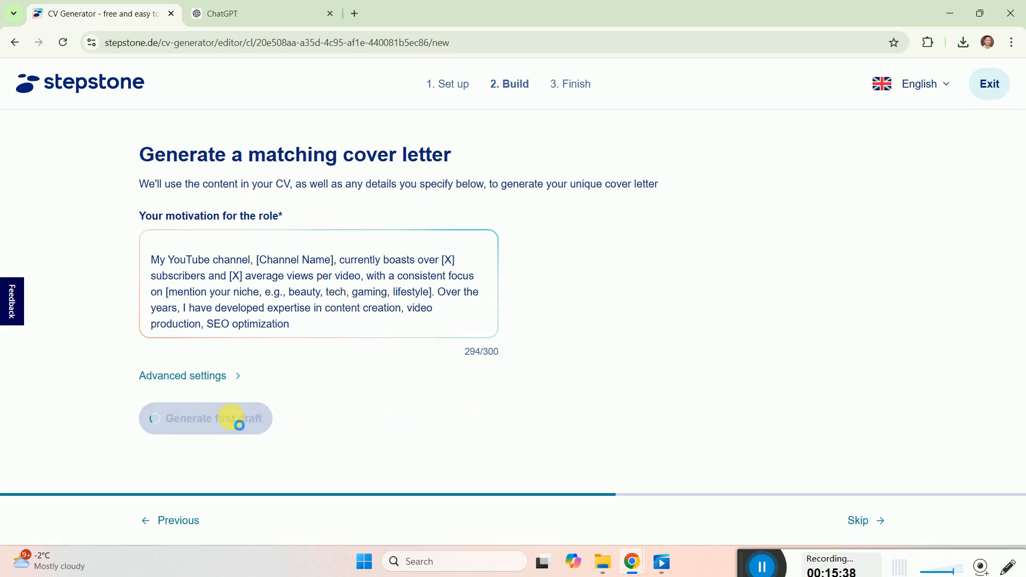
click(206, 418)
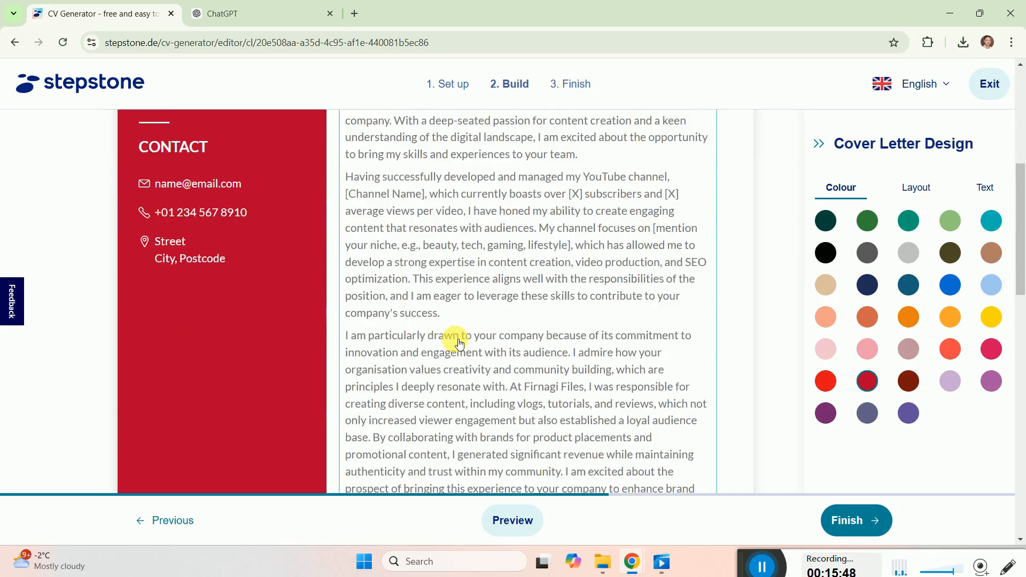
Step: Look over the generated cover letter preview and proceed to the Finish step
scroll(down, 3)
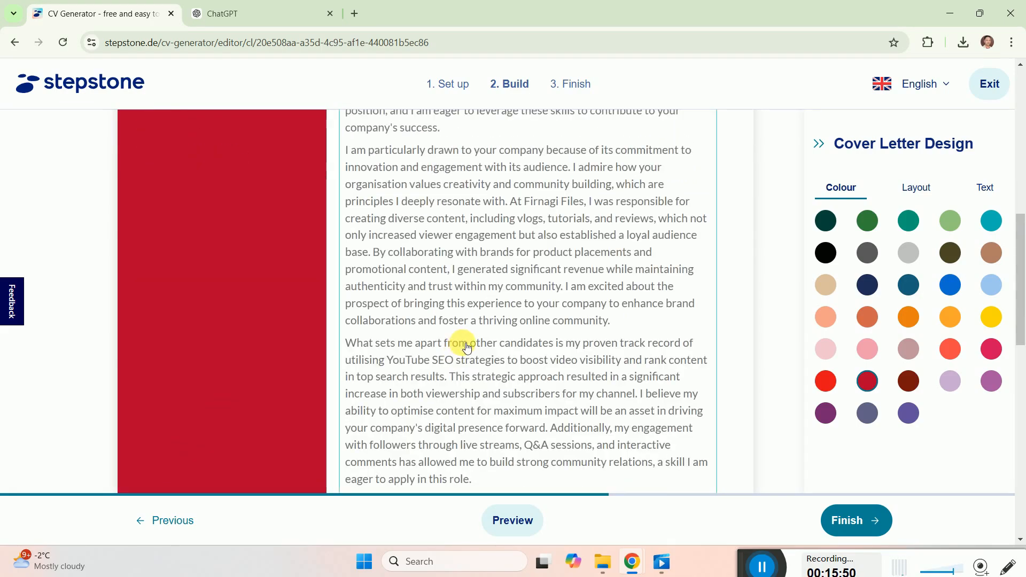
scroll(up, 3)
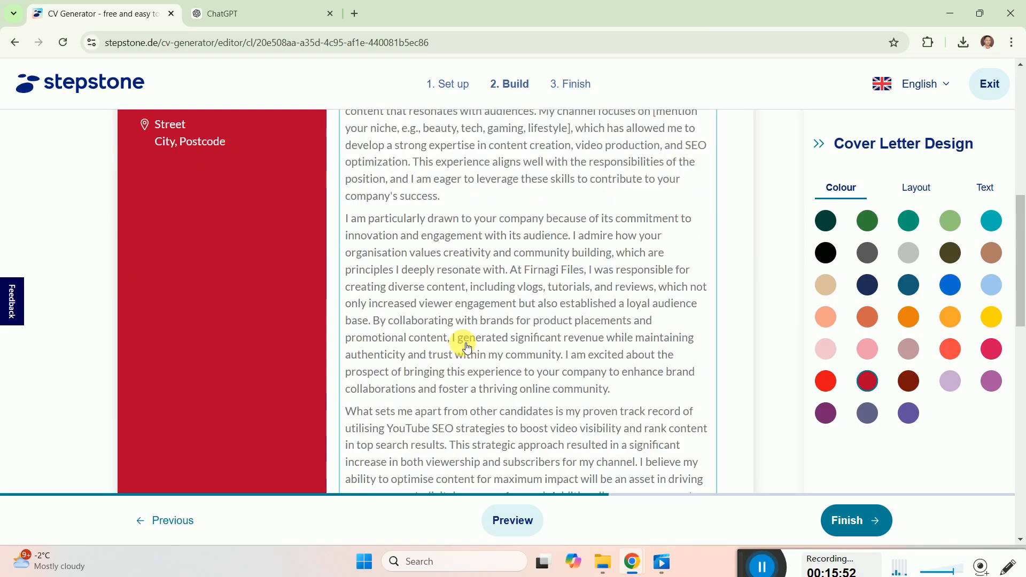
scroll(up, 3)
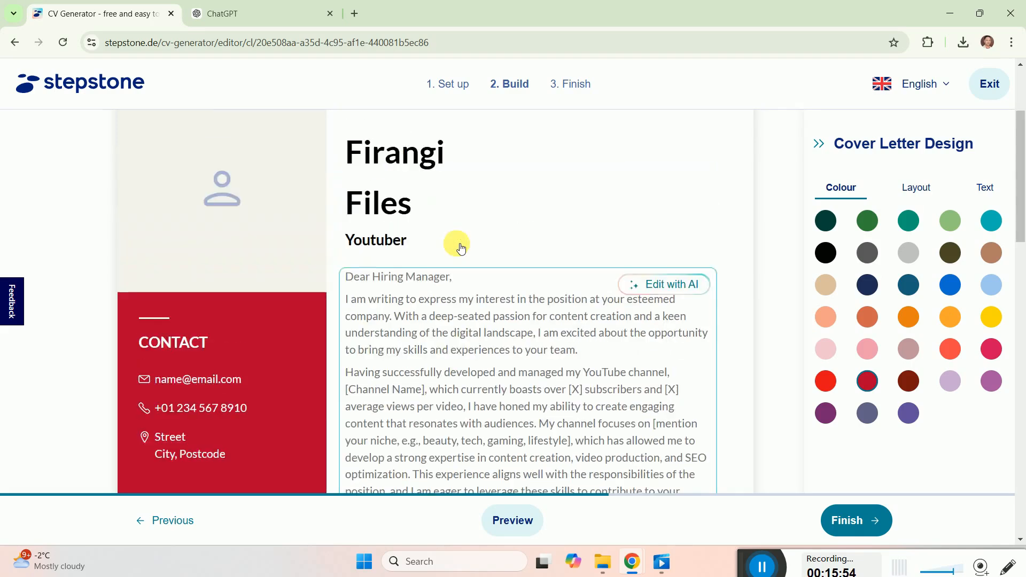
scroll(down, 3)
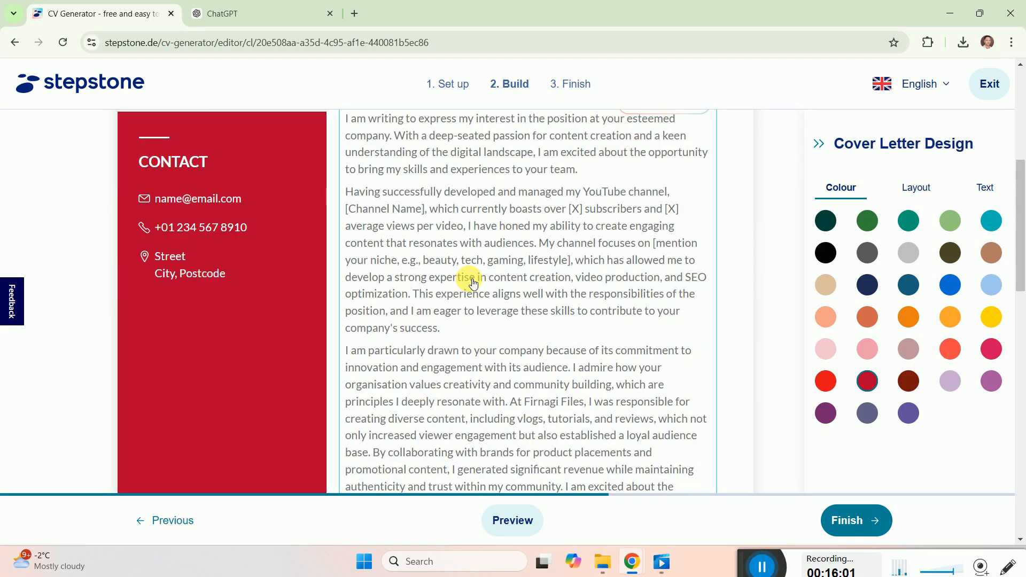
scroll(down, 3)
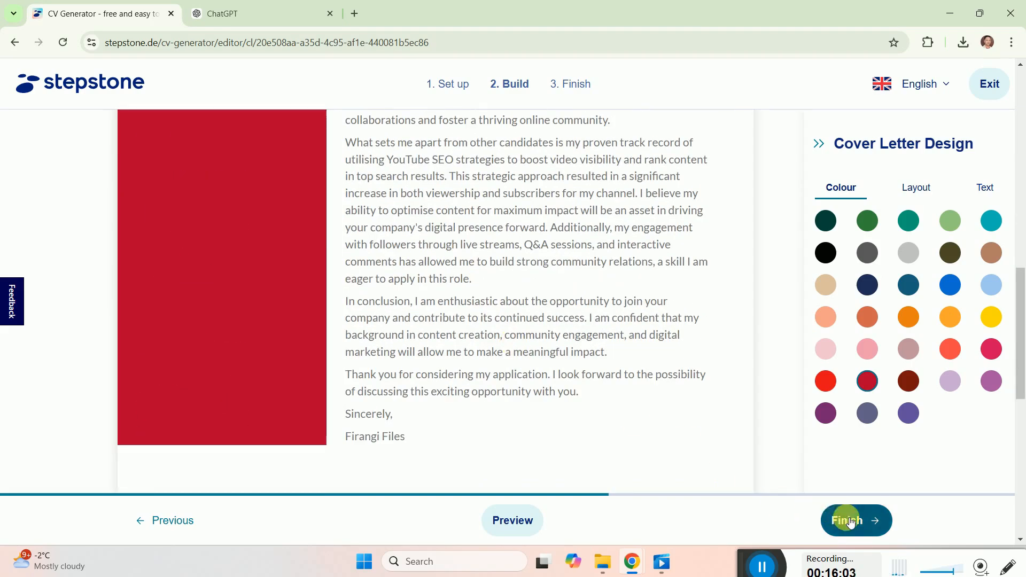
click(857, 520)
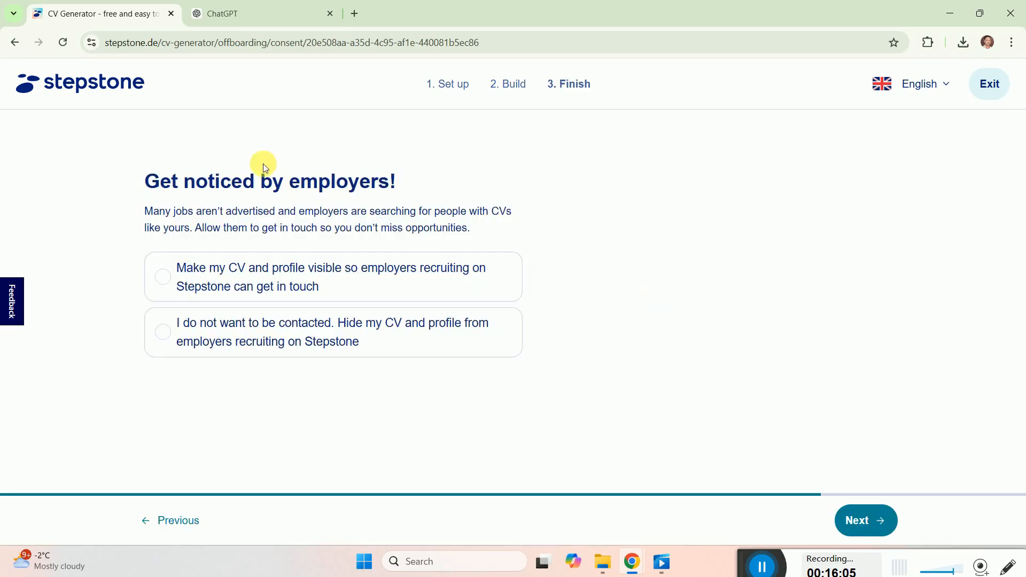
mouse_move(329, 278)
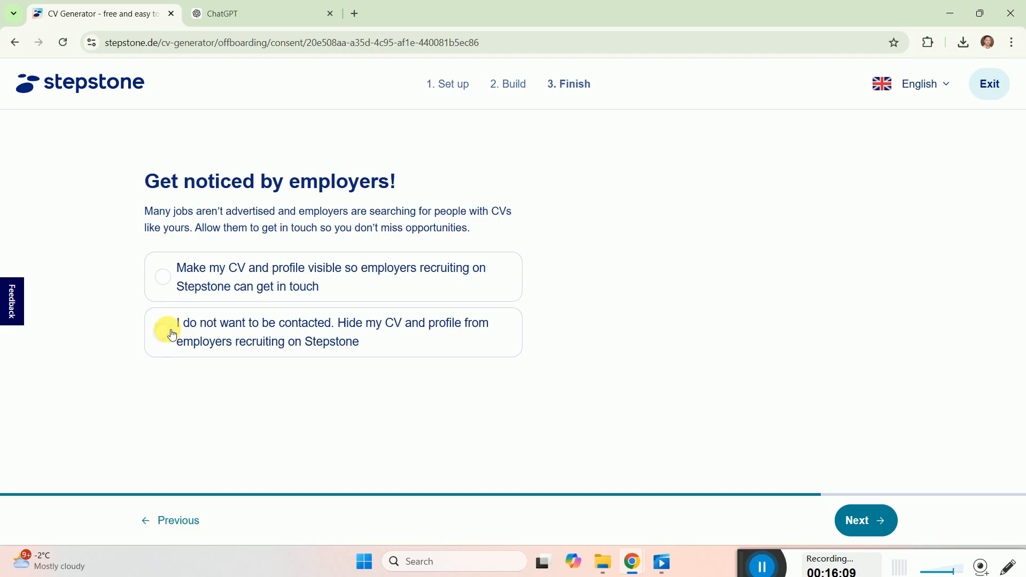
Step: Choose 'I do not want to be contacted' and skip the job match emails
click(164, 332)
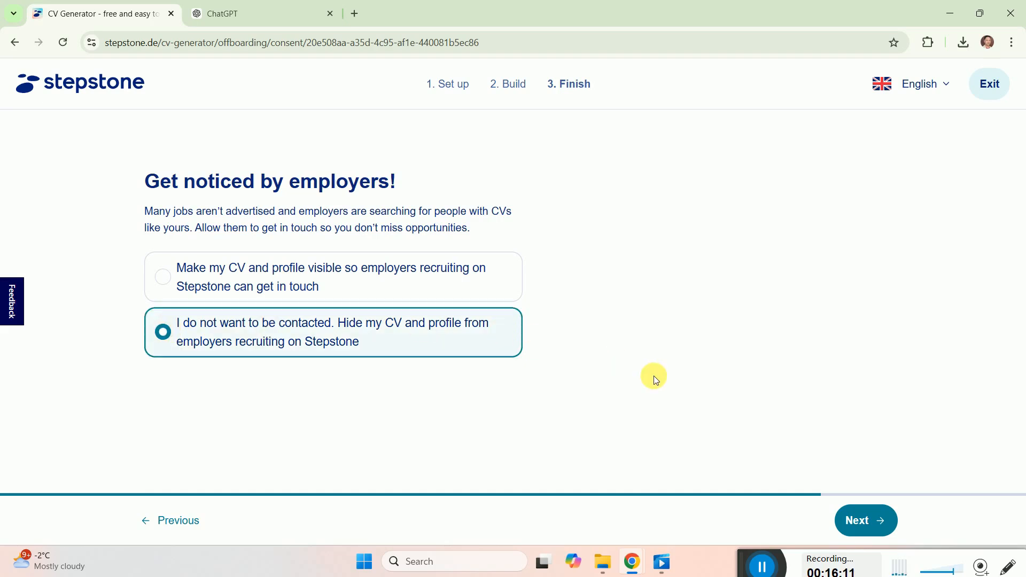
click(865, 520)
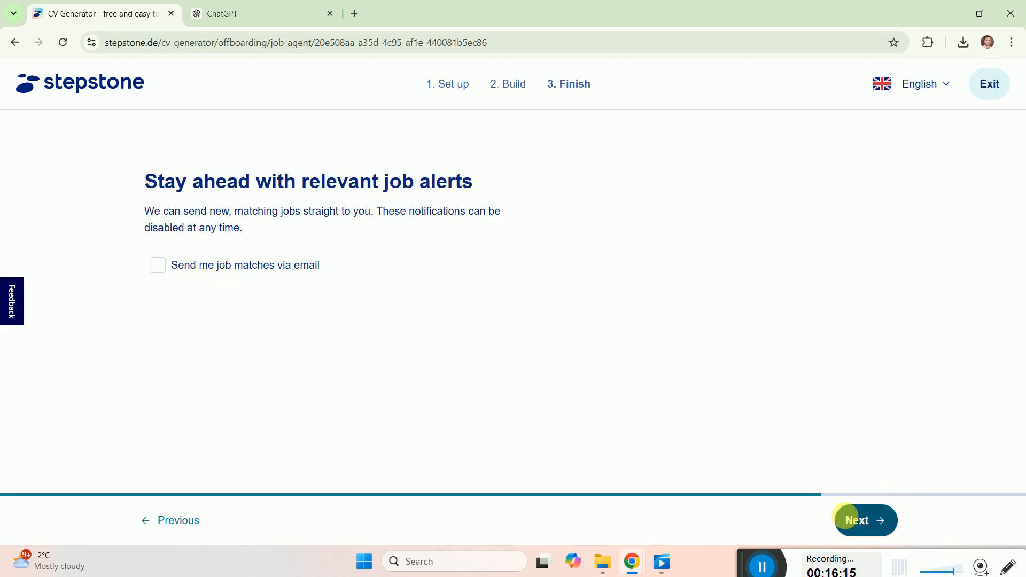
click(865, 520)
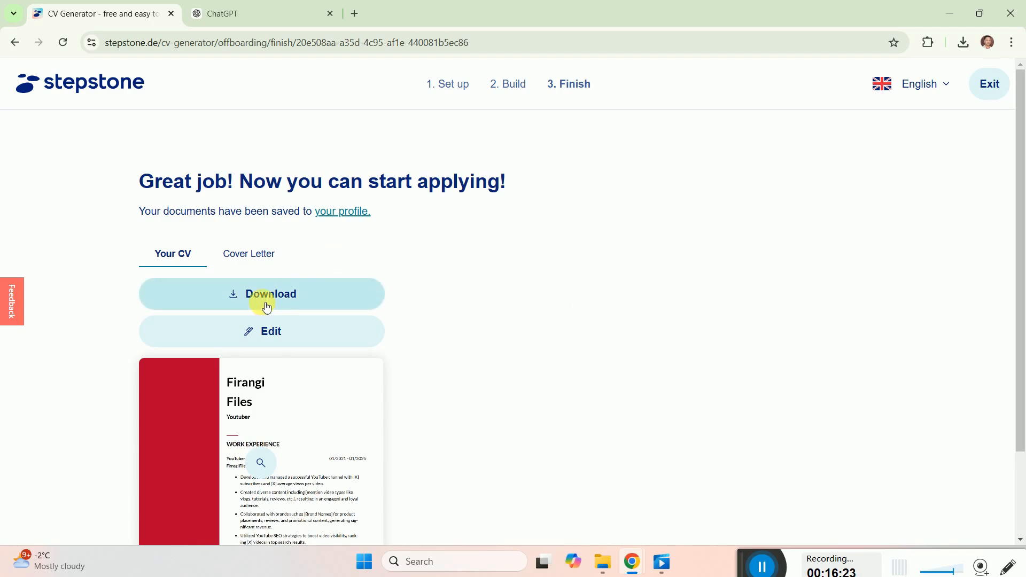
Step: Download the CV as a PDF and open the downloaded file
scroll(down, 3)
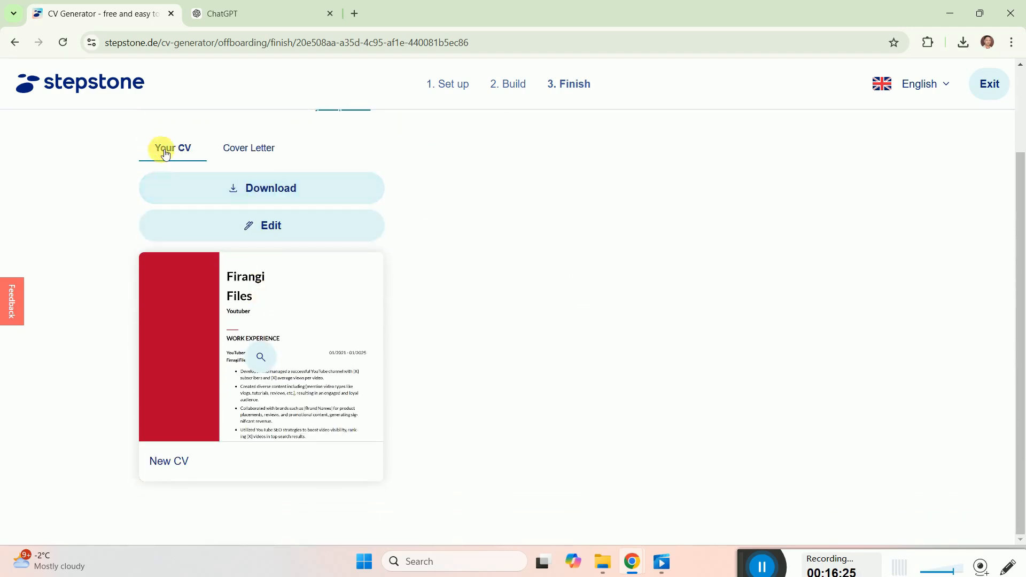
click(962, 42)
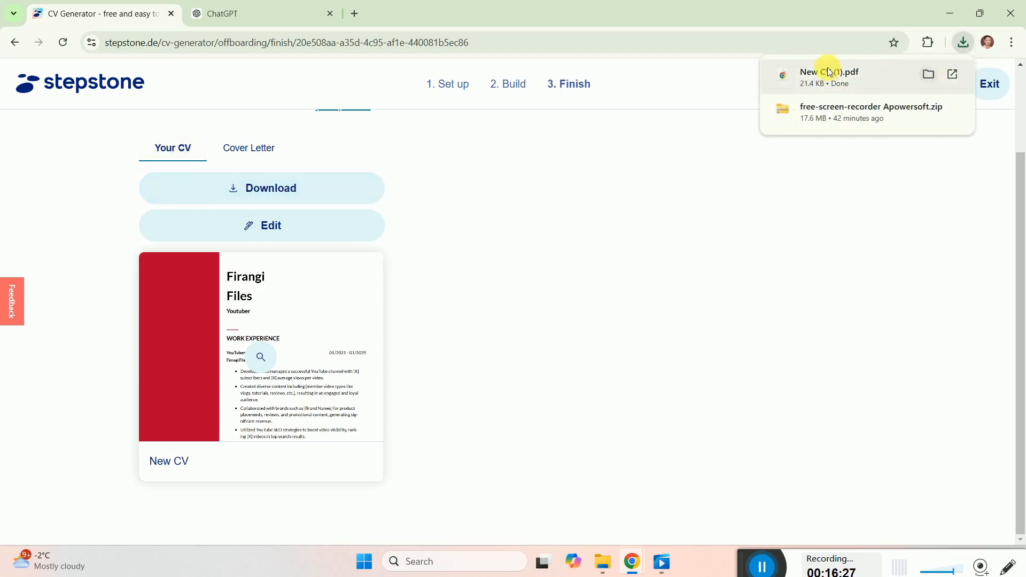
click(825, 72)
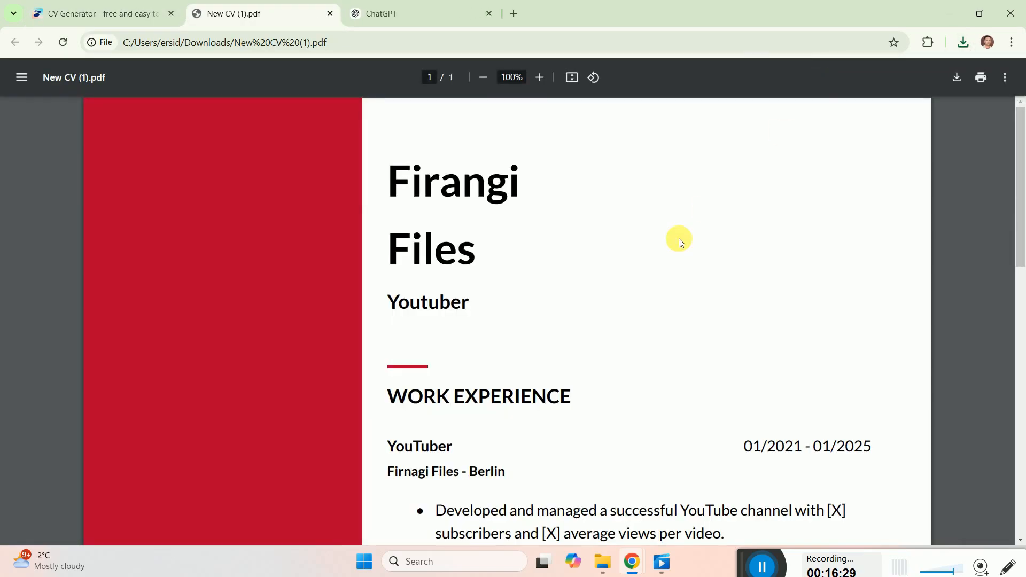
Step: Zoom out and read the CV PDF through Education, then return to the CV Generator tab
click(483, 77)
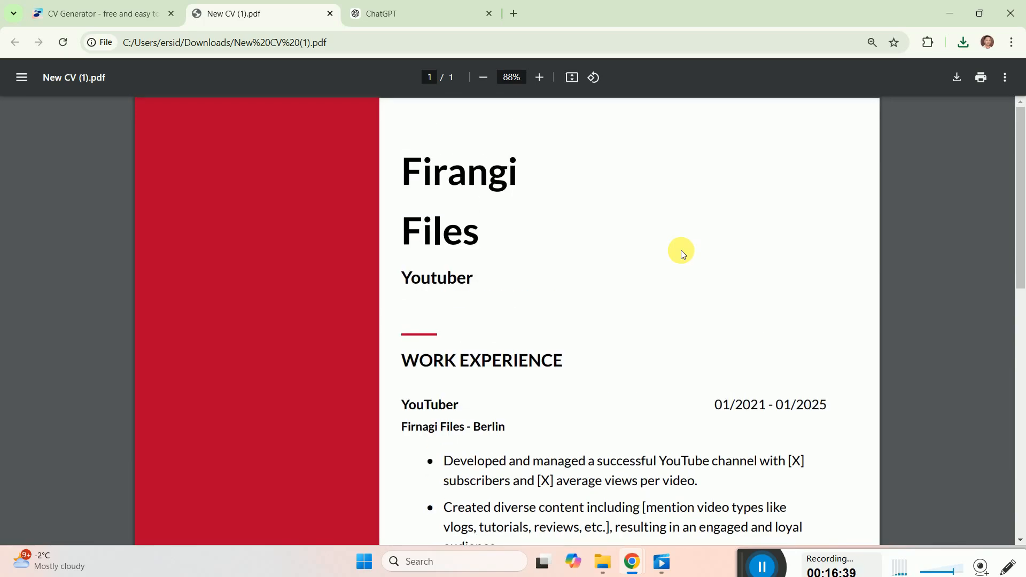
scroll(down, 3)
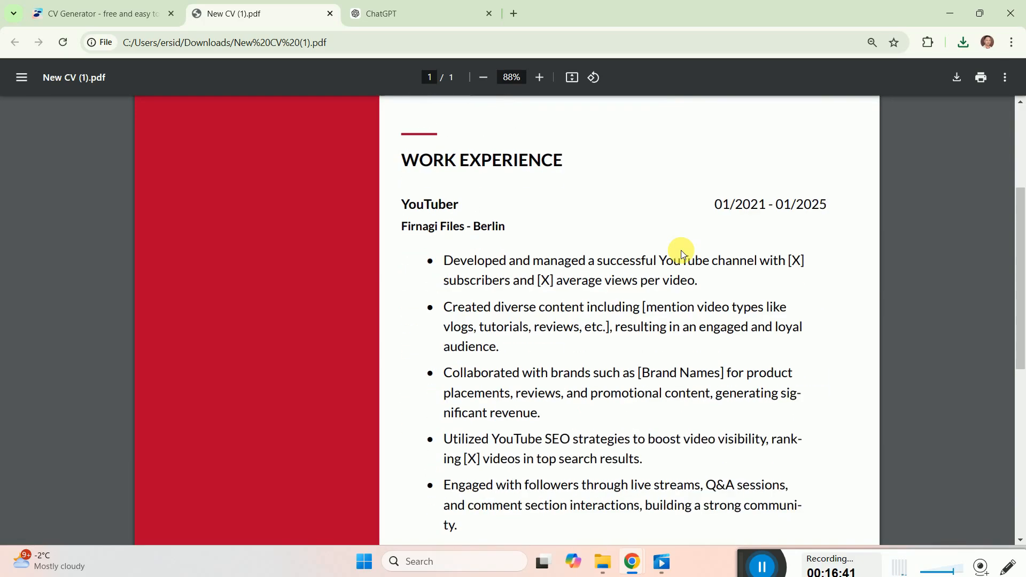
scroll(down, 3)
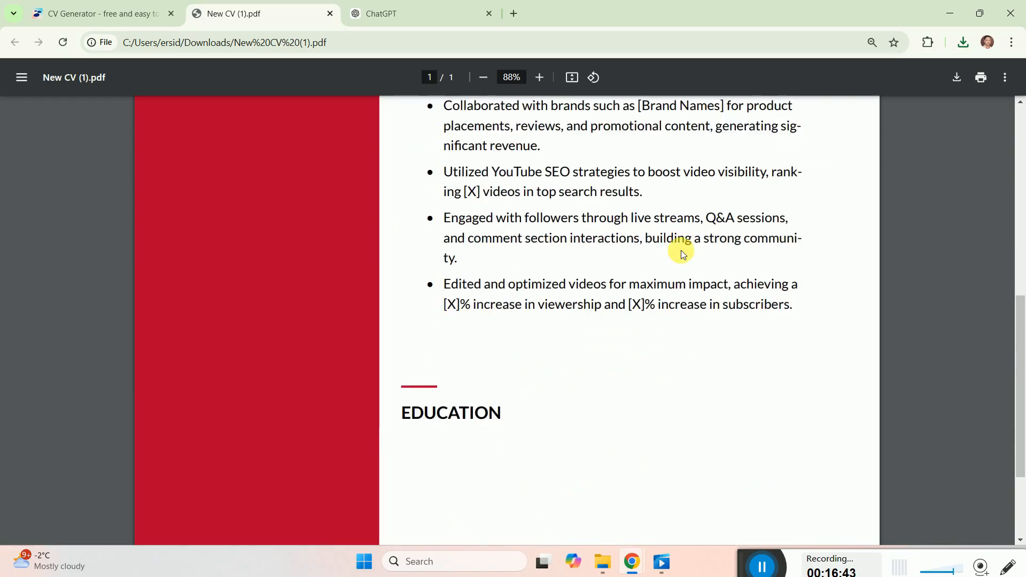
click(98, 13)
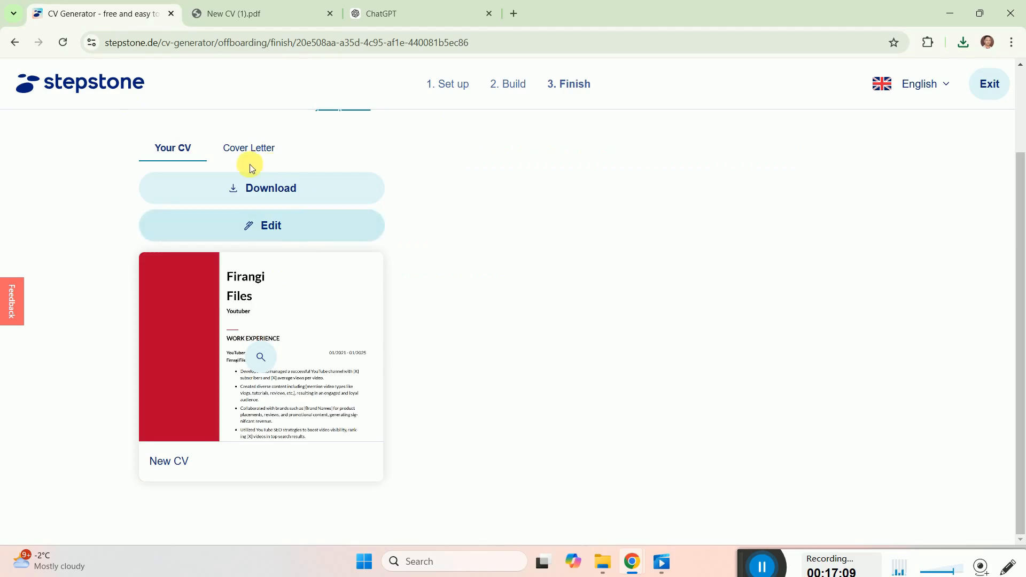
Step: Download the cover letter PDF, read it at adjusted zoom, and return to StepStone
click(249, 148)
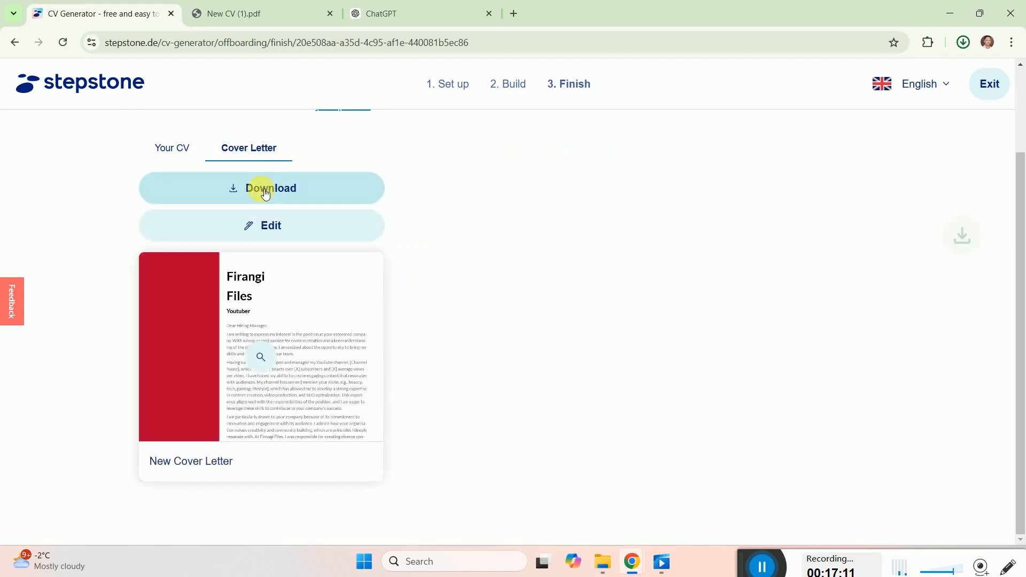
click(264, 188)
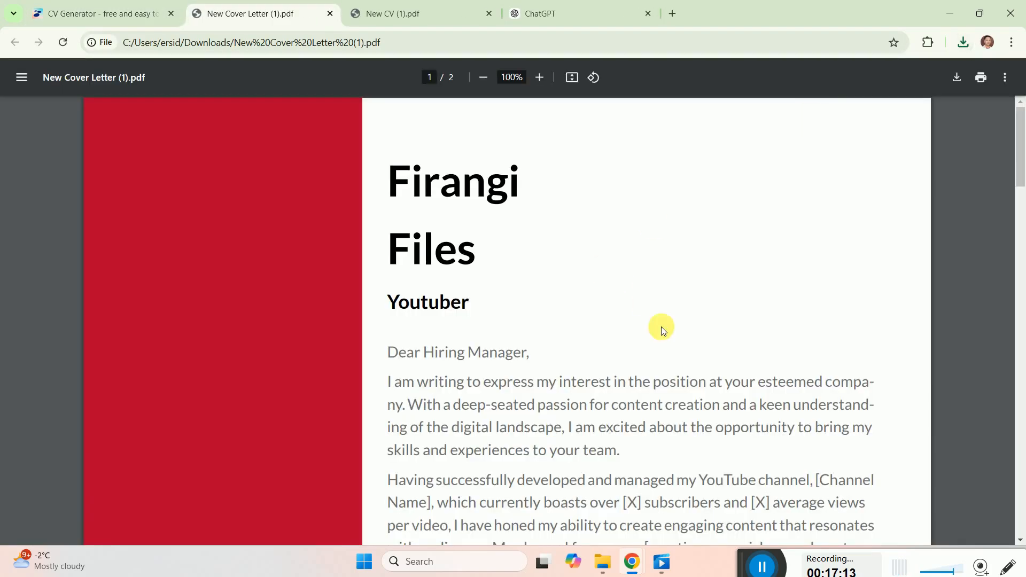
click(483, 77)
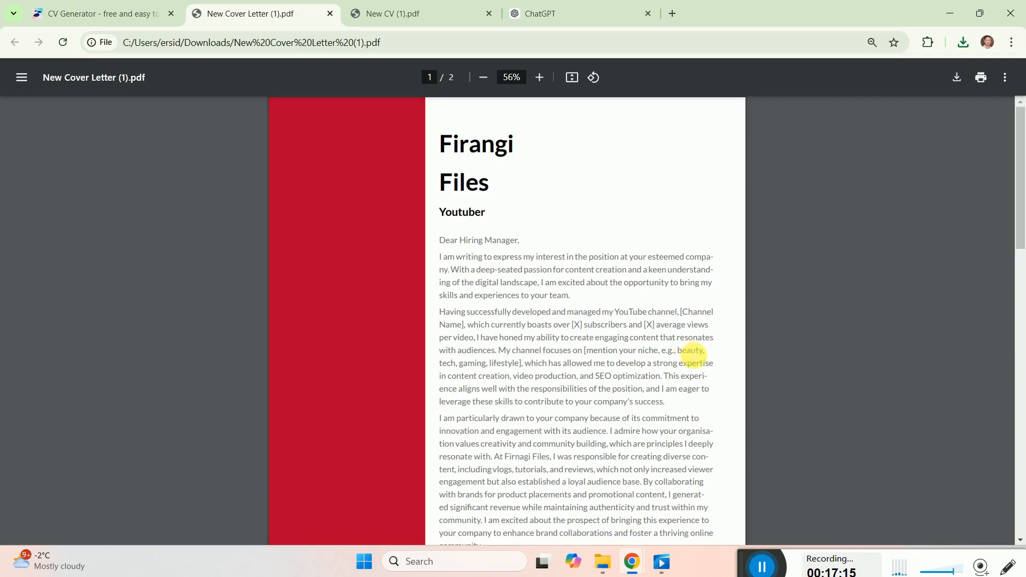
mouse_move(692, 358)
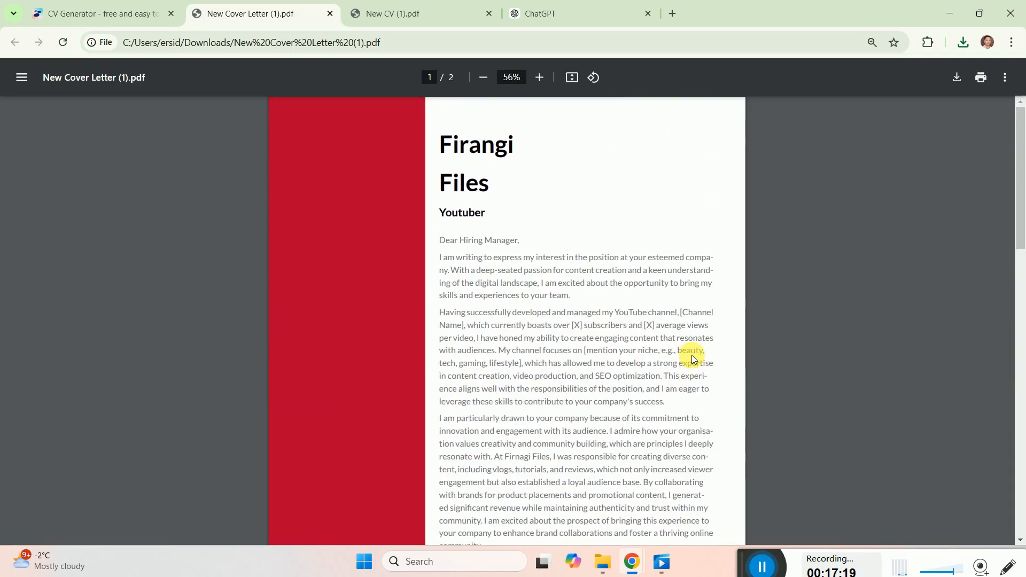
click(540, 77)
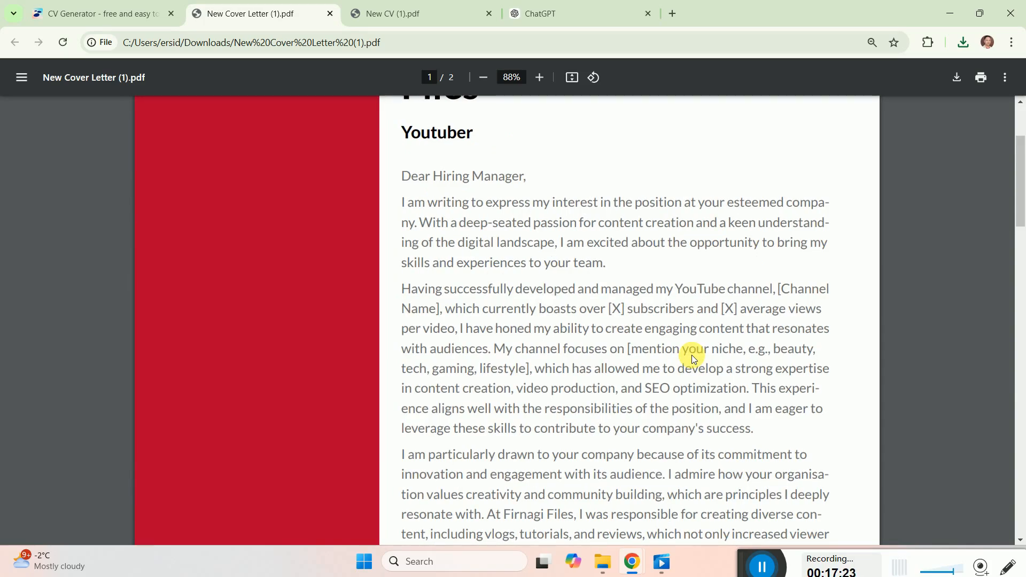
click(98, 13)
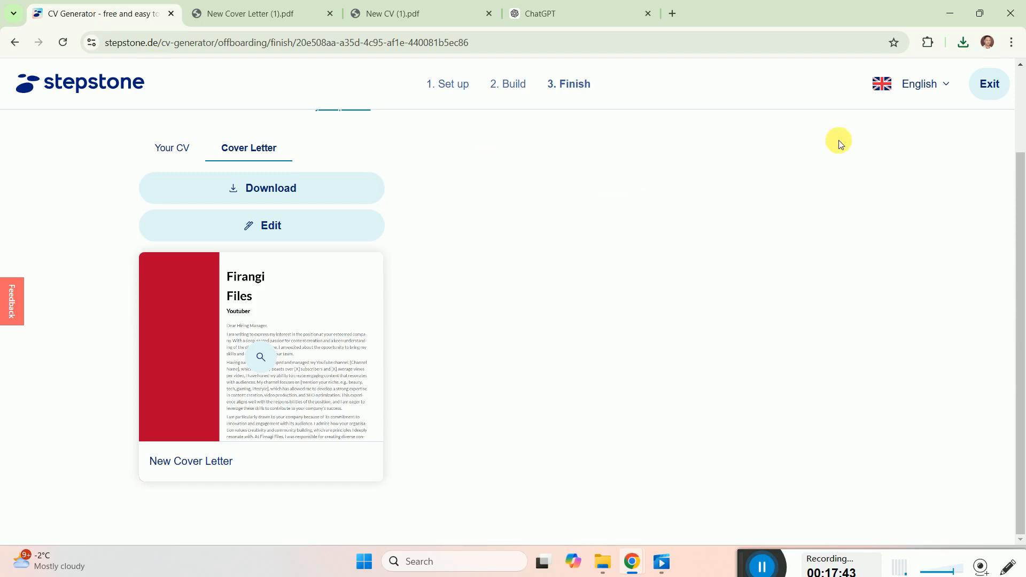
Step: Open 'your profile' to see New CV and New Cover Letter, browsing languages and footer
click(989, 84)
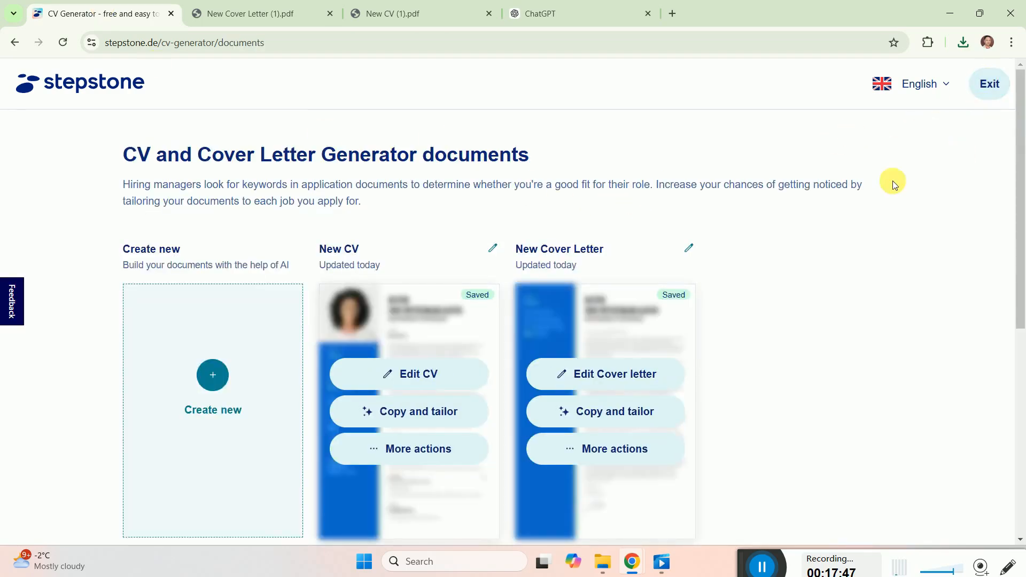
mouse_move(780, 210)
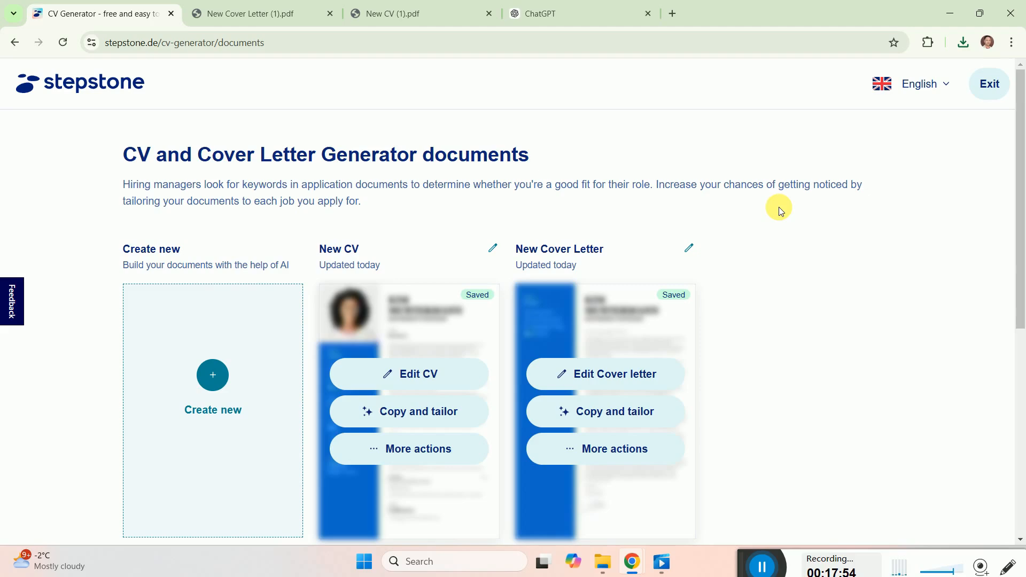
click(919, 84)
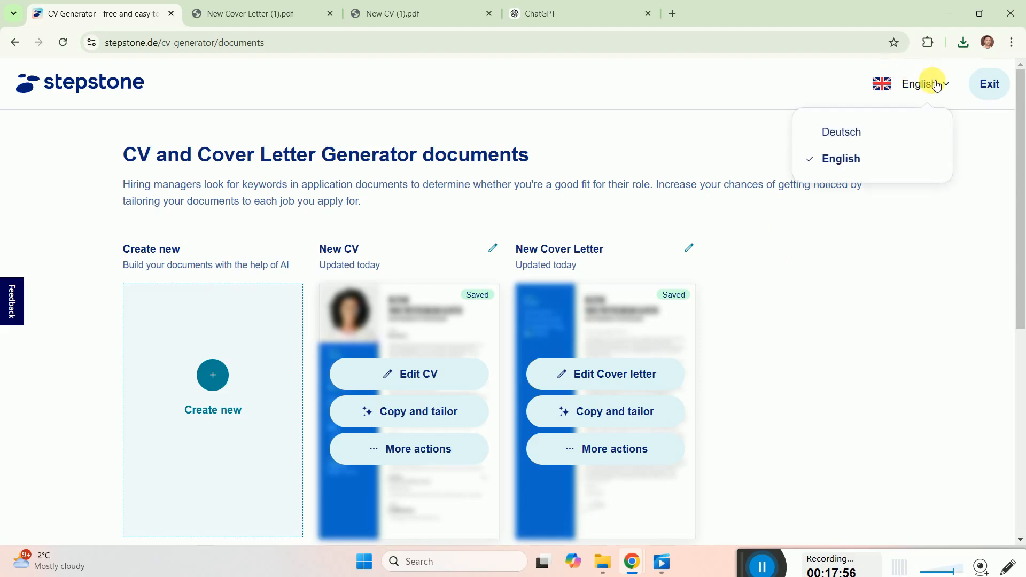
scroll(down, 3)
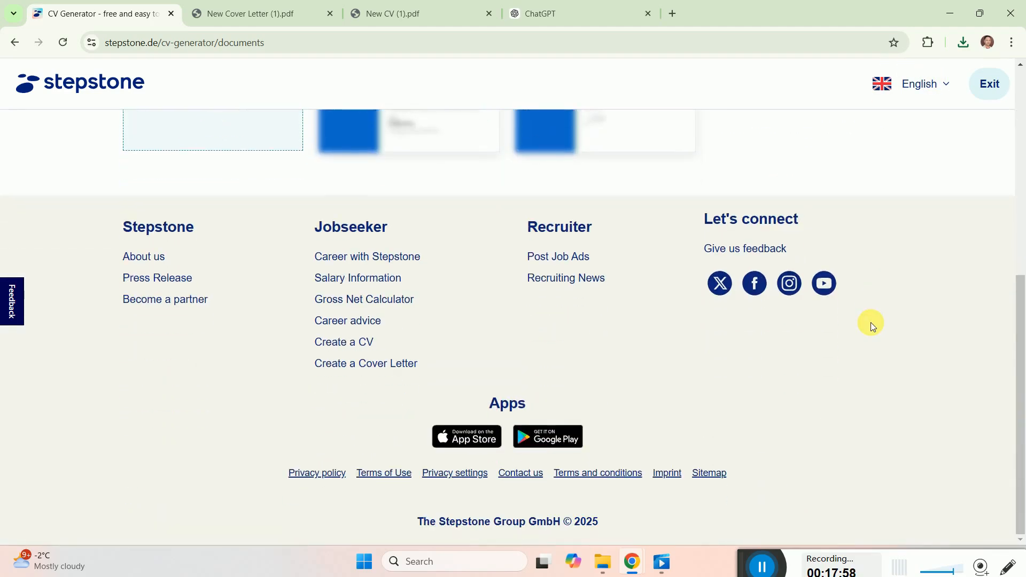
scroll(up, 3)
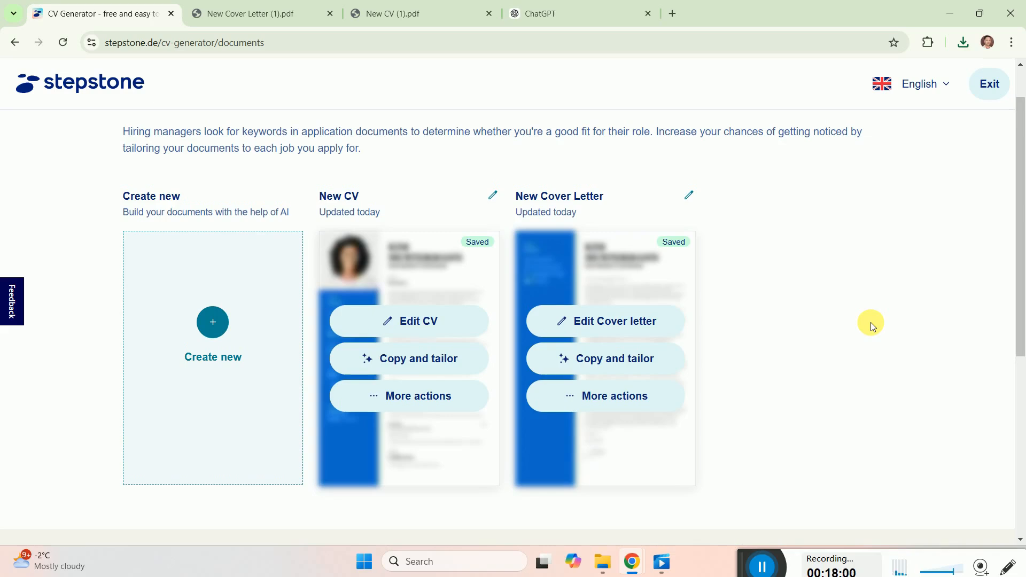
mouse_move(540, 200)
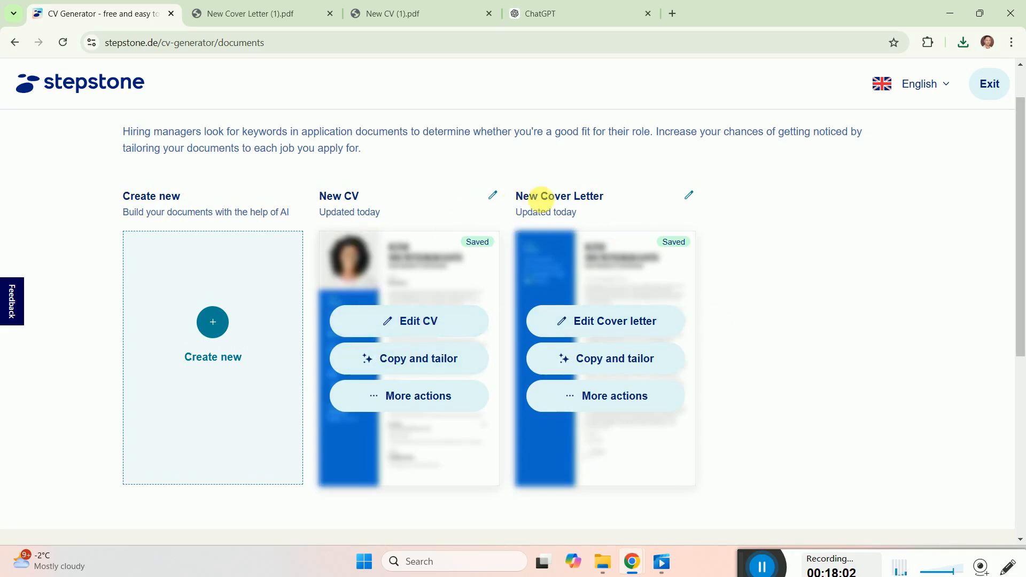
mouse_move(212, 322)
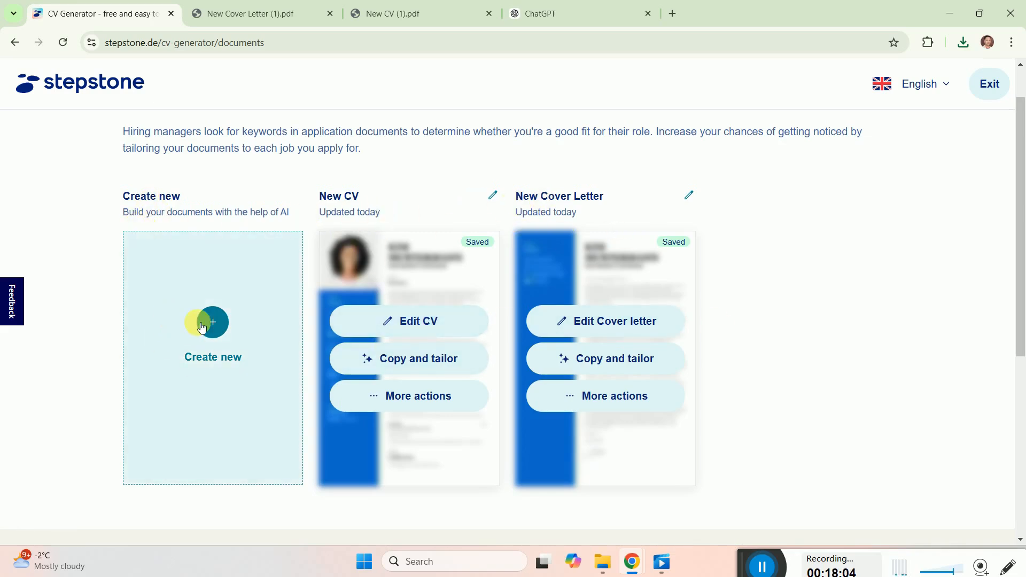
mouse_move(256, 325)
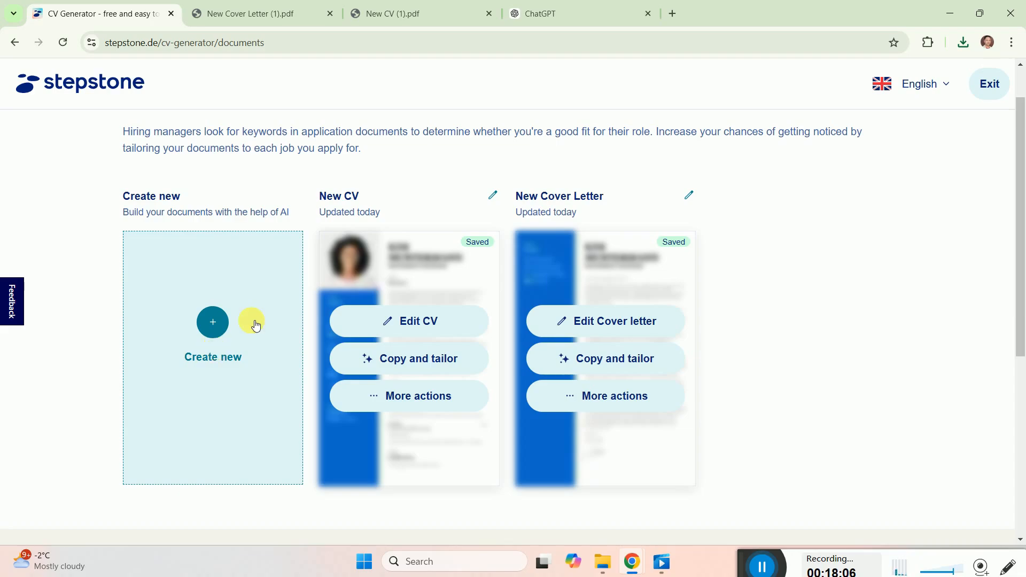